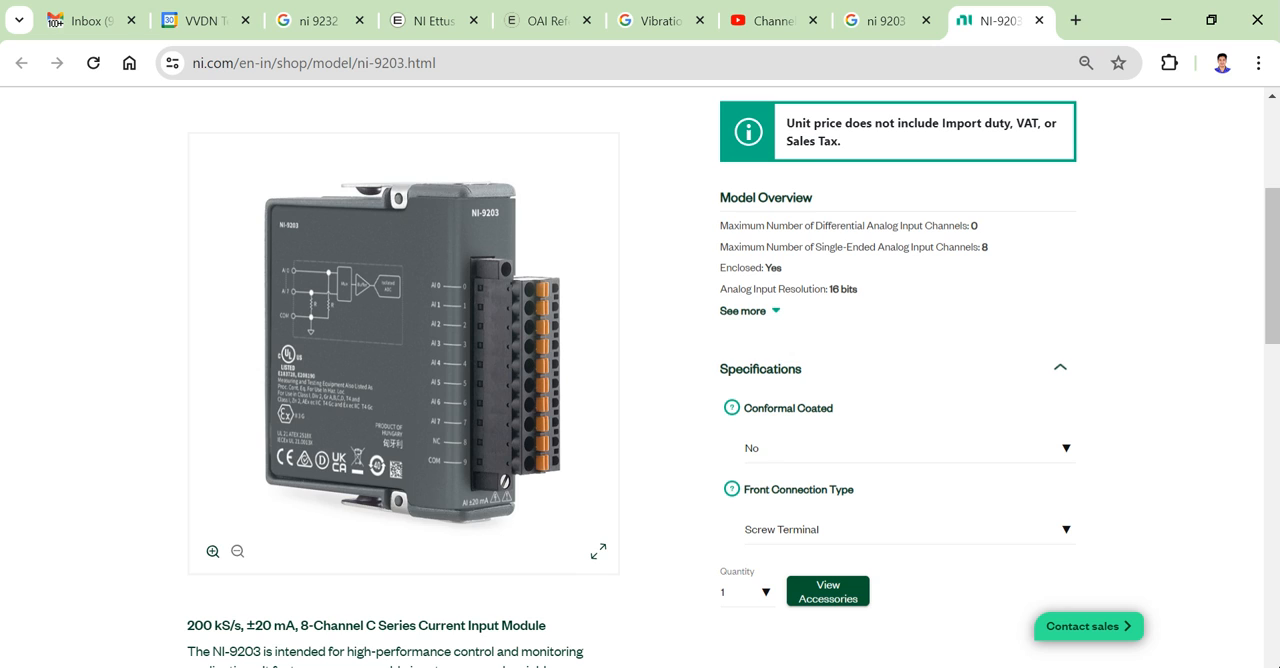
pyautogui.moveTo(418, 368)
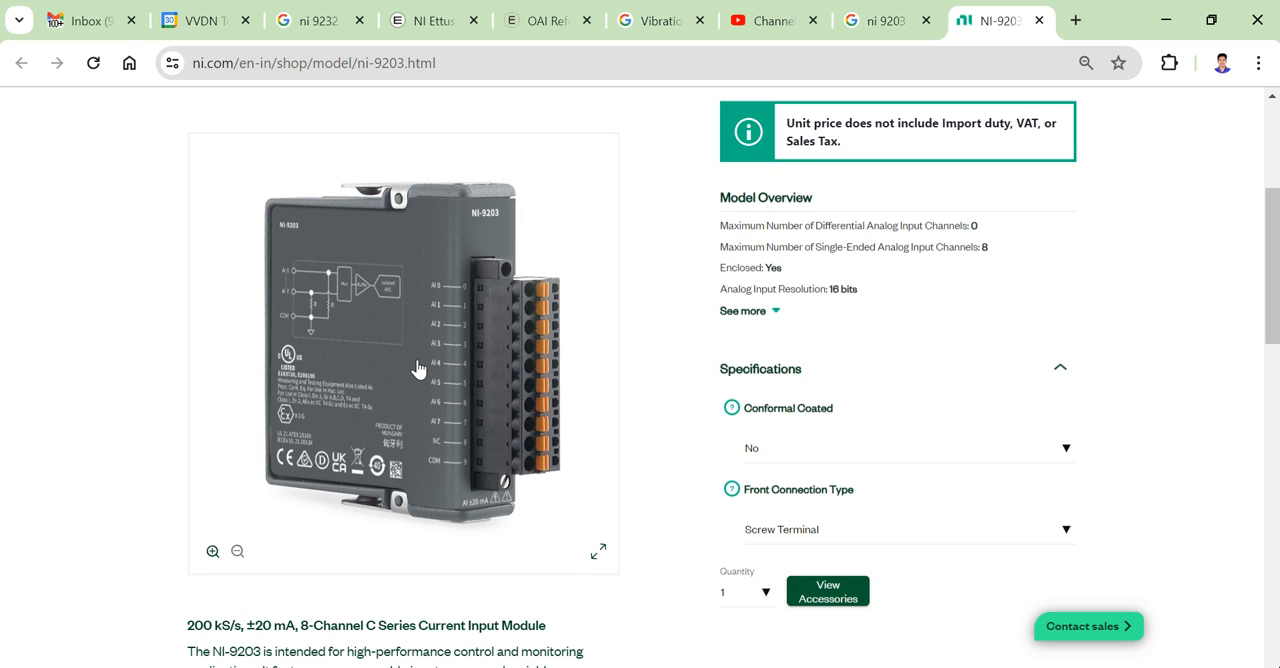
pyautogui.moveTo(416, 386)
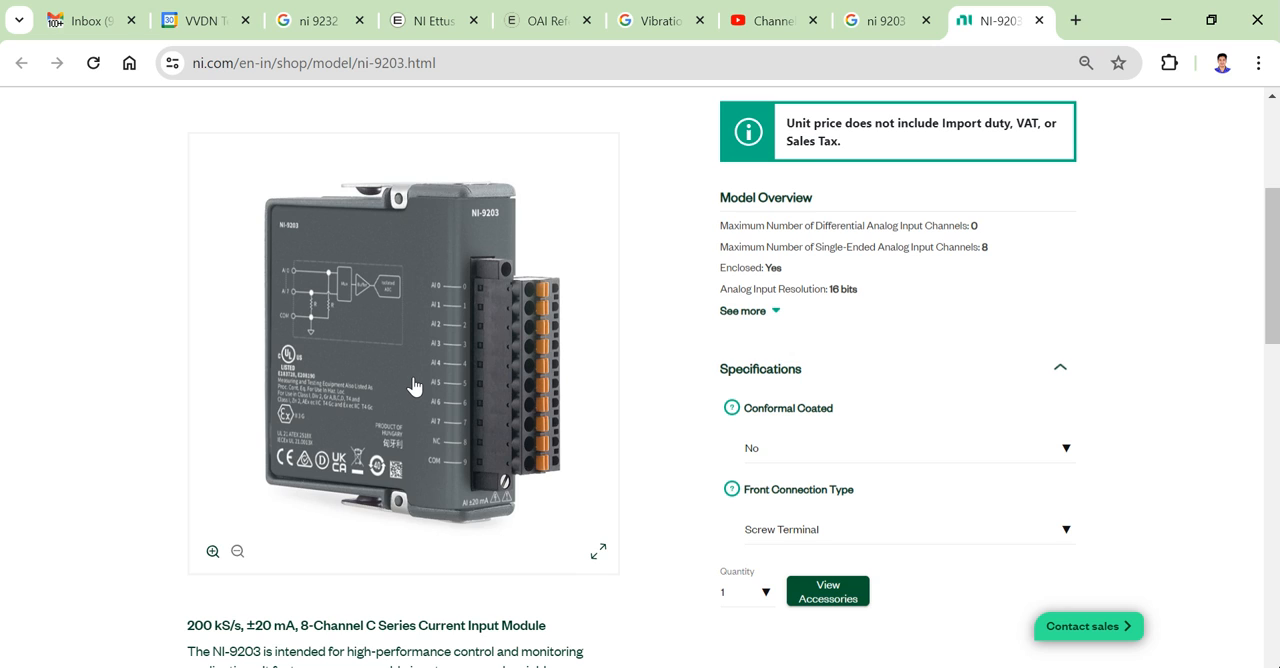
pyautogui.moveTo(415, 390)
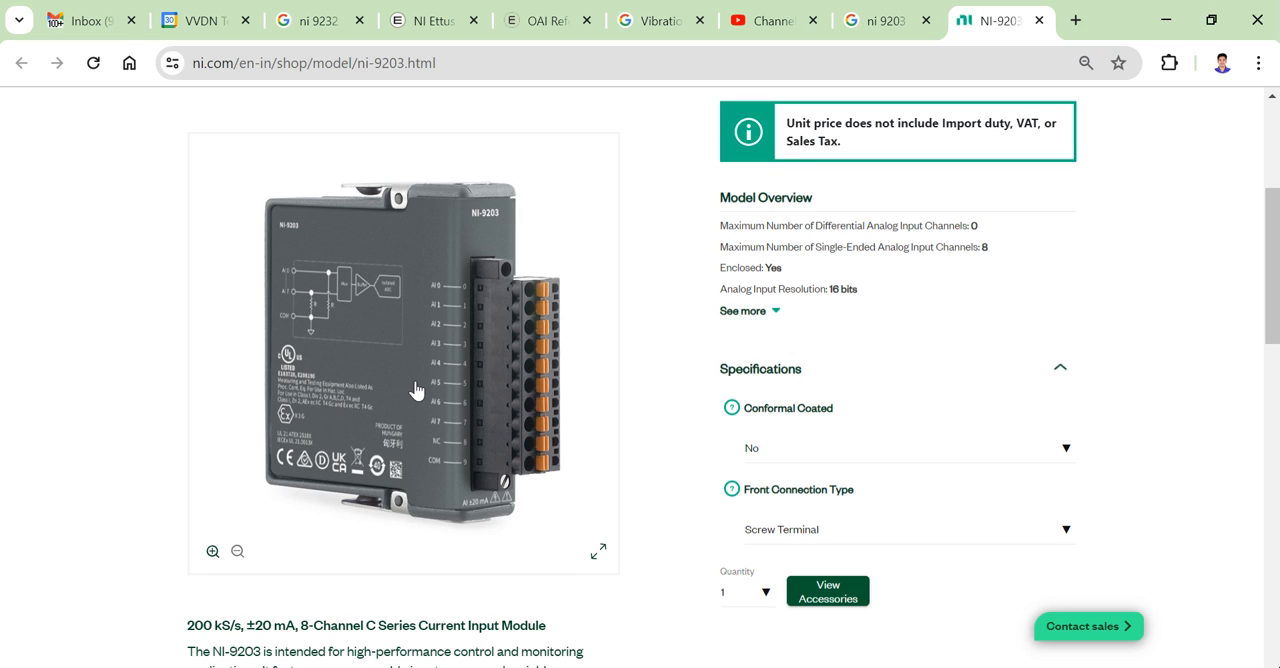
pyautogui.moveTo(510, 294)
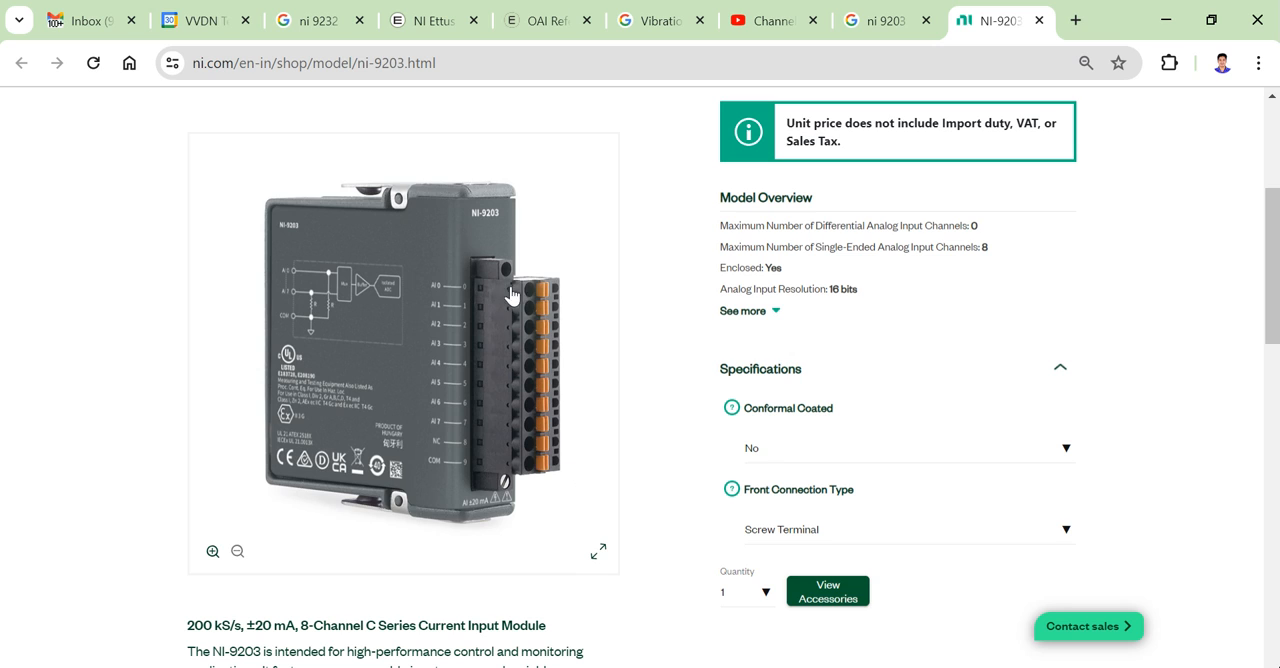
pyautogui.moveTo(479, 466)
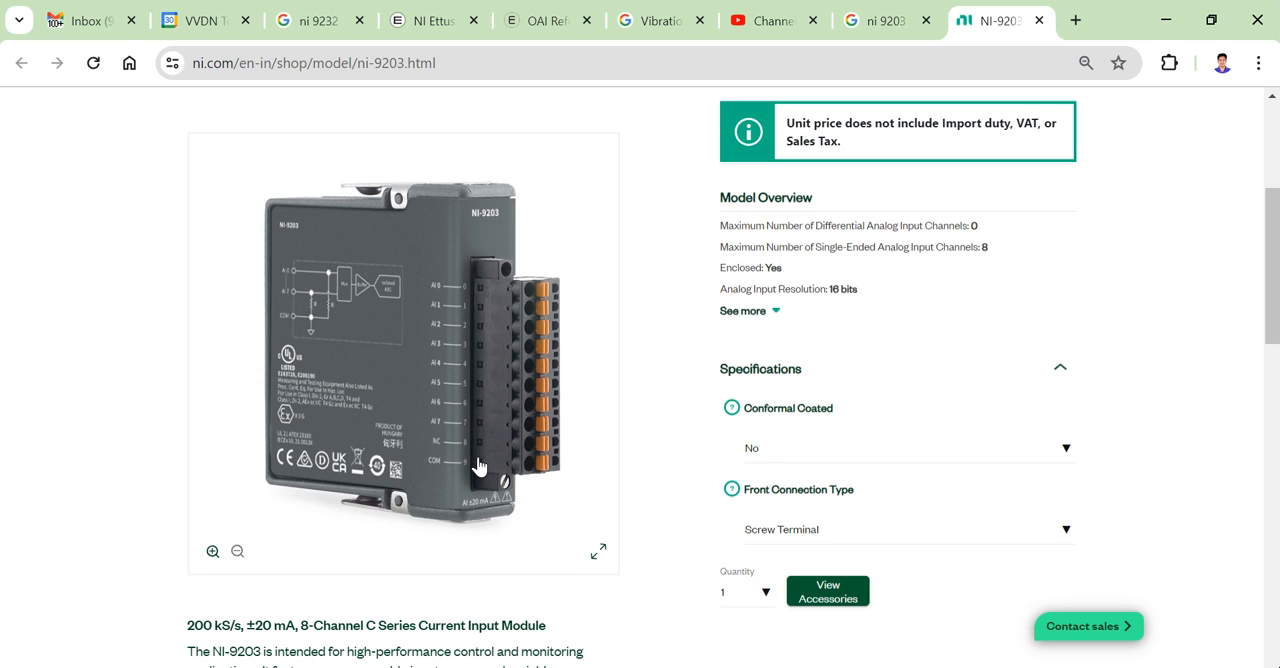
pyautogui.moveTo(480, 466)
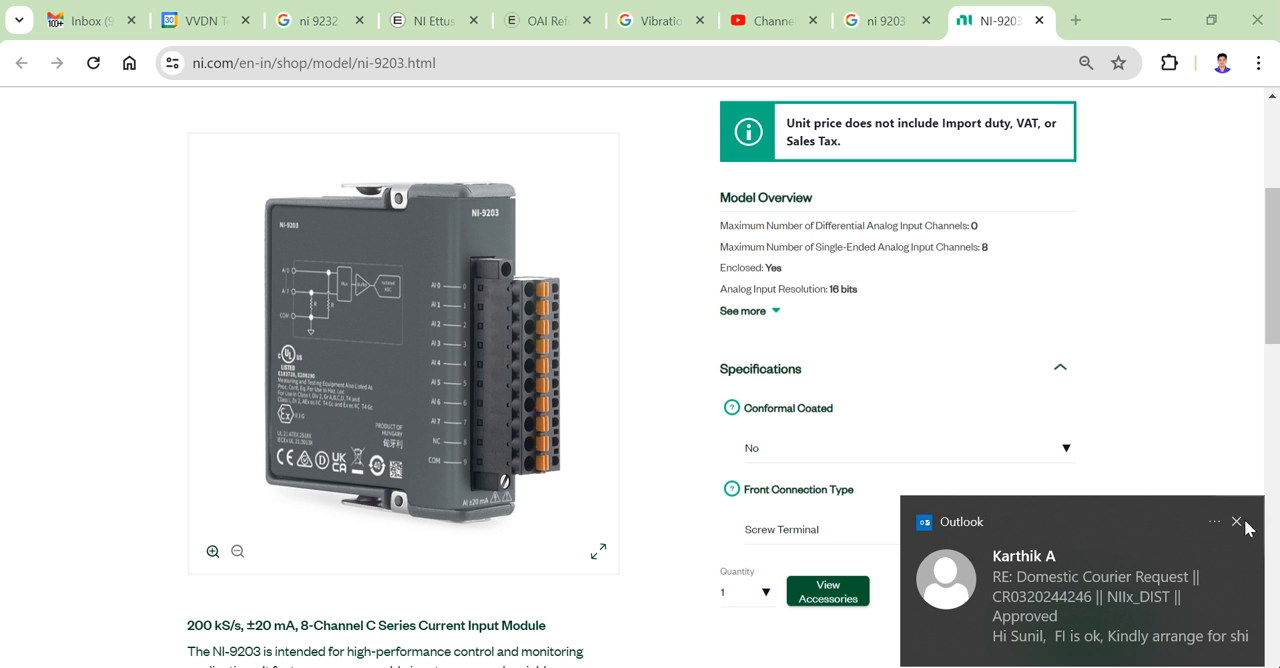
# Step: Dismiss the mail notification and start creating a simulated NI-DAQmx device under Devices and Interfaces
pyautogui.click(1237, 521)
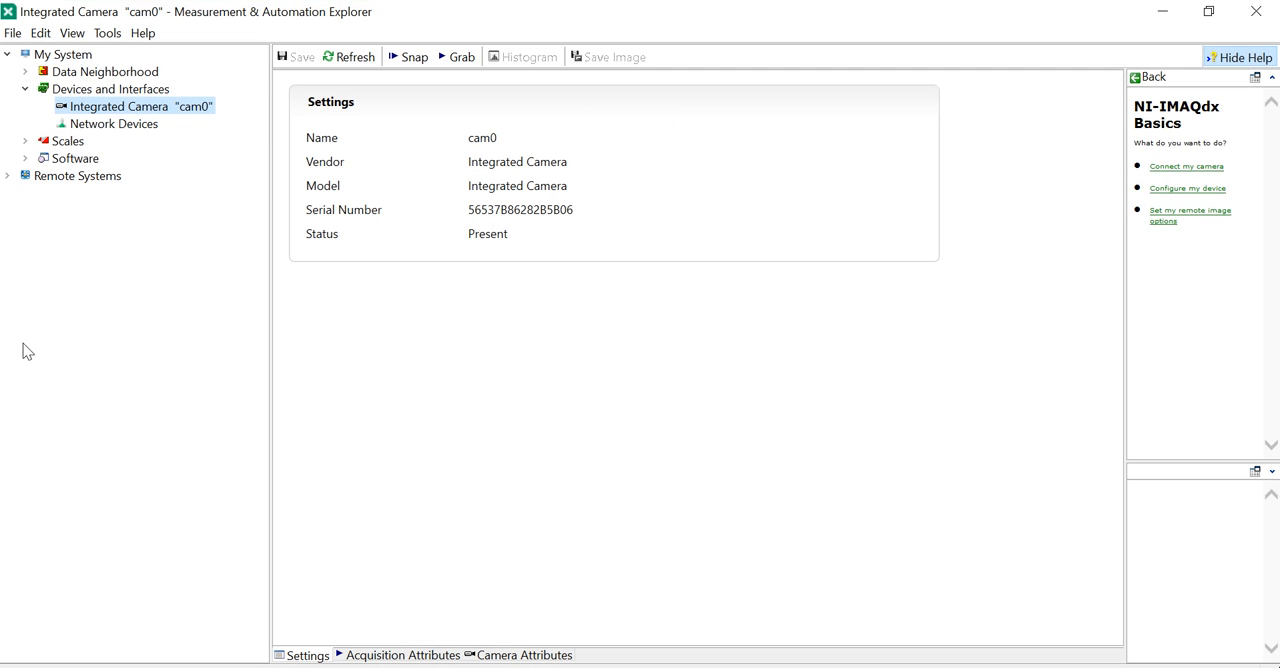
pyautogui.click(110, 89)
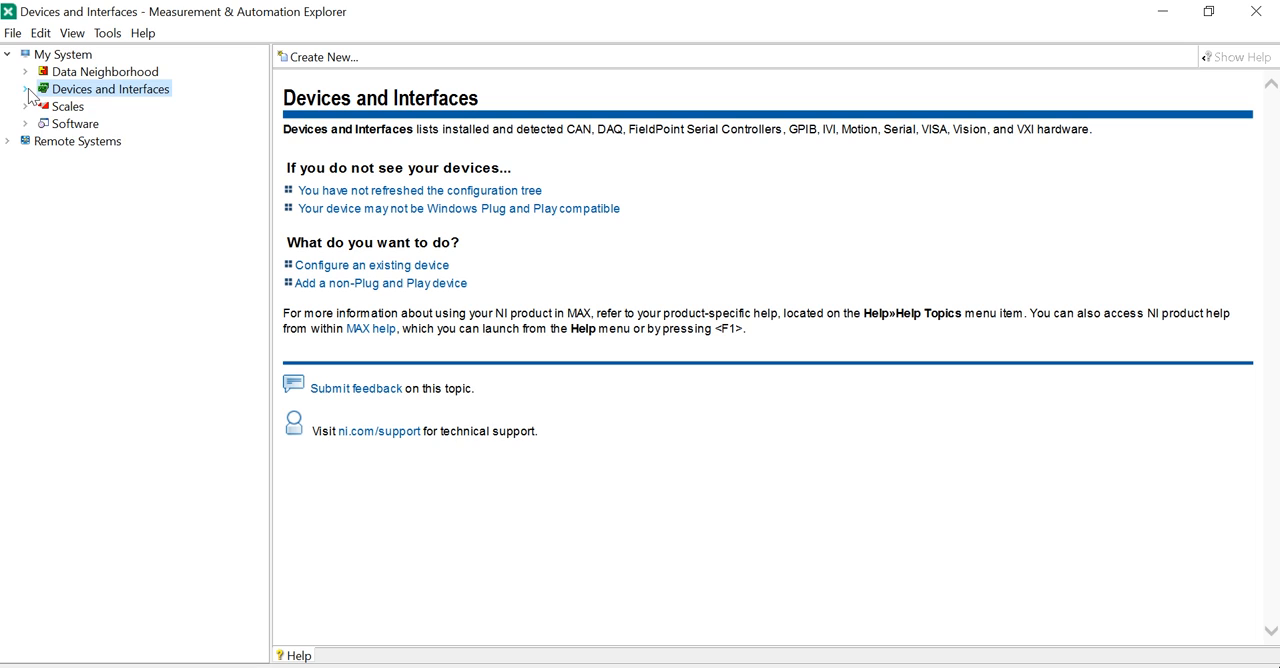
pyautogui.click(25, 89)
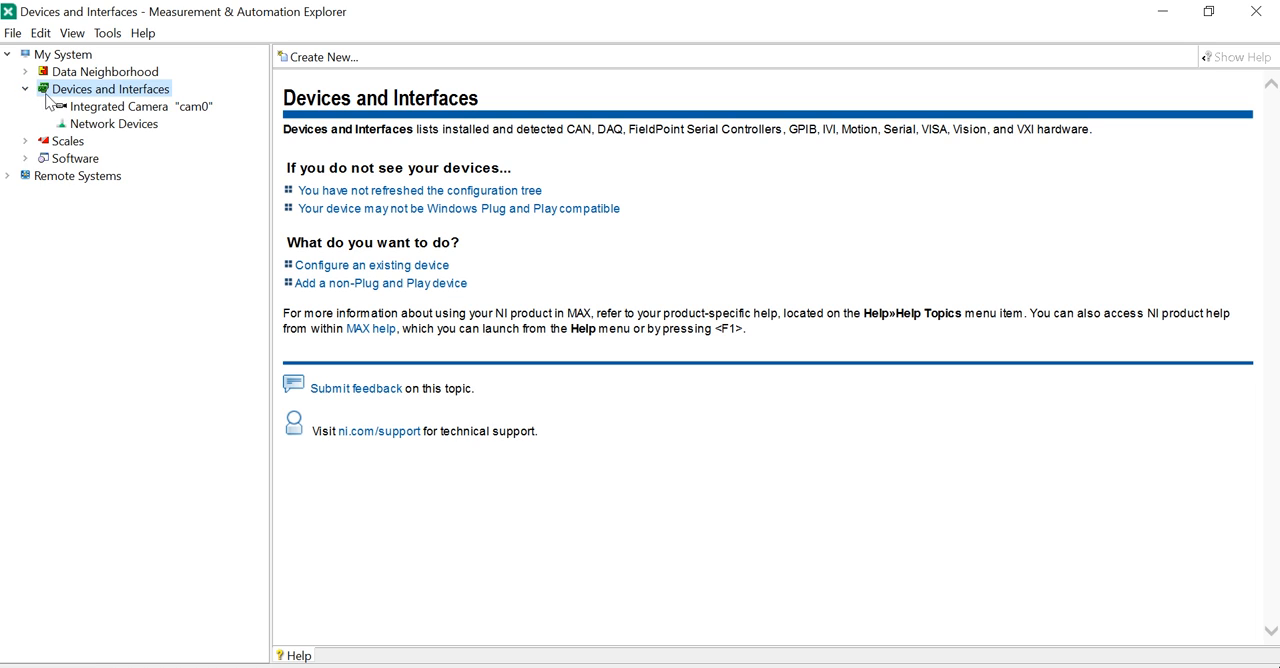
pyautogui.moveTo(115, 95)
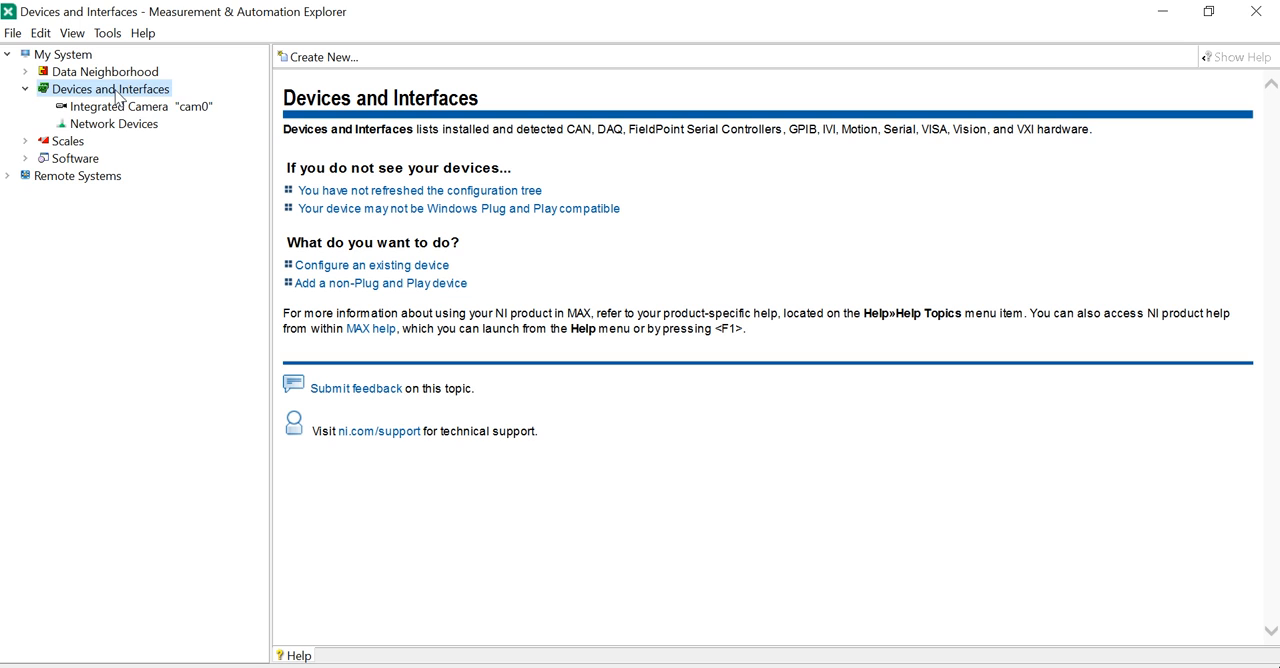
pyautogui.rightClick(110, 89)
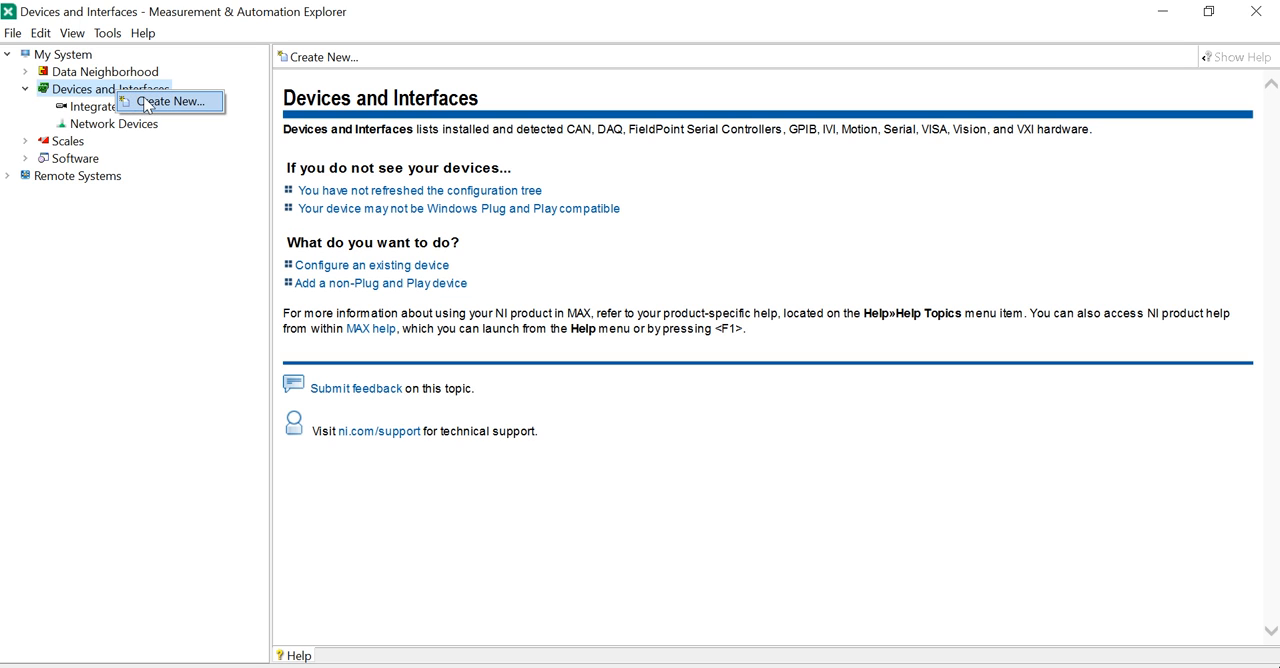
pyautogui.click(168, 101)
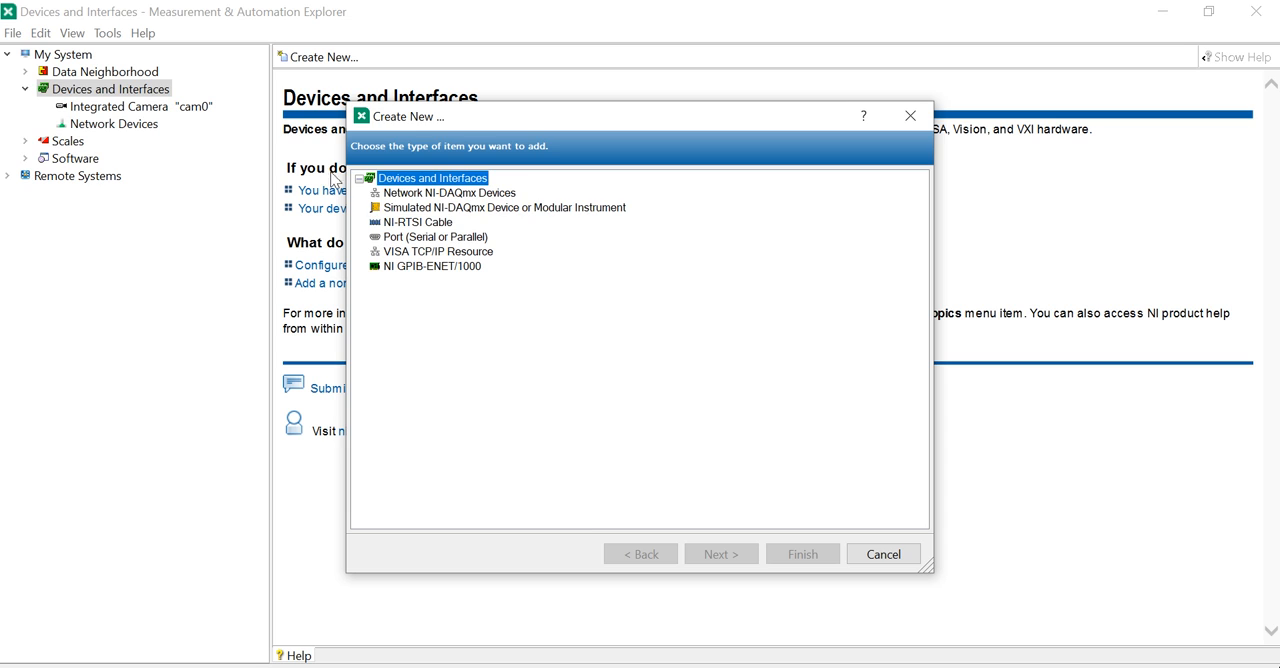
pyautogui.click(503, 207)
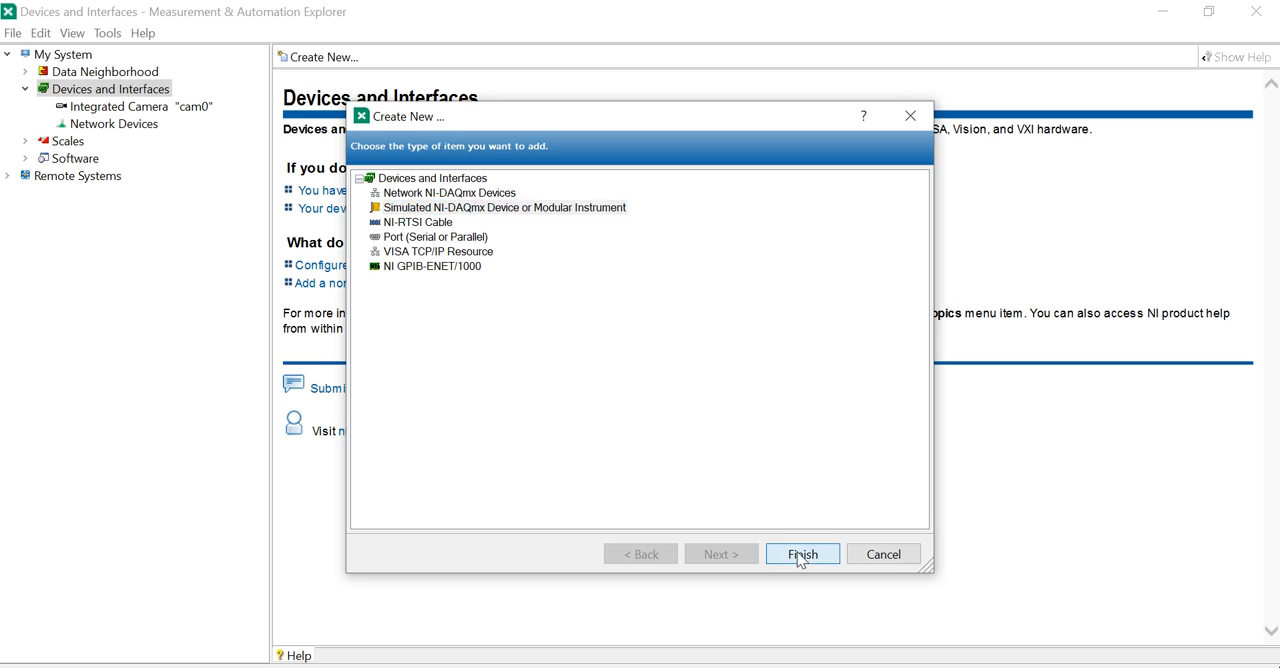
pyautogui.click(802, 554)
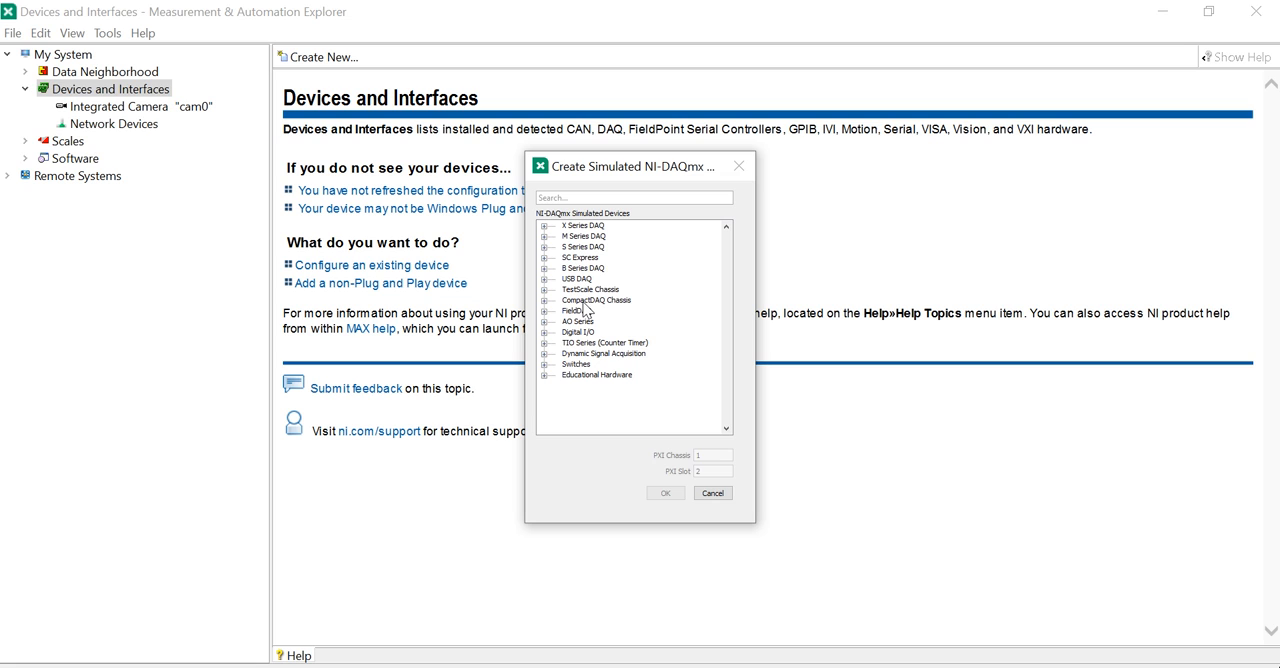
pyautogui.moveTo(583, 315)
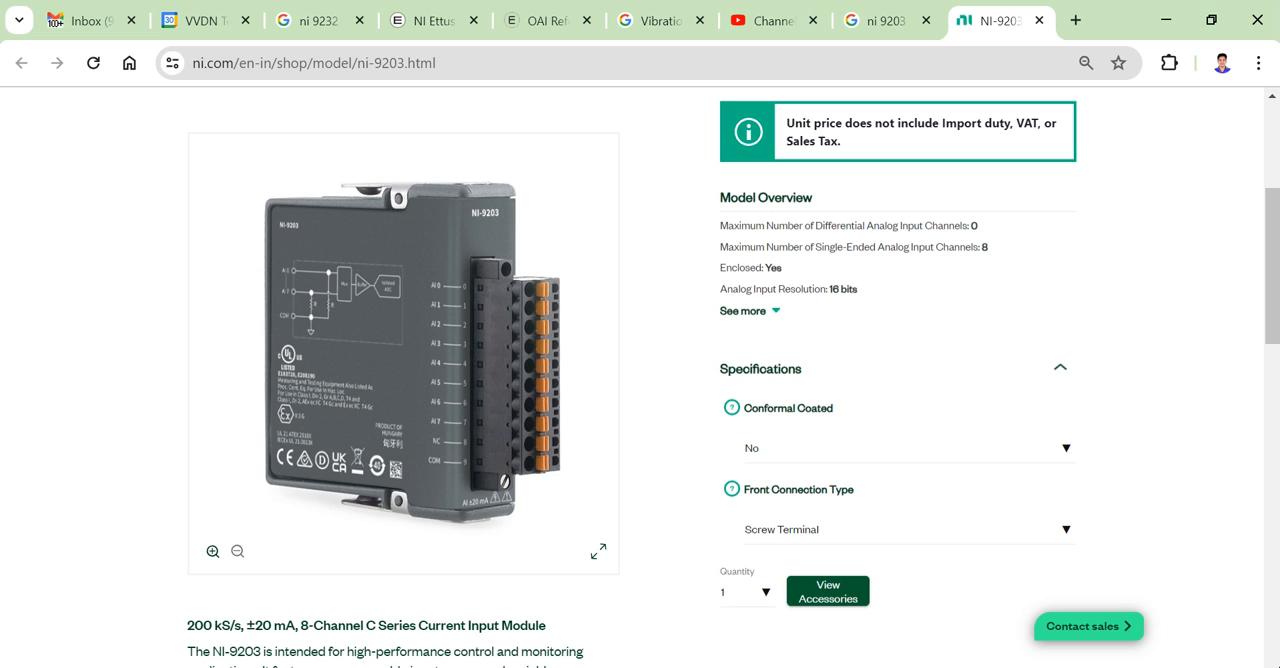
pyautogui.moveTo(703, 525)
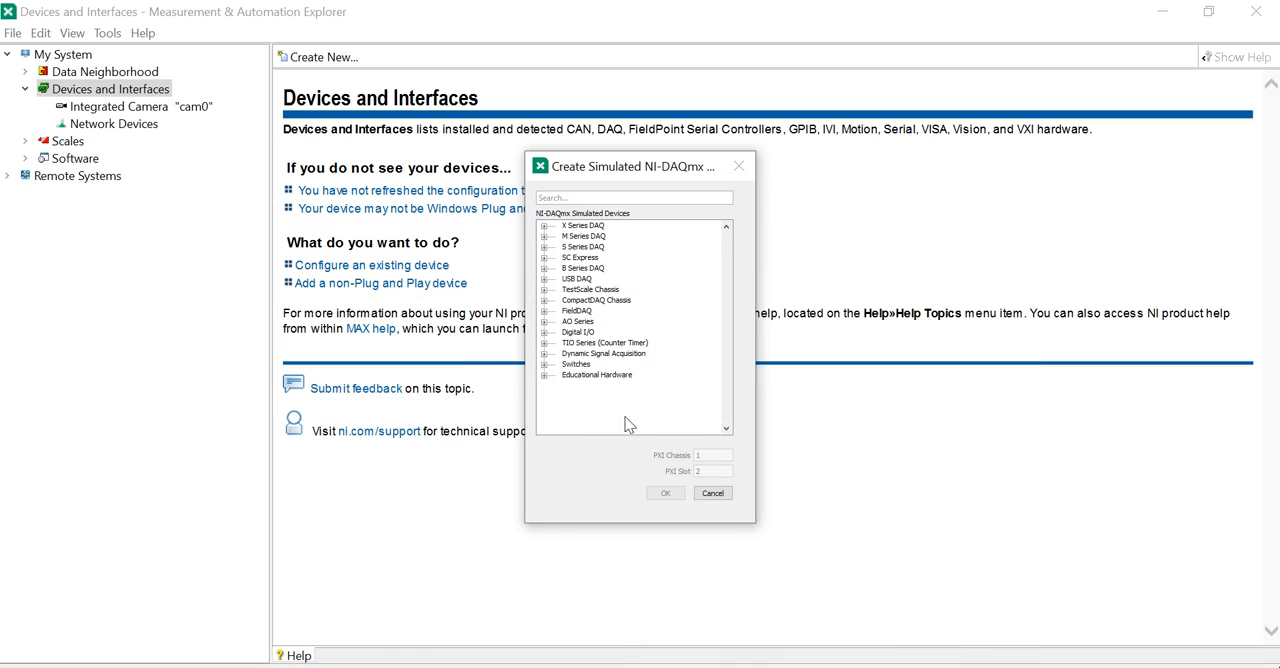
# Step: Search the simulated device list for 917 and select the cDAQ-9174 chassis
pyautogui.click(633, 197)
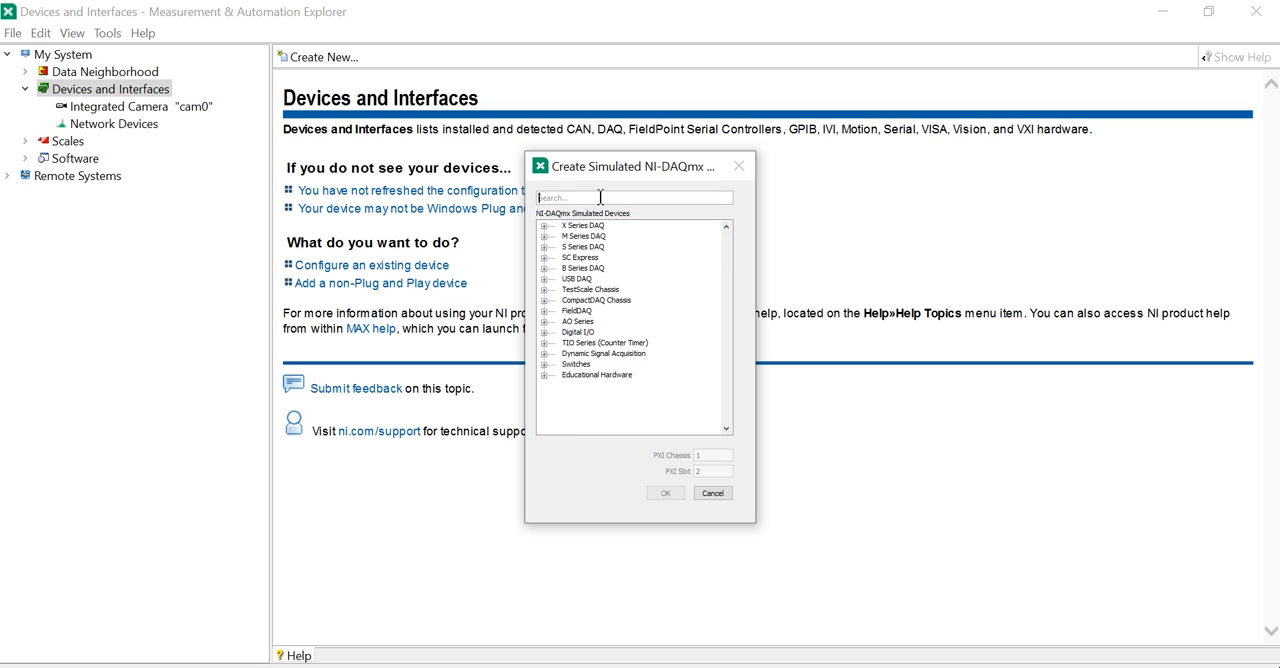
pyautogui.write('9174')
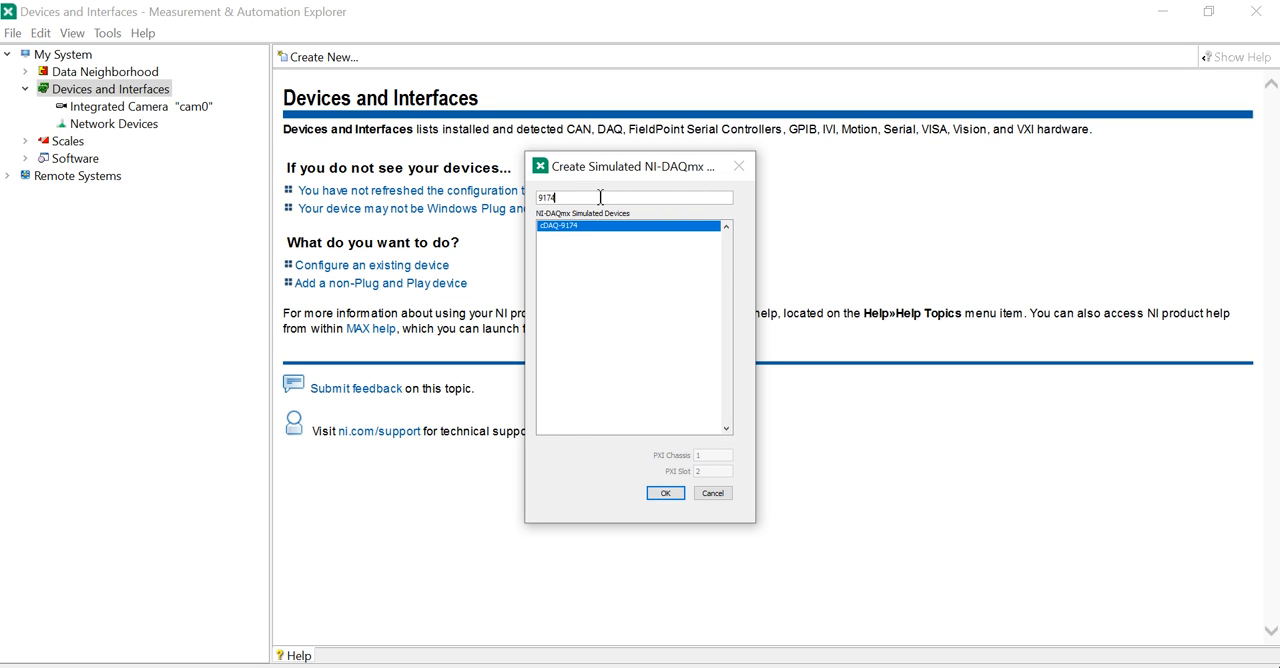
pyautogui.press('Backspace')
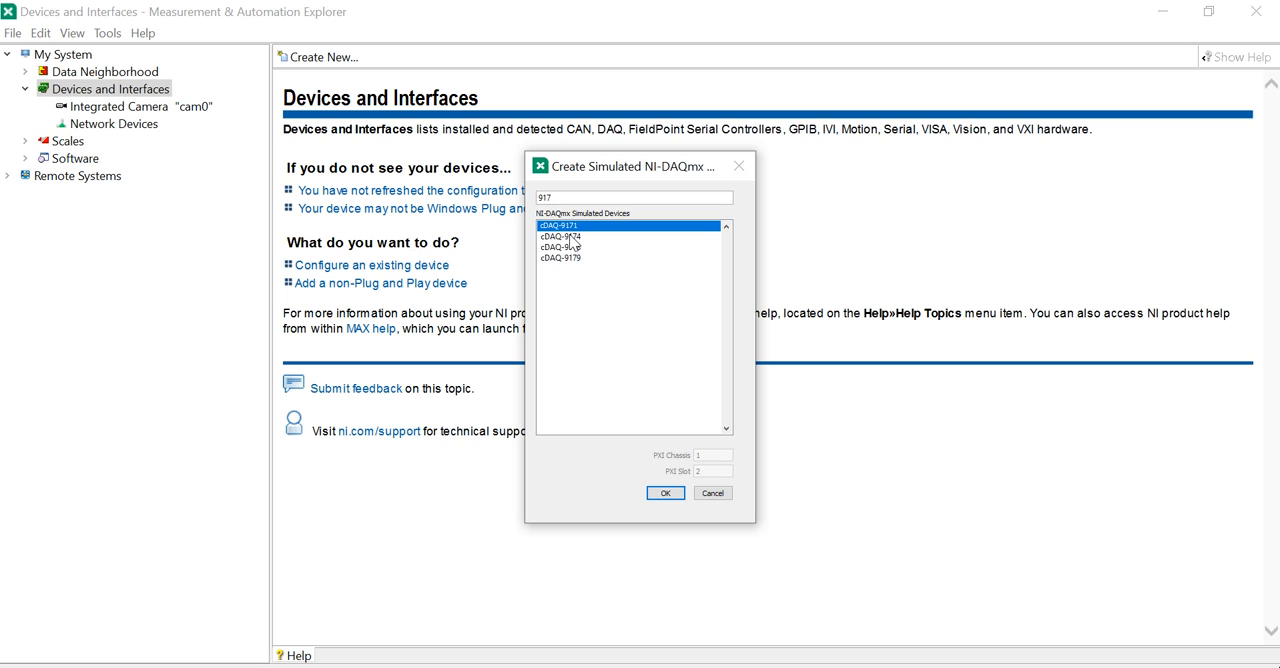
pyautogui.moveTo(587, 268)
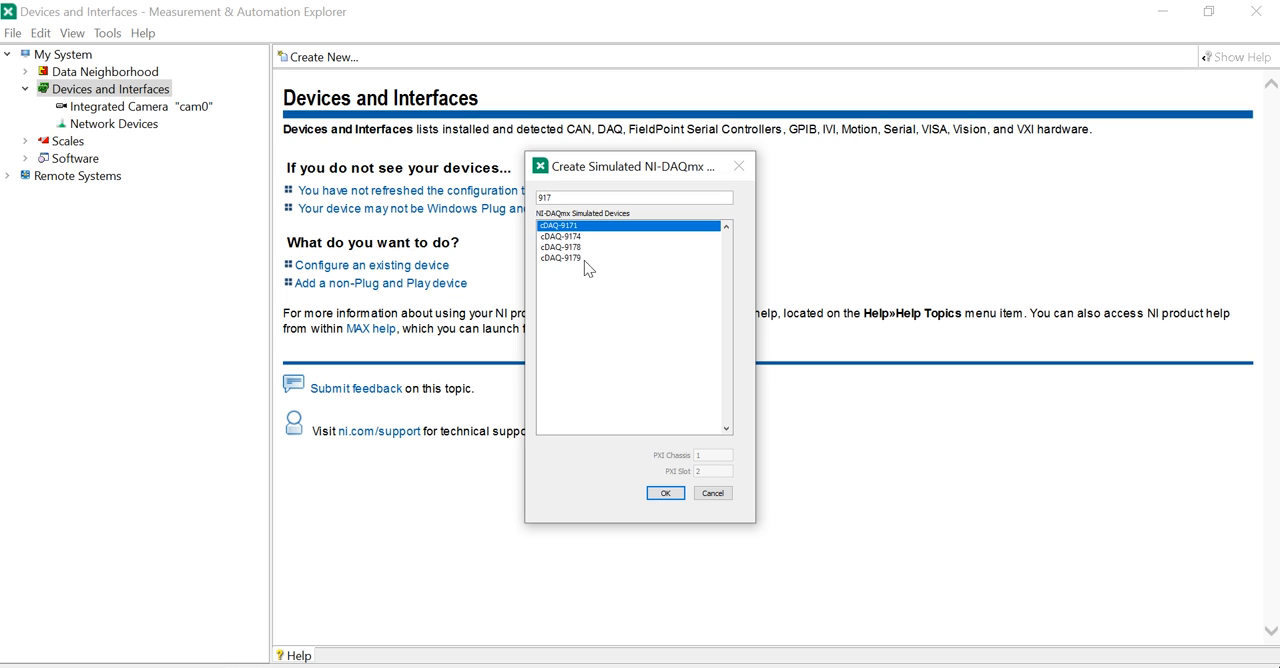
pyautogui.click(561, 247)
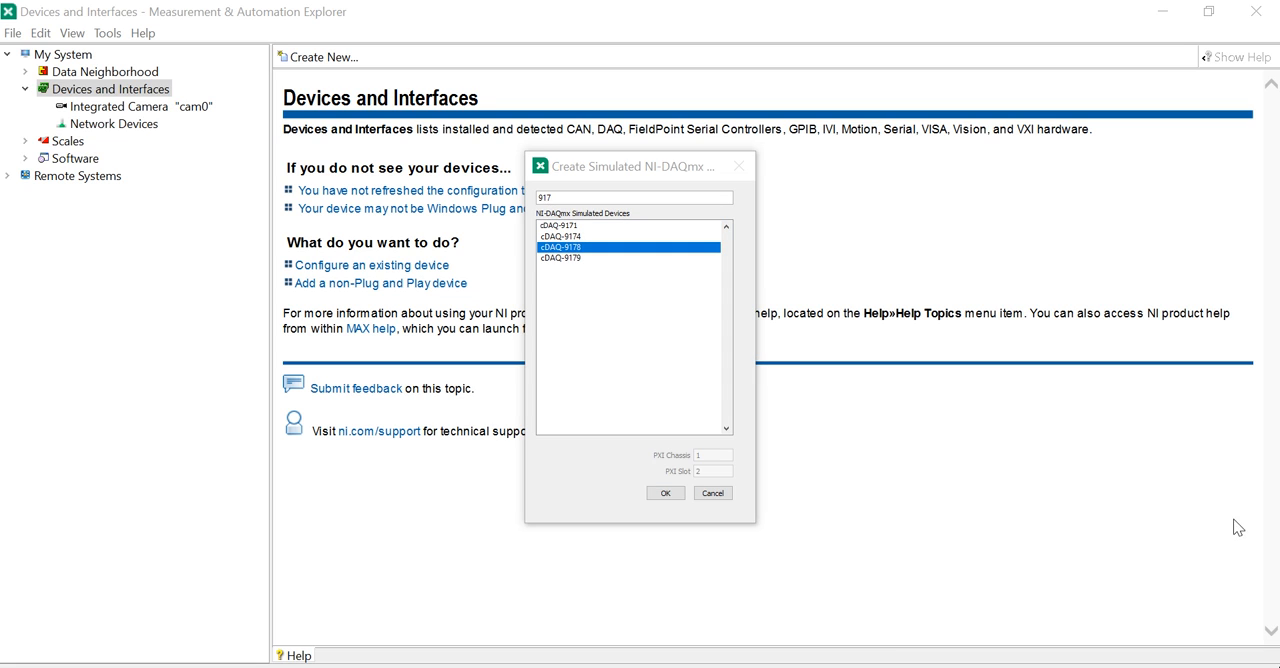
pyautogui.click(561, 236)
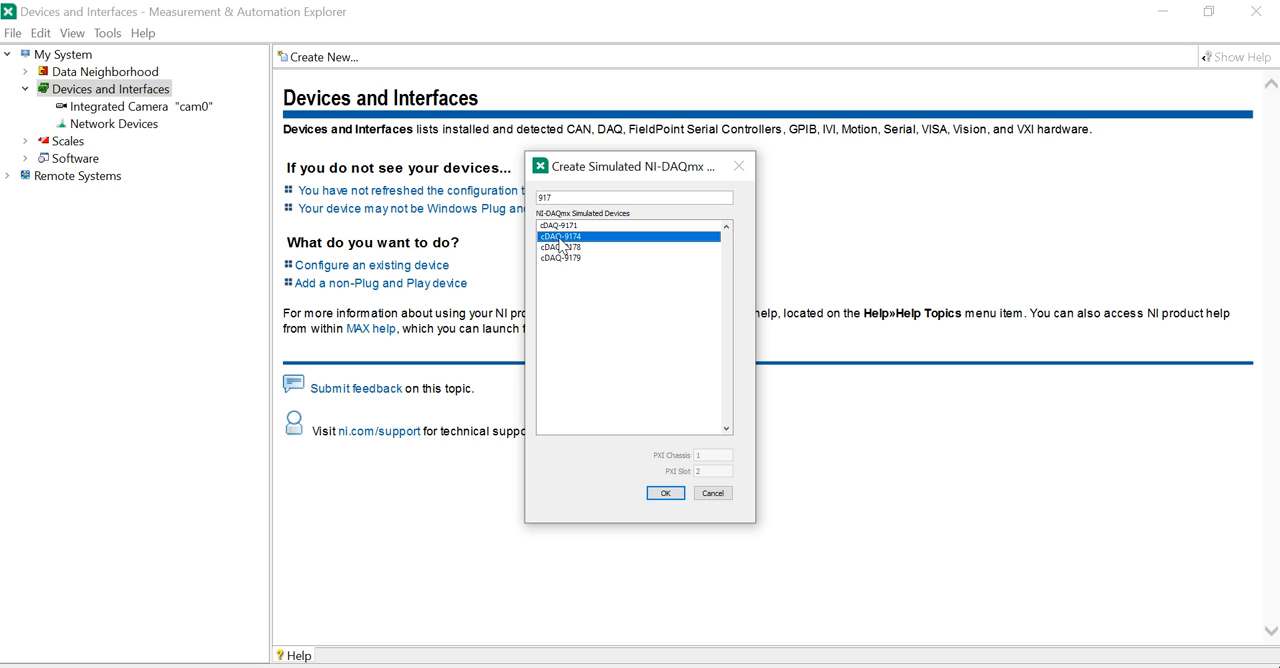
pyautogui.moveTo(597, 365)
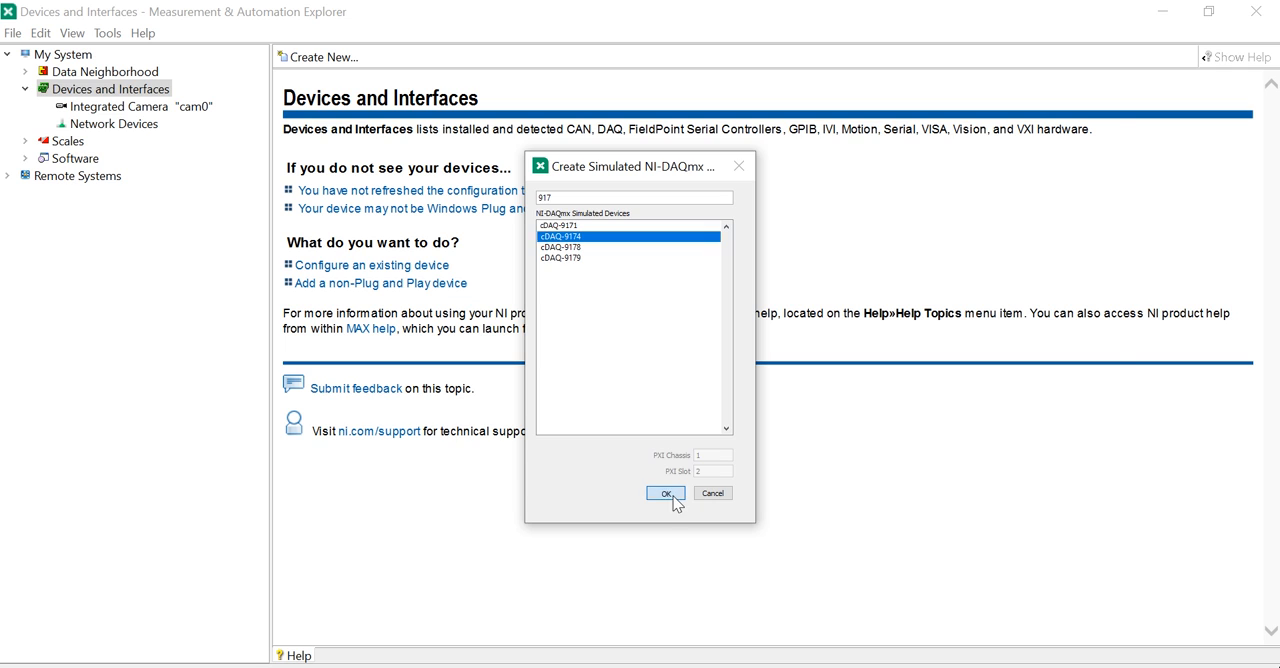
# Step: Create the simulated cDAQ-9174 chassis and assign an NI 9203 module to slot 3
pyautogui.click(666, 493)
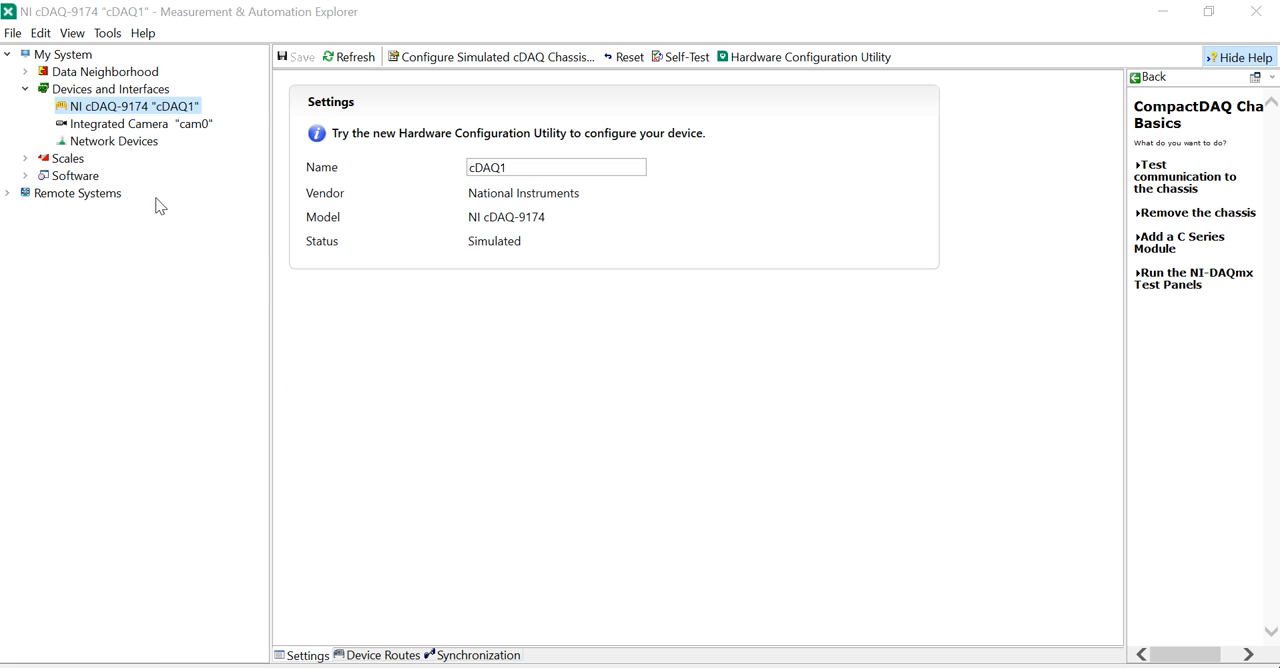
pyautogui.moveTo(615, 218)
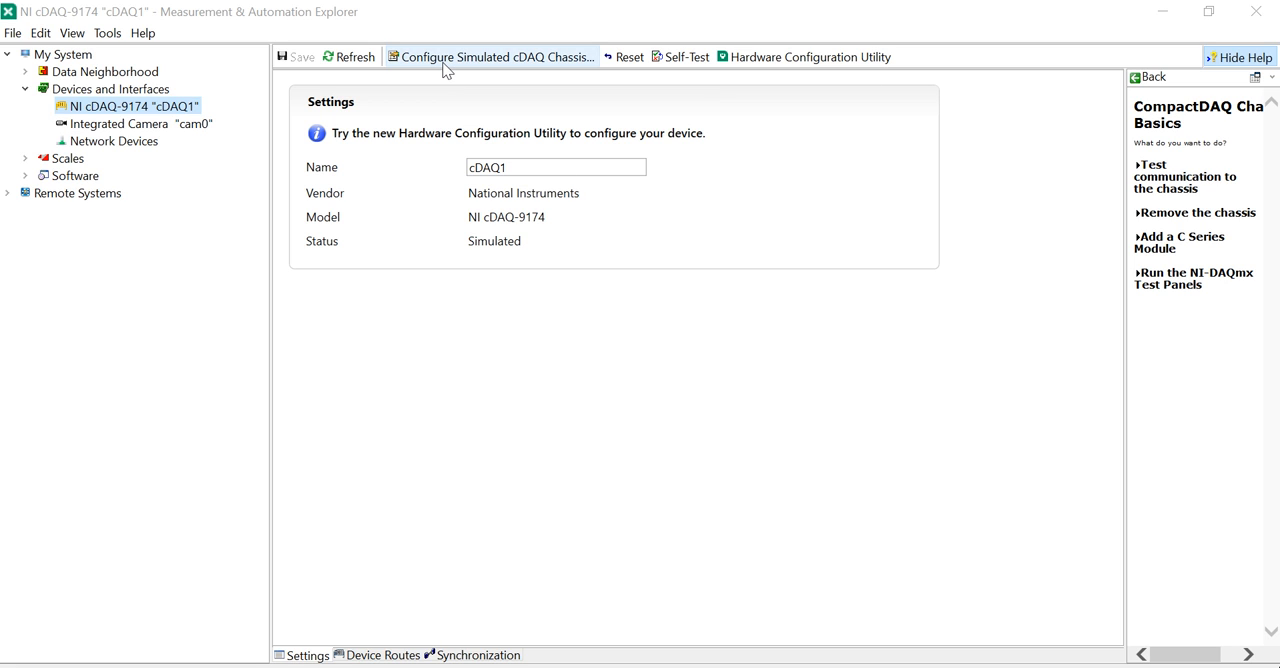
pyautogui.click(490, 57)
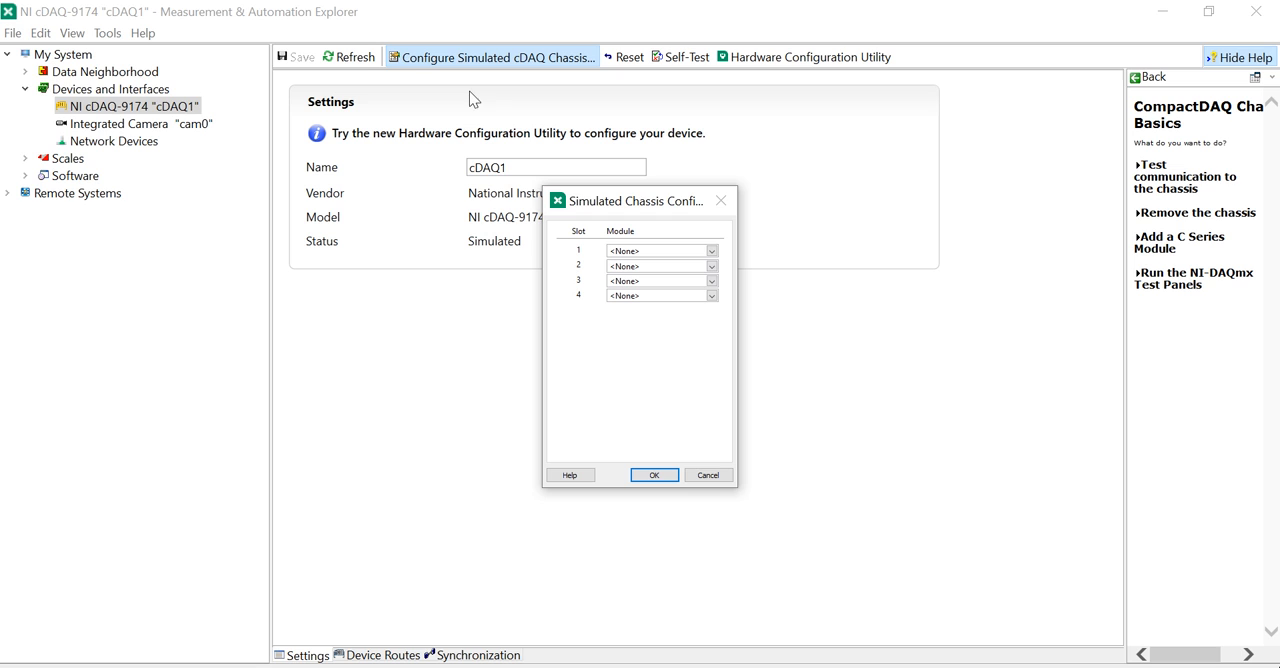
pyautogui.moveTo(708, 280)
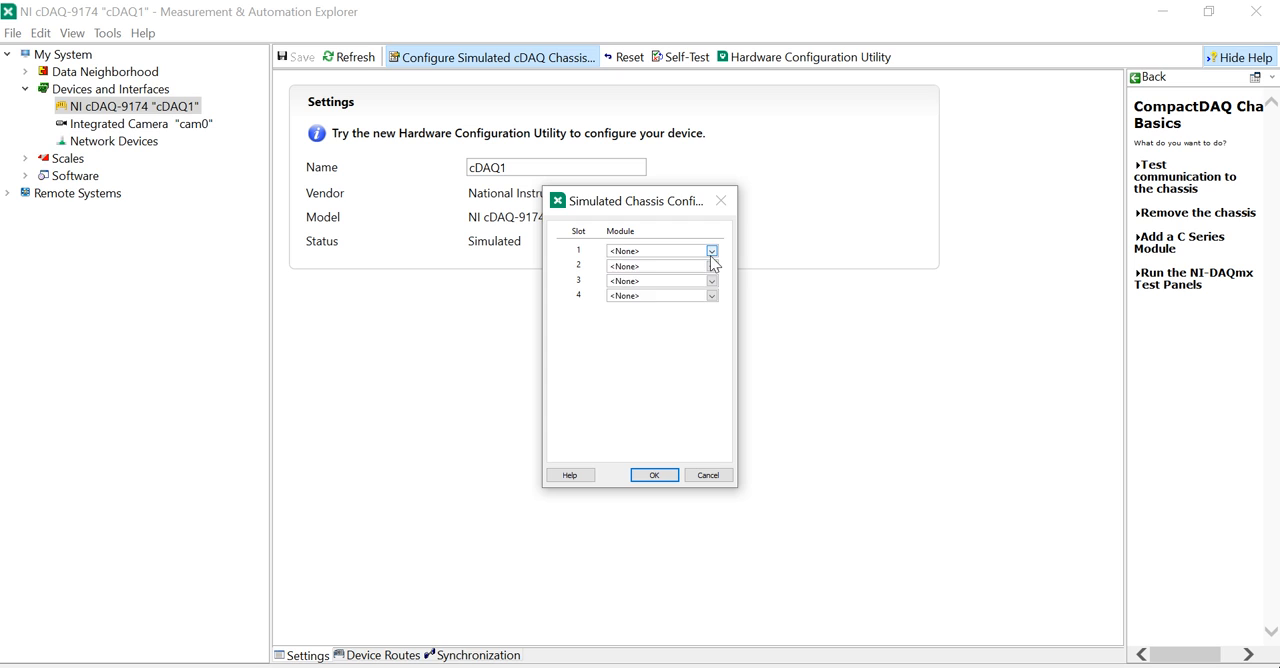
pyautogui.click(711, 250)
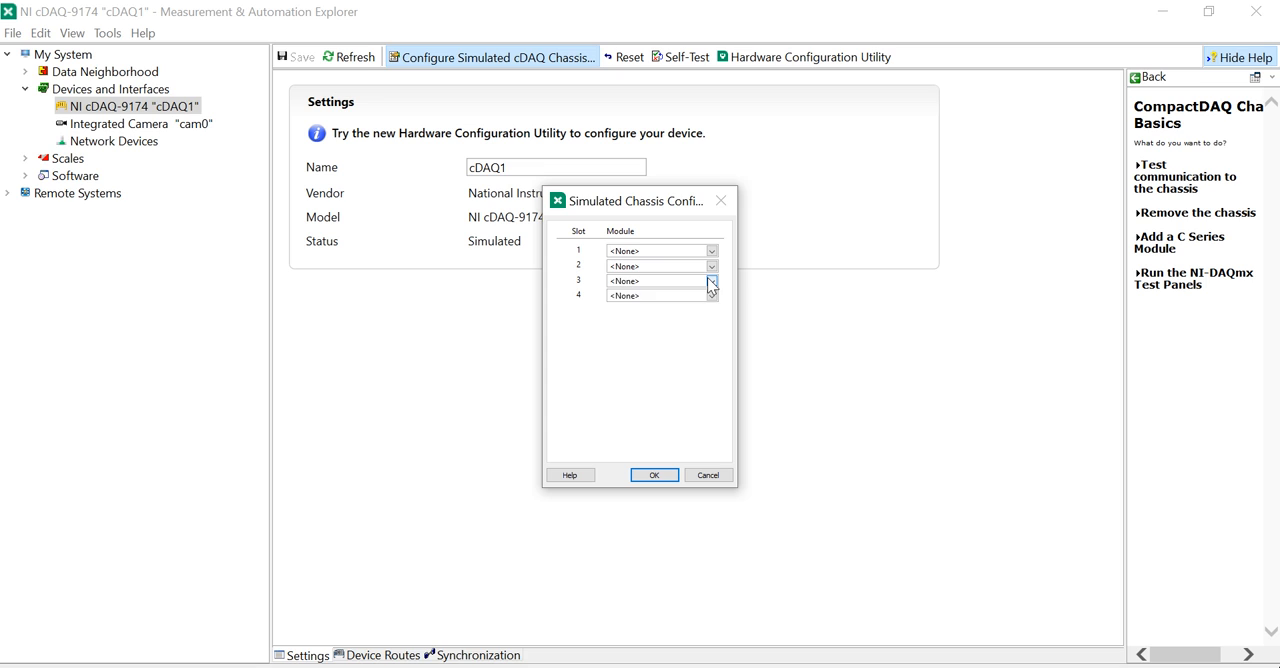
pyautogui.click(711, 281)
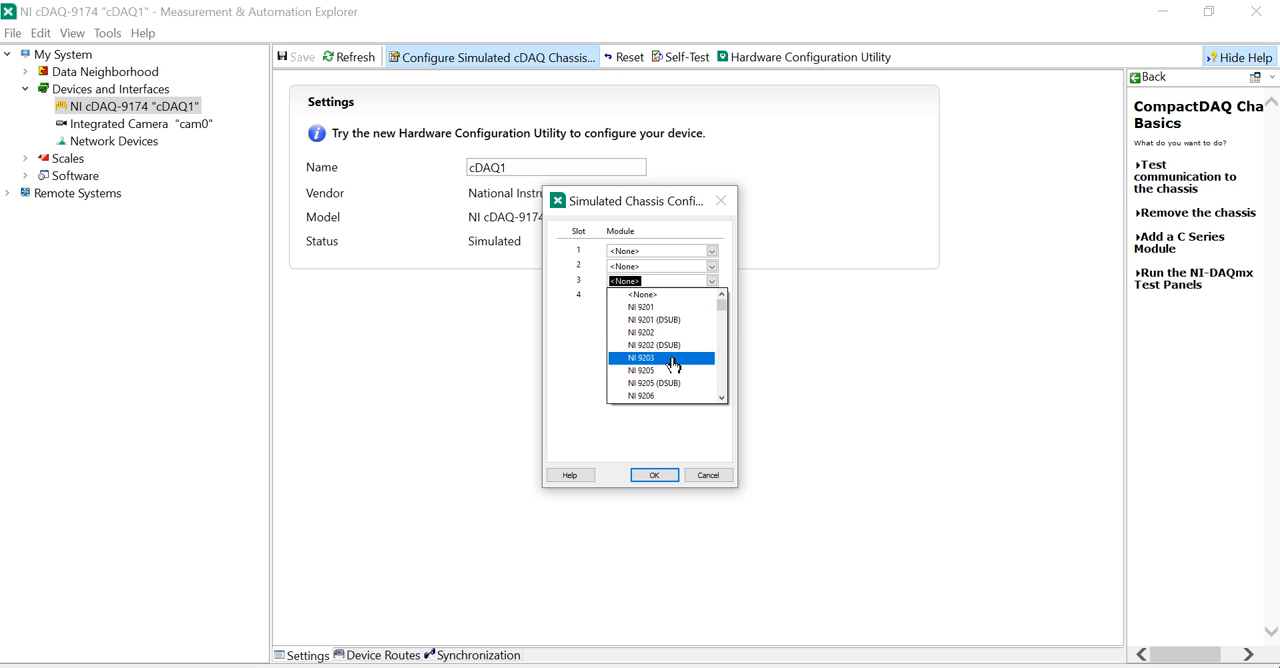
pyautogui.click(640, 358)
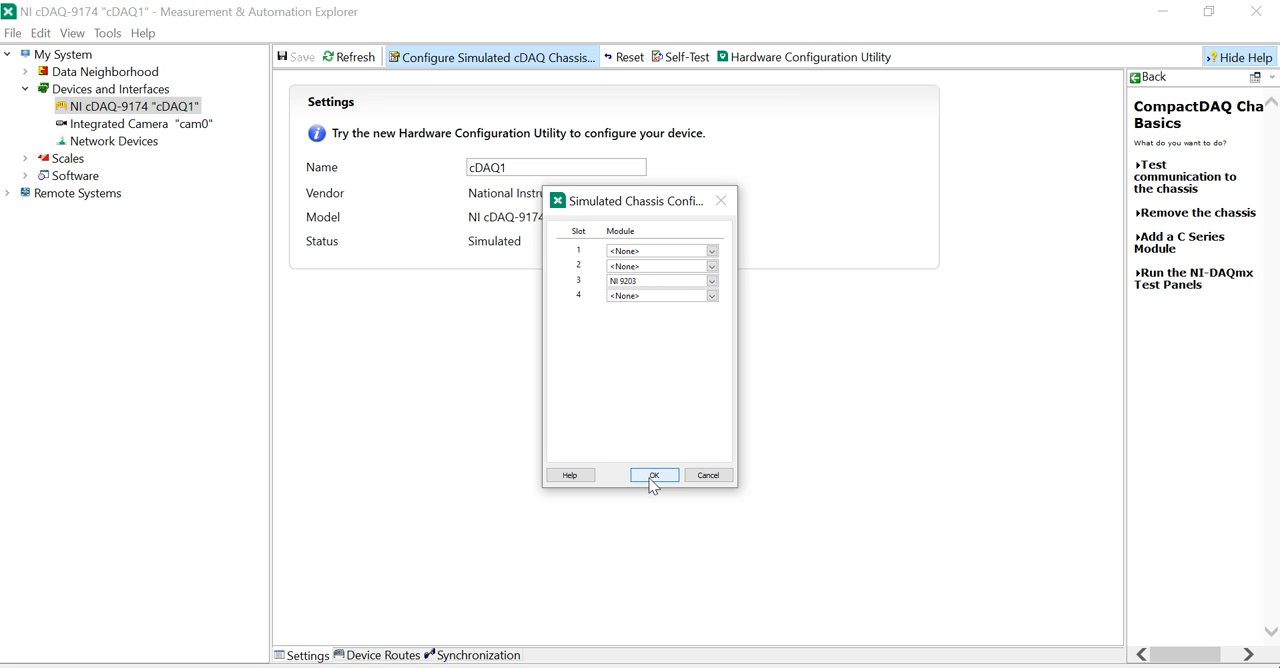
pyautogui.click(653, 475)
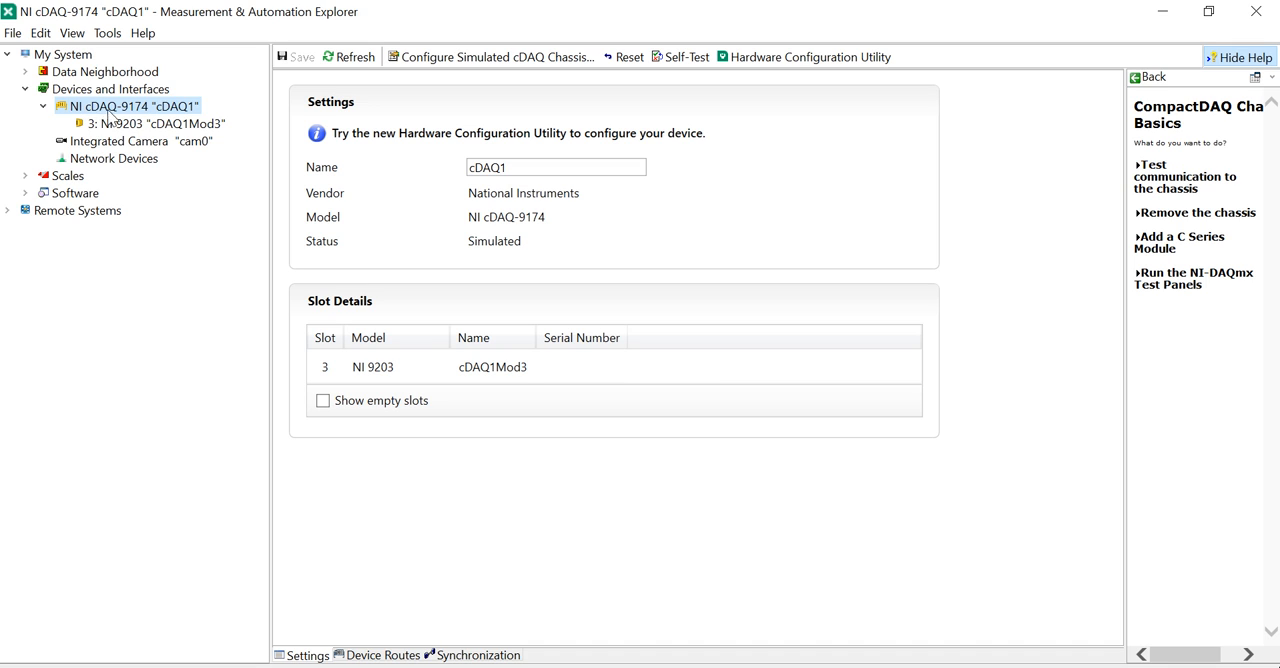
pyautogui.moveTo(158, 122)
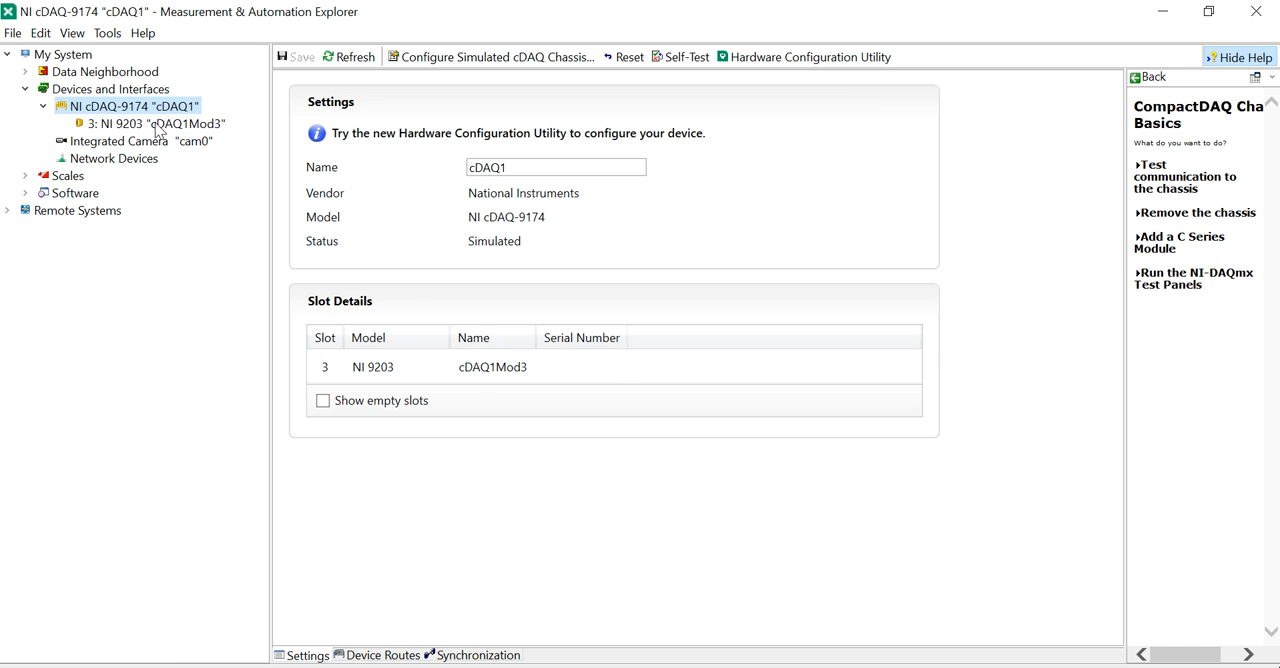
# Step: Check the NI 9203 details, then show cDAQ1's empty slots 1, 2 and 4
pyautogui.click(160, 123)
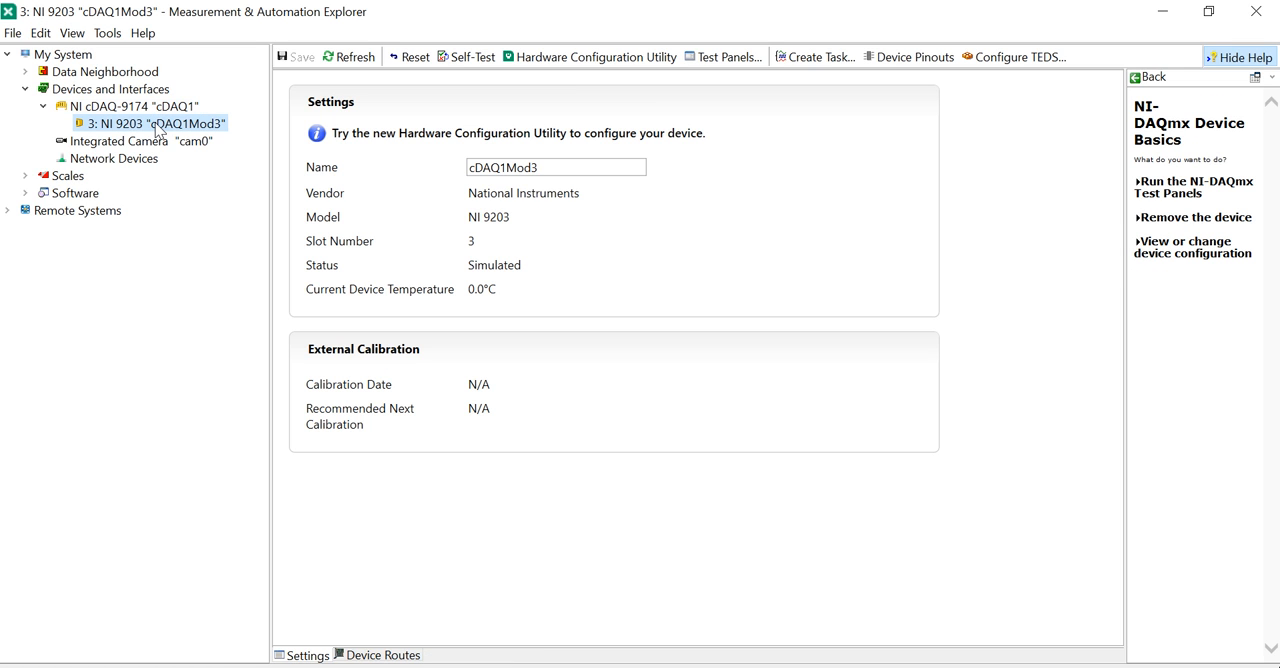
pyautogui.click(133, 106)
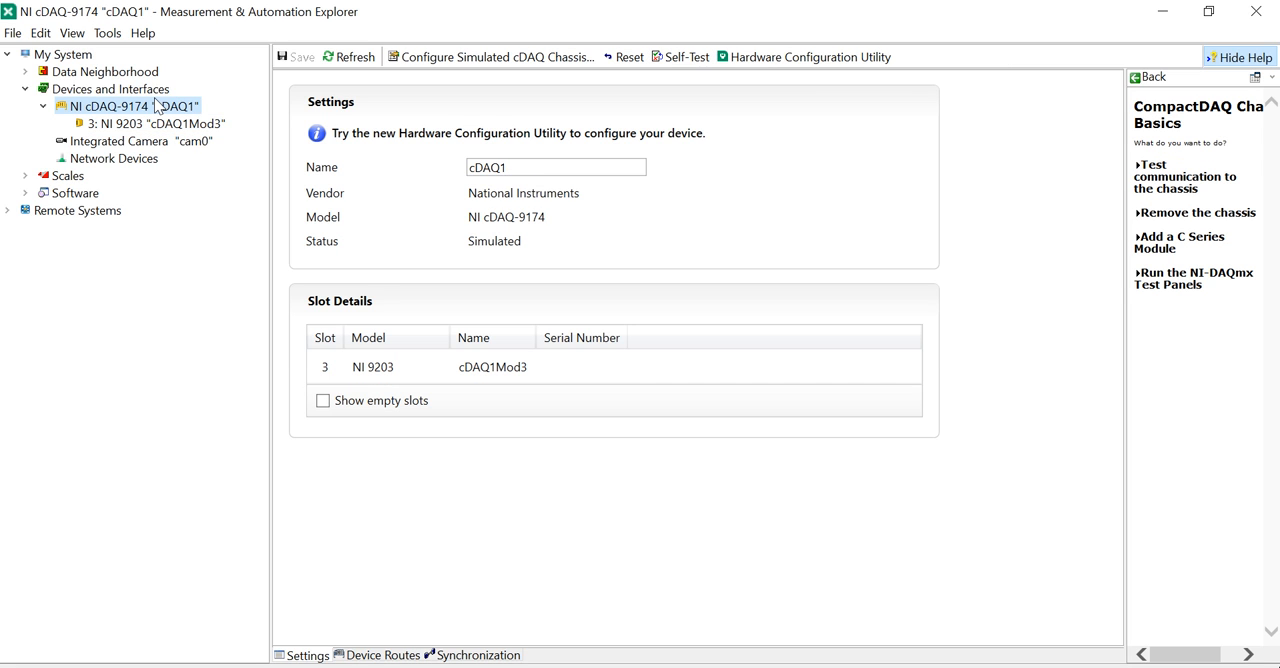
pyautogui.moveTo(263, 297)
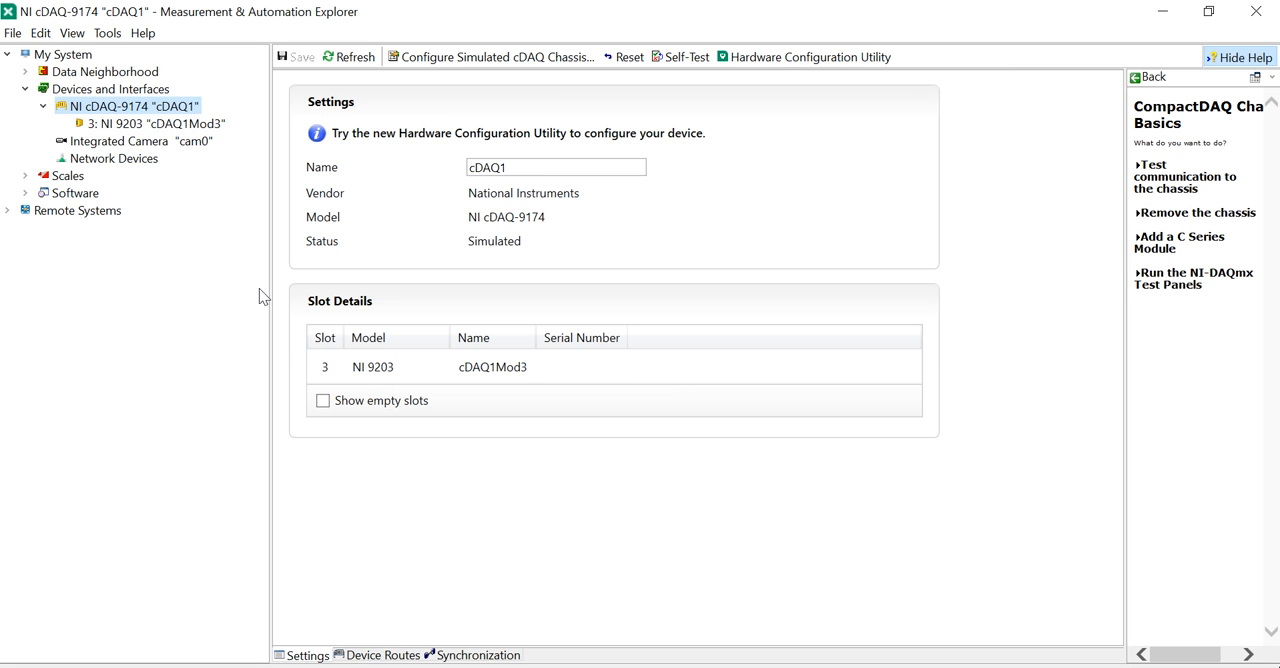
pyautogui.click(323, 400)
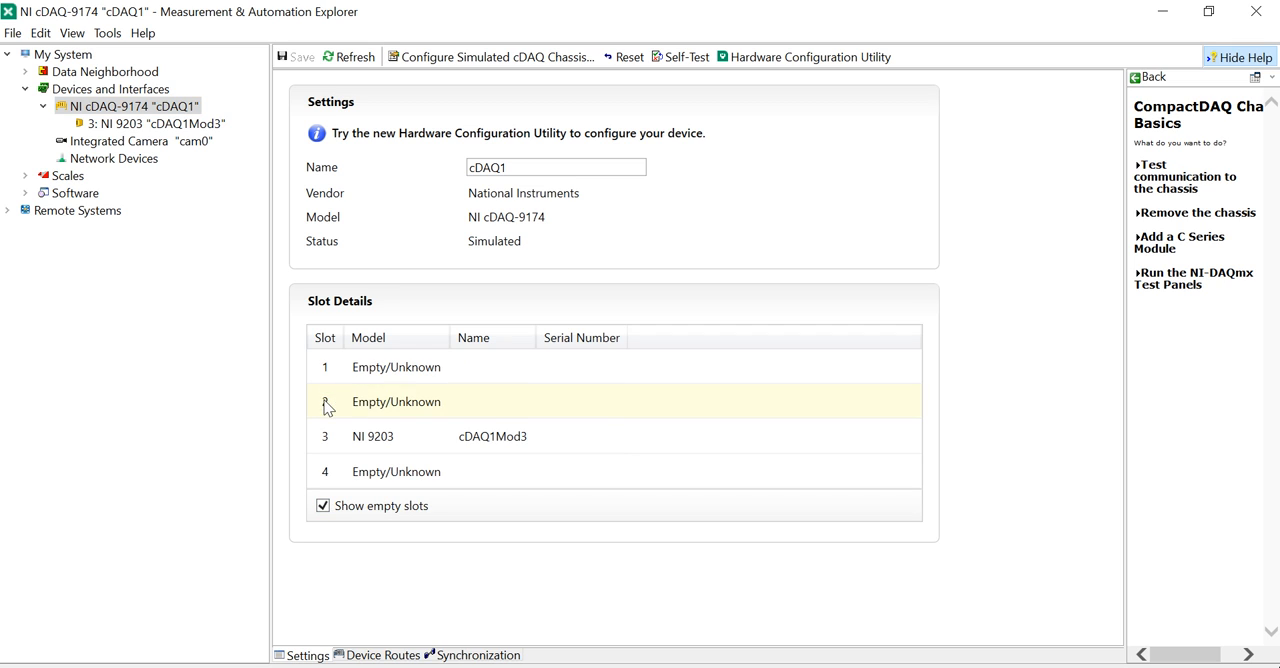
pyautogui.moveTo(418, 471)
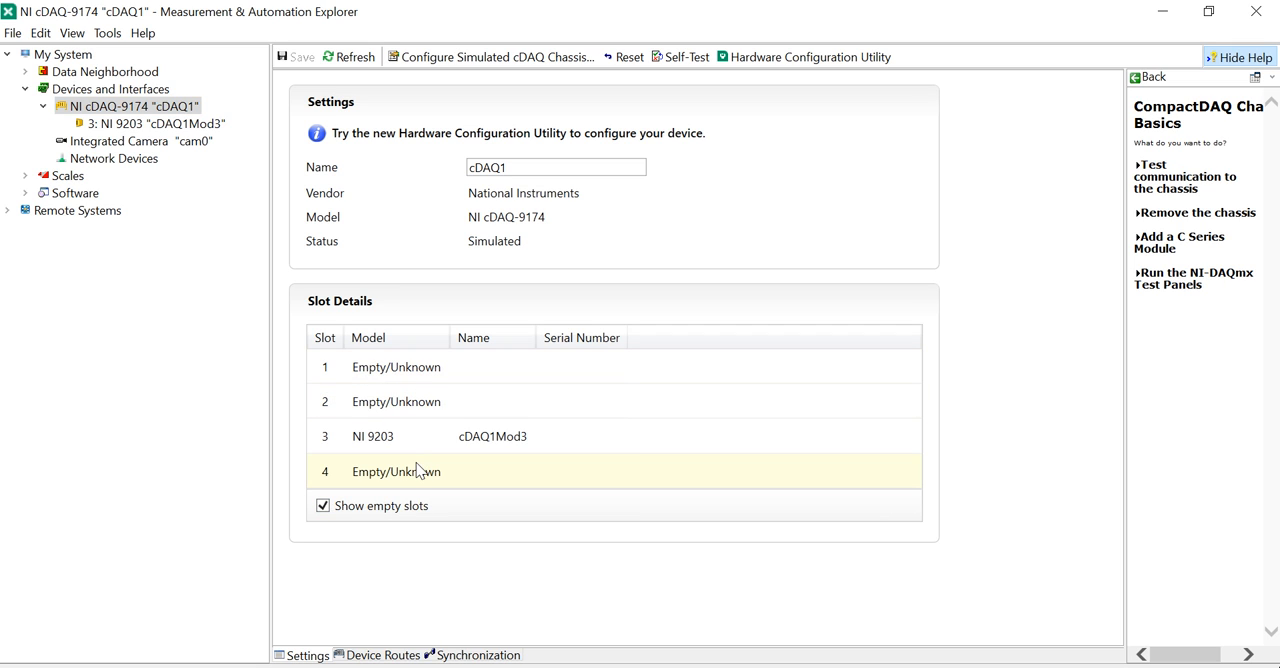
pyautogui.moveTo(560, 463)
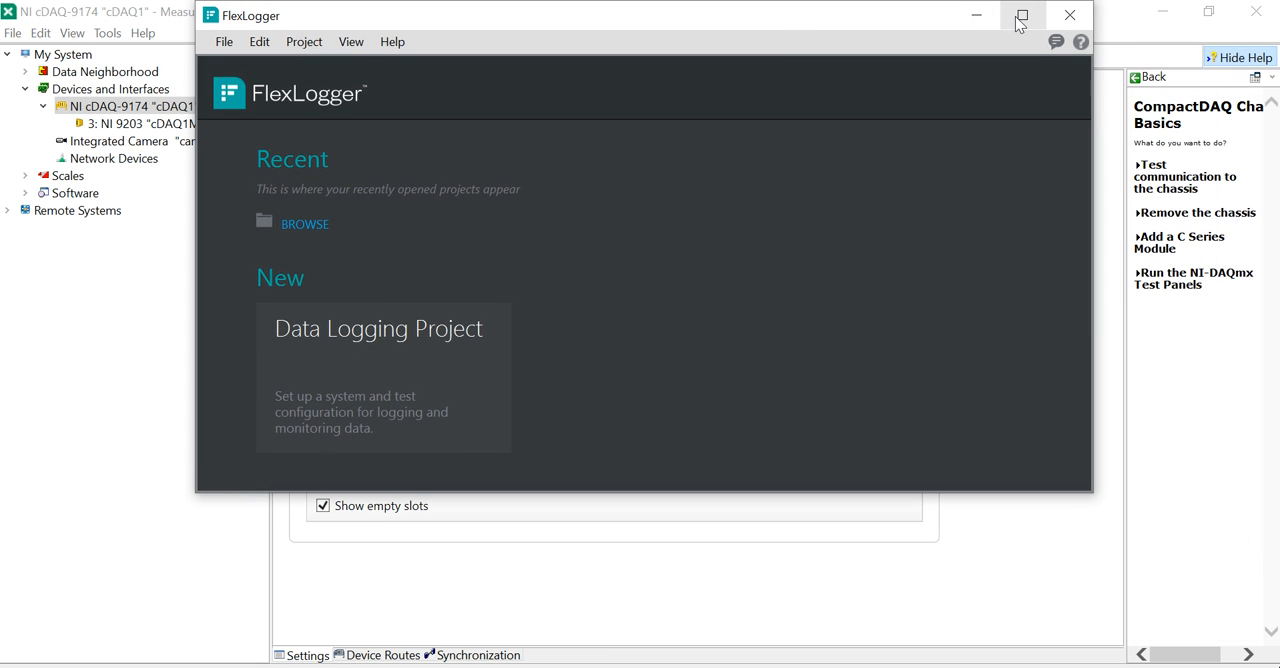
# Step: Maximize FlexLogger and create a new project from the File menu
pyautogui.click(1021, 14)
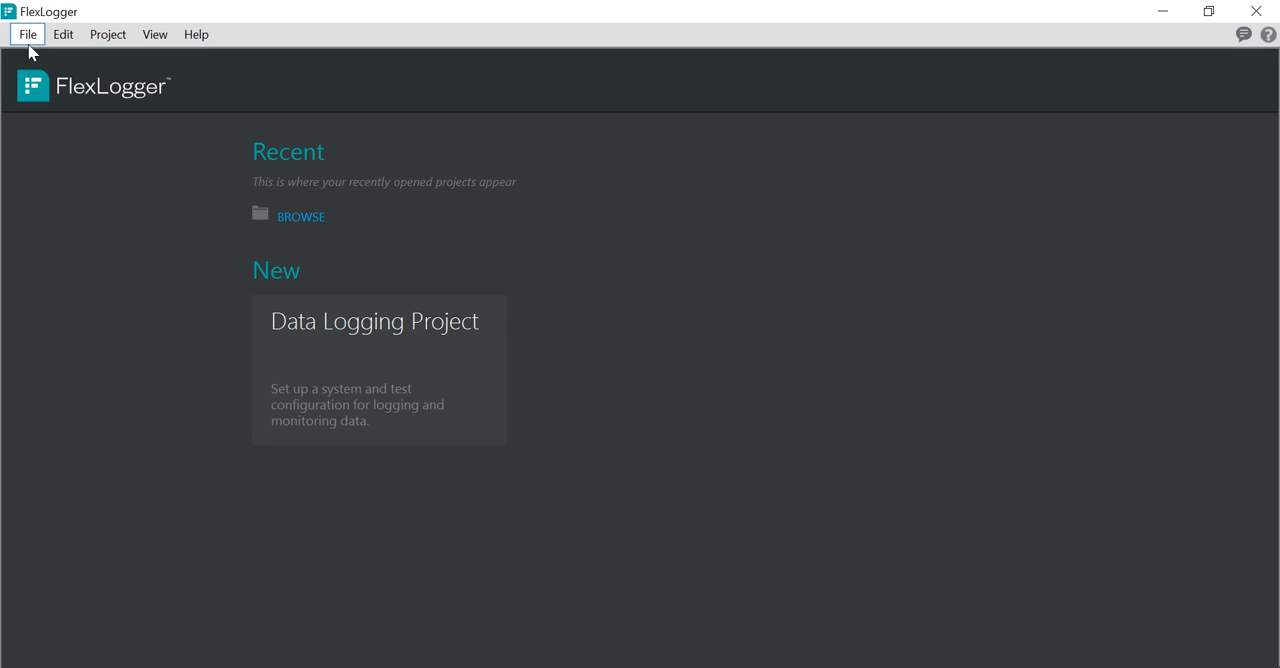
pyautogui.click(27, 33)
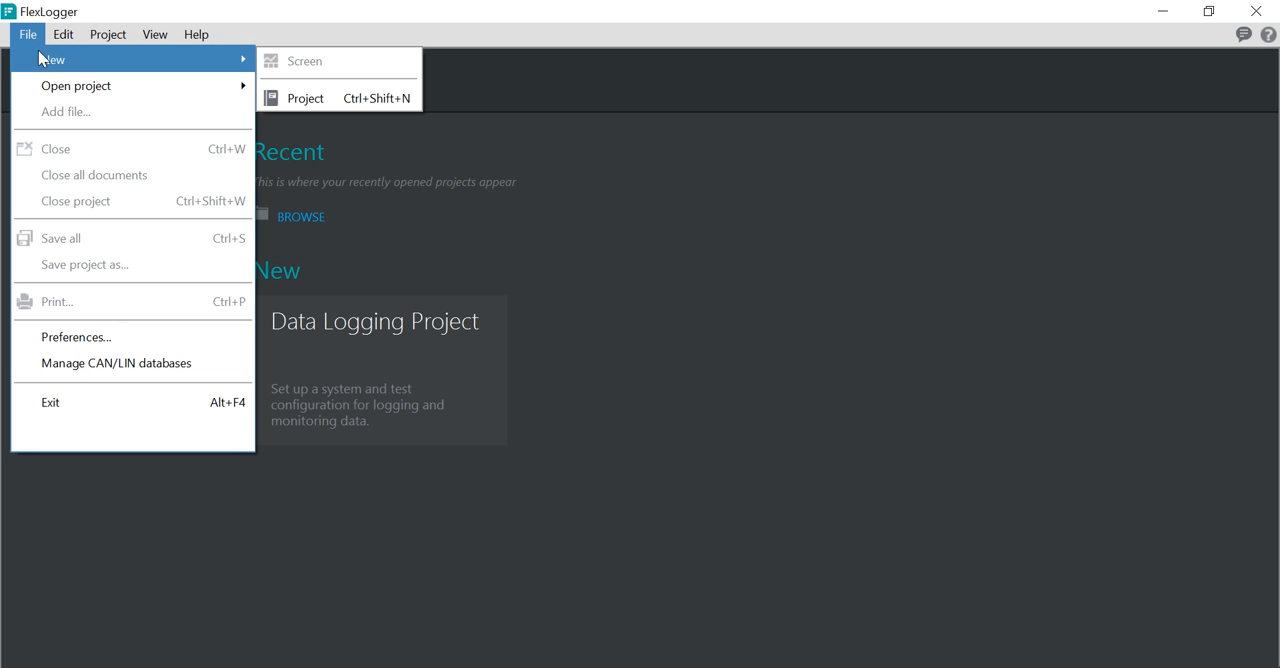
pyautogui.moveTo(48, 58)
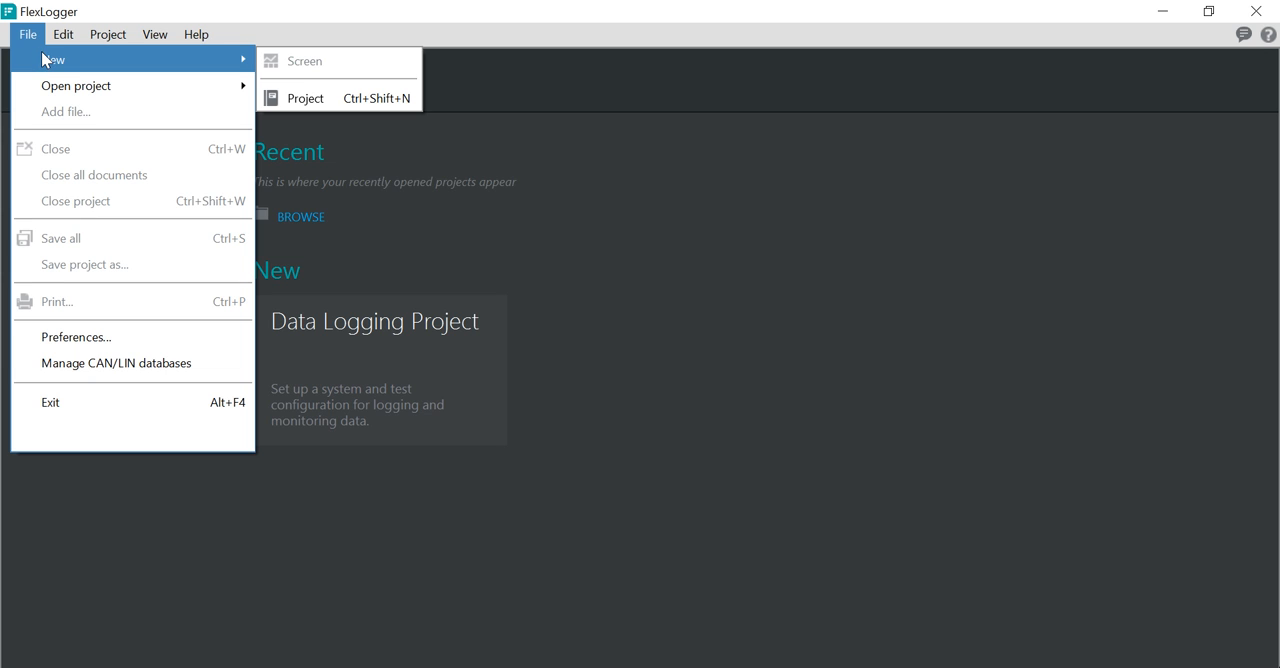
pyautogui.moveTo(305, 98)
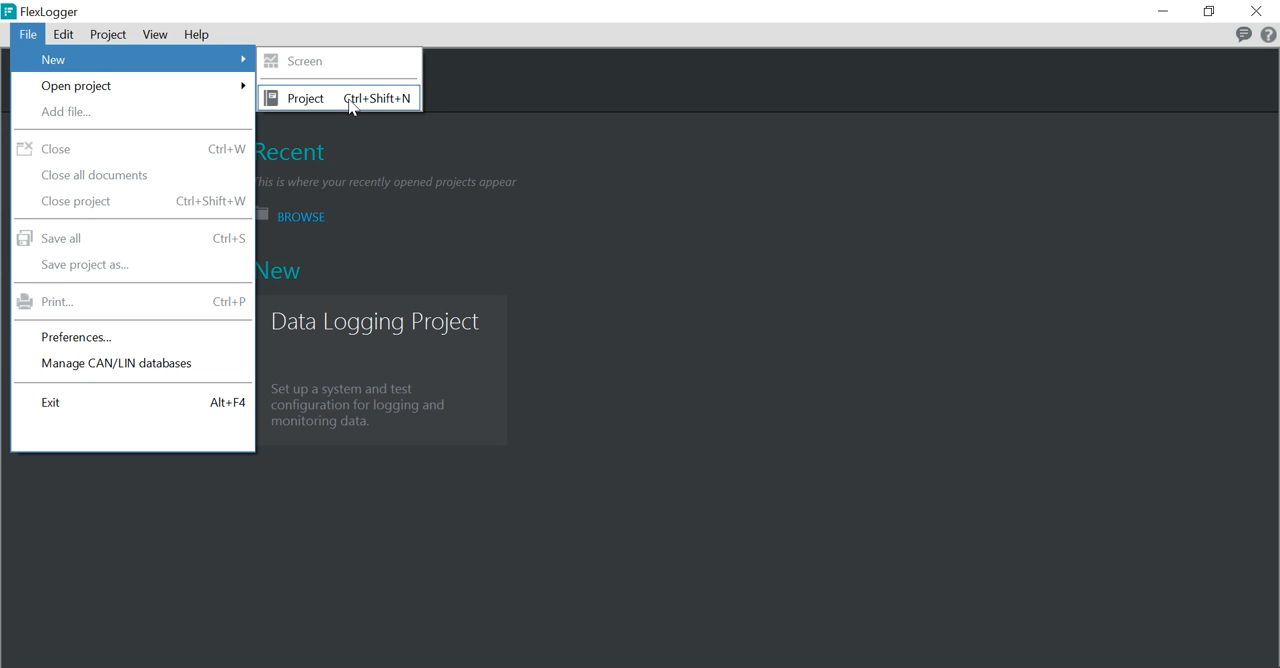
pyautogui.click(306, 97)
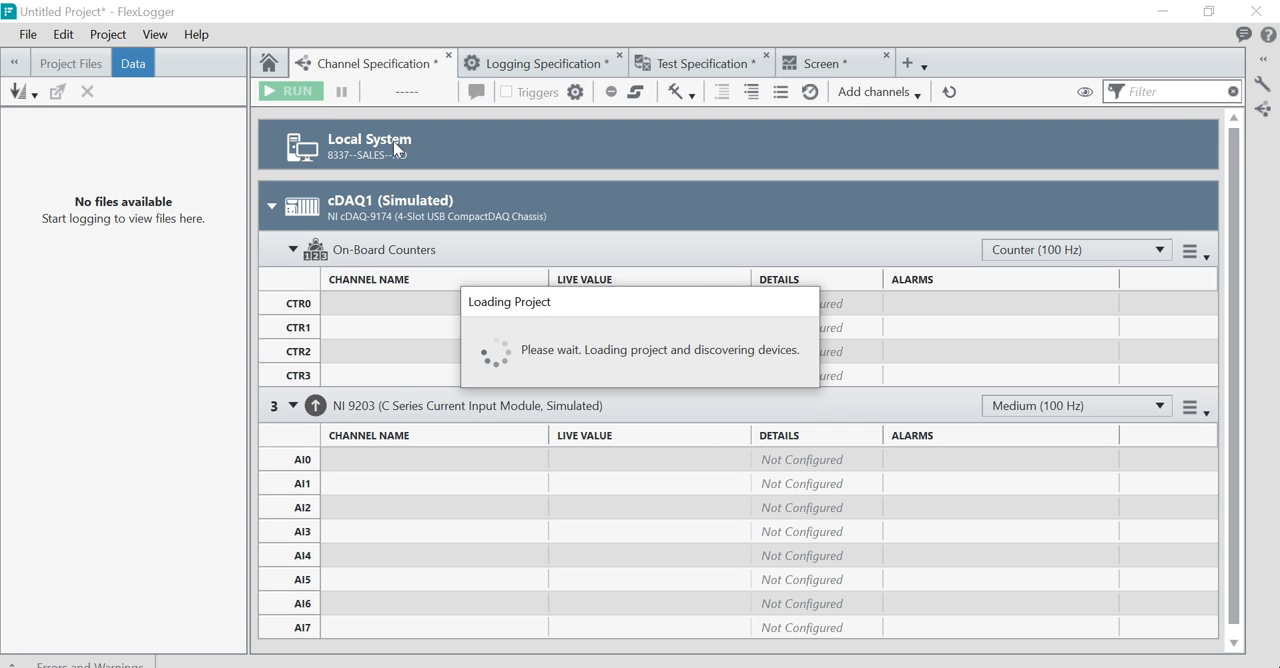
pyautogui.moveTo(647, 238)
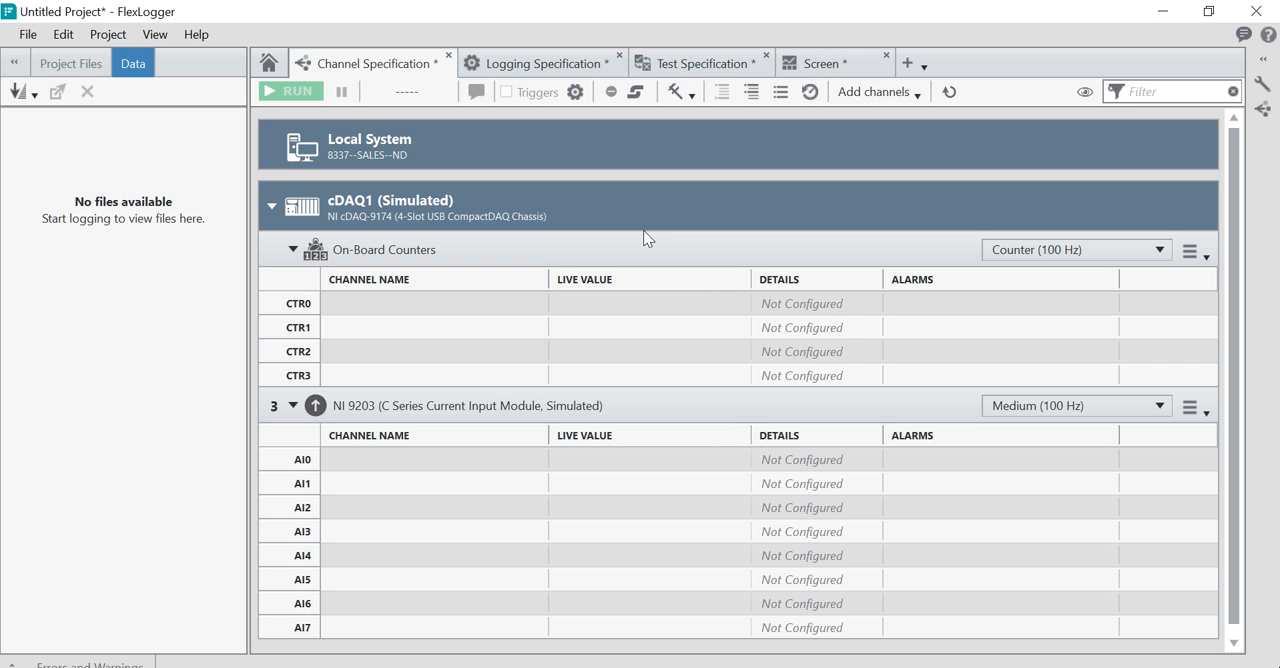
pyautogui.moveTo(283, 247)
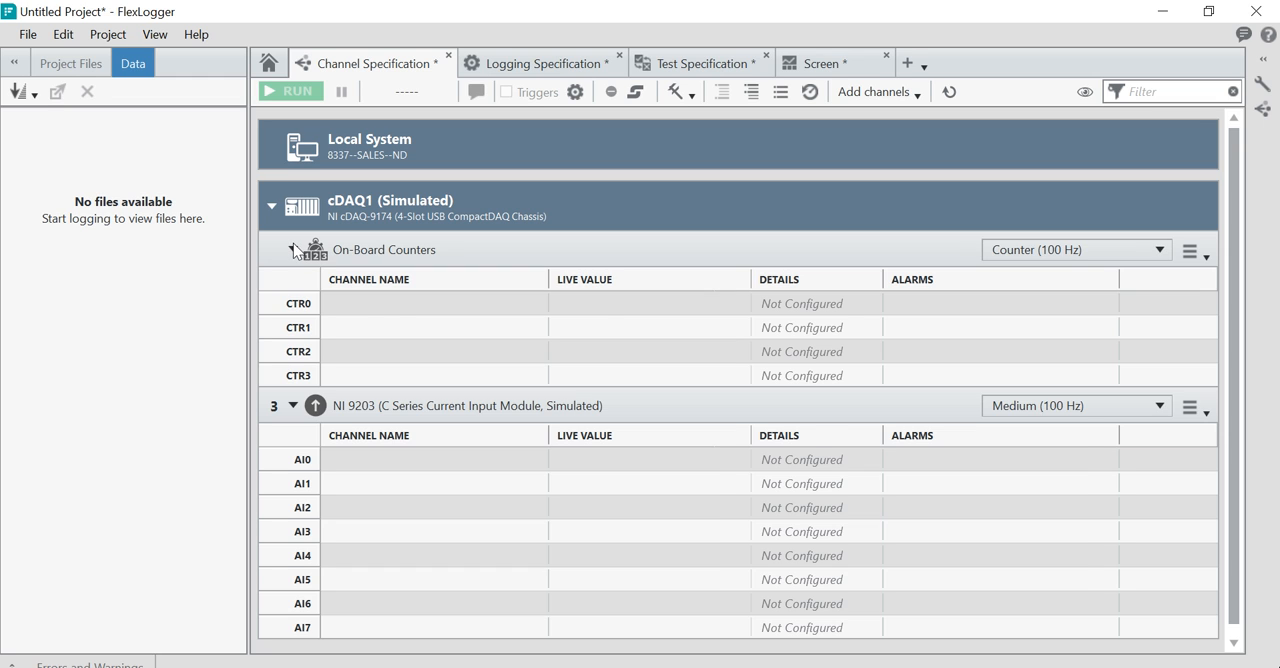
# Step: Collapse On-Board Counters to reveal the NI 9203's unconfigured AI0–AI7 channel rows
pyautogui.click(292, 249)
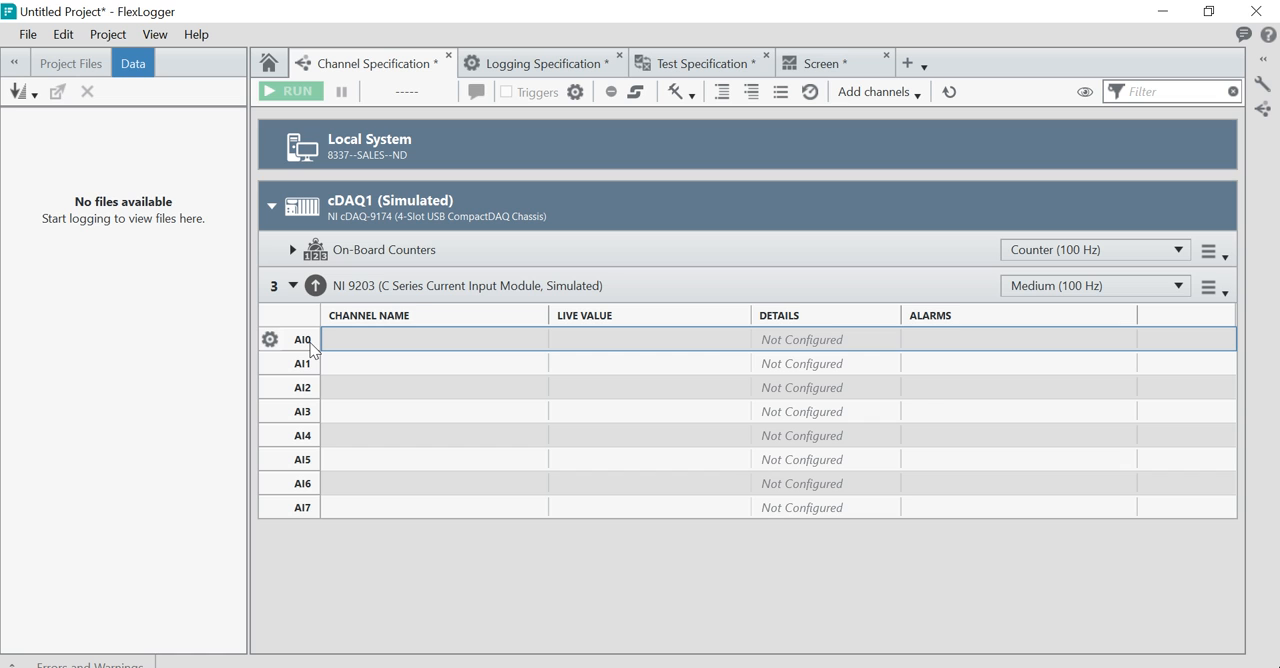
pyautogui.click(434, 507)
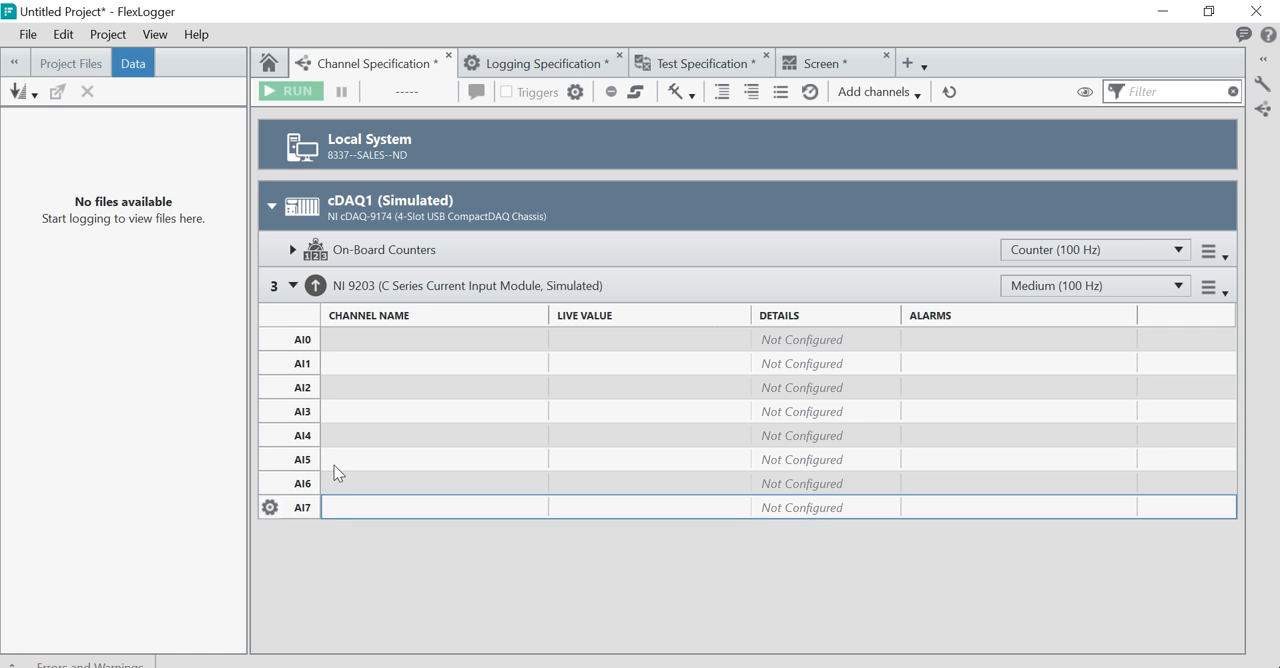
pyautogui.click(430, 339)
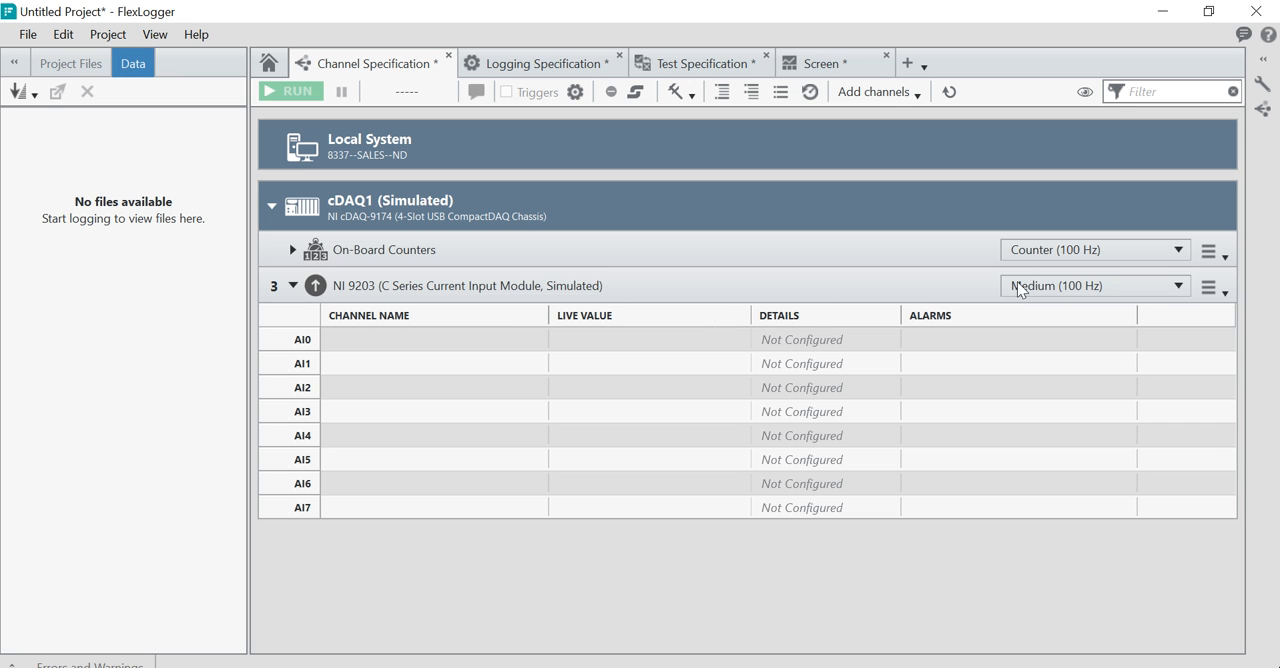
pyautogui.moveTo(1095, 286)
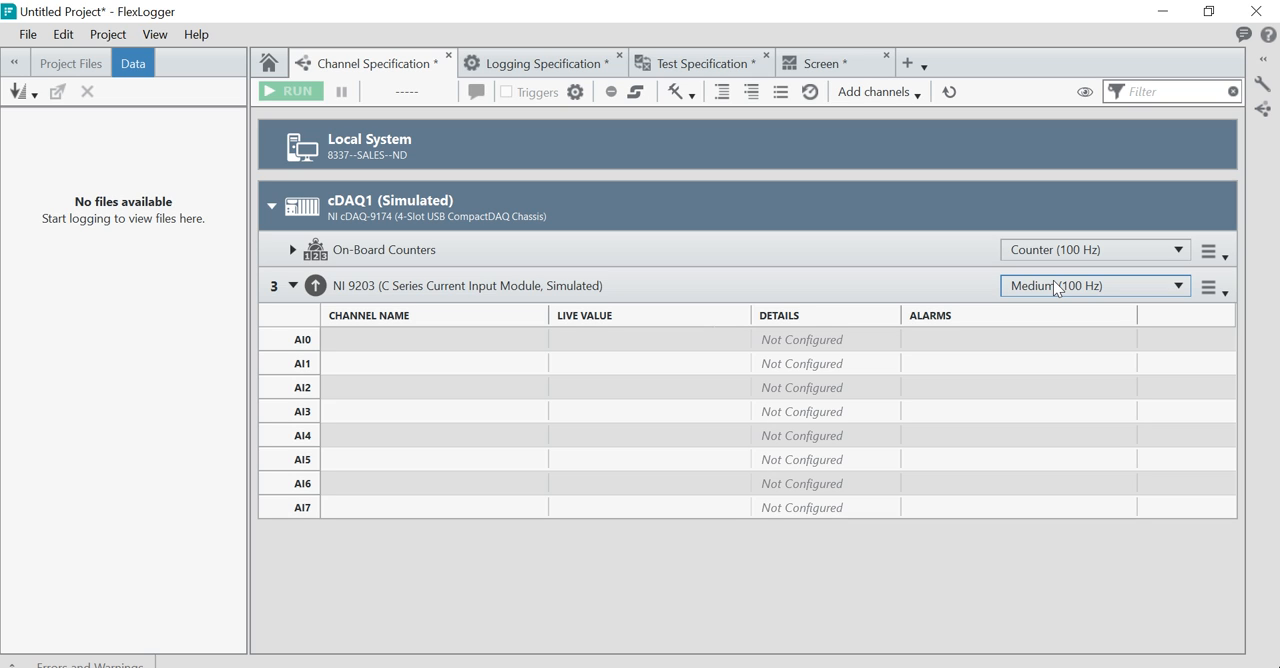
pyautogui.moveTo(1032, 368)
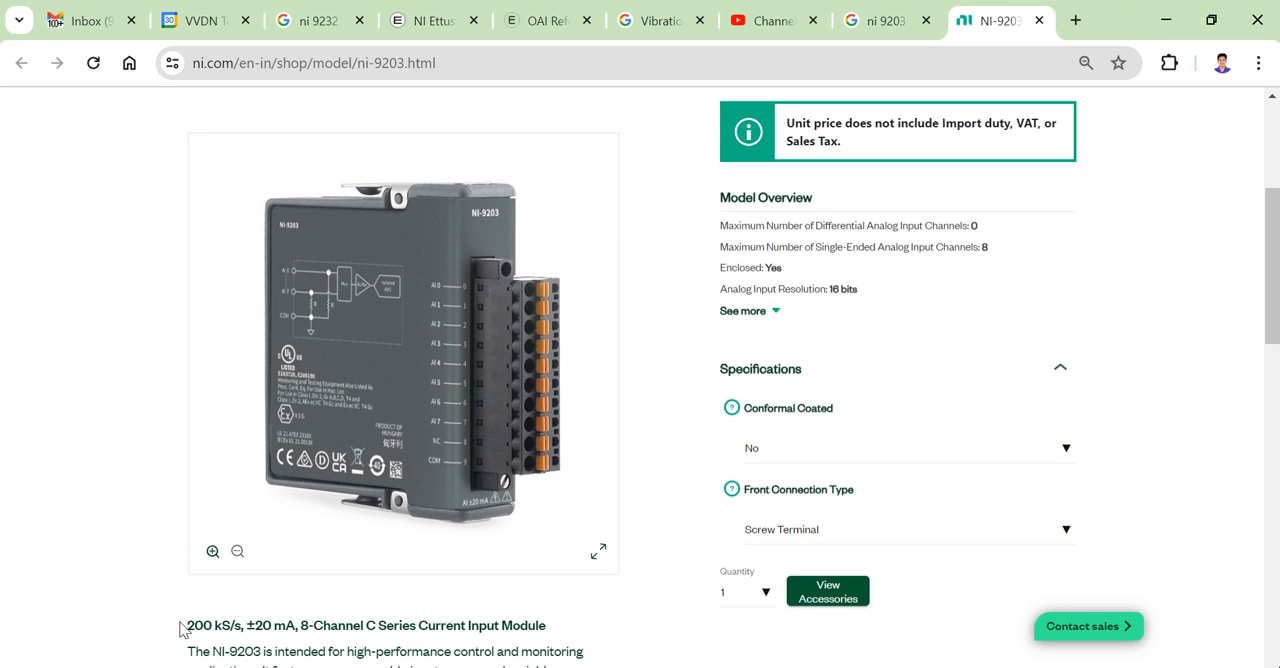
pyautogui.moveTo(345, 635)
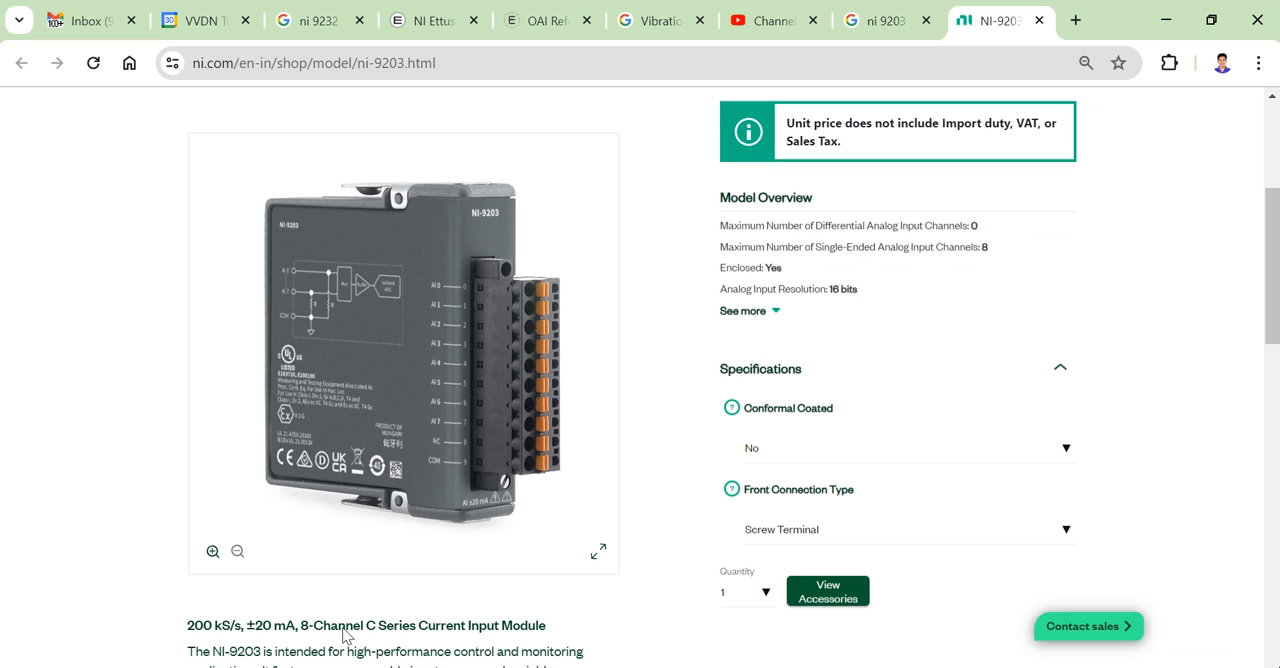
pyautogui.moveTo(351, 637)
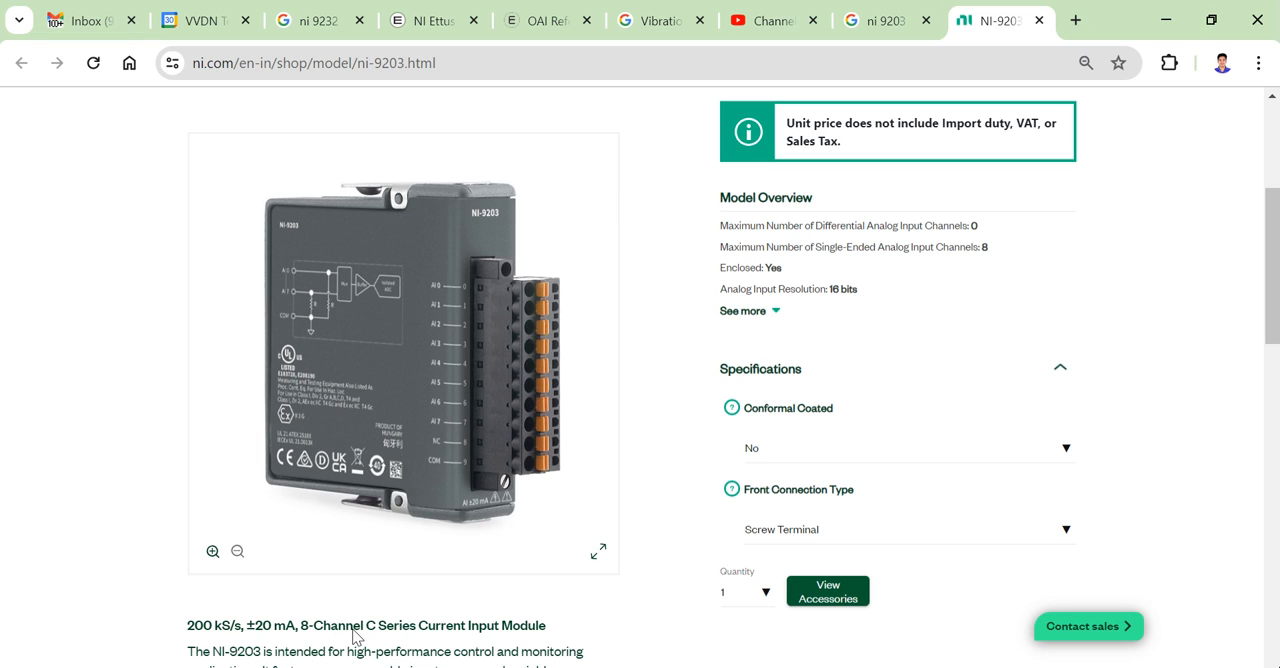
pyautogui.moveTo(210, 643)
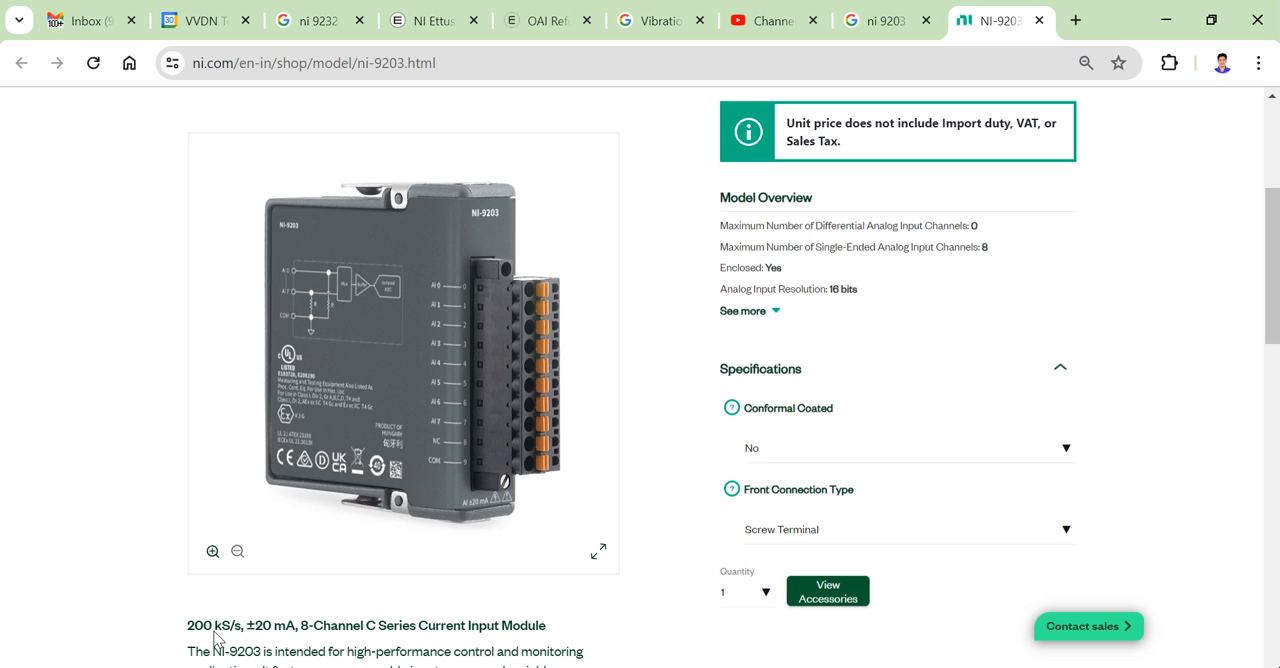
pyautogui.moveTo(223, 637)
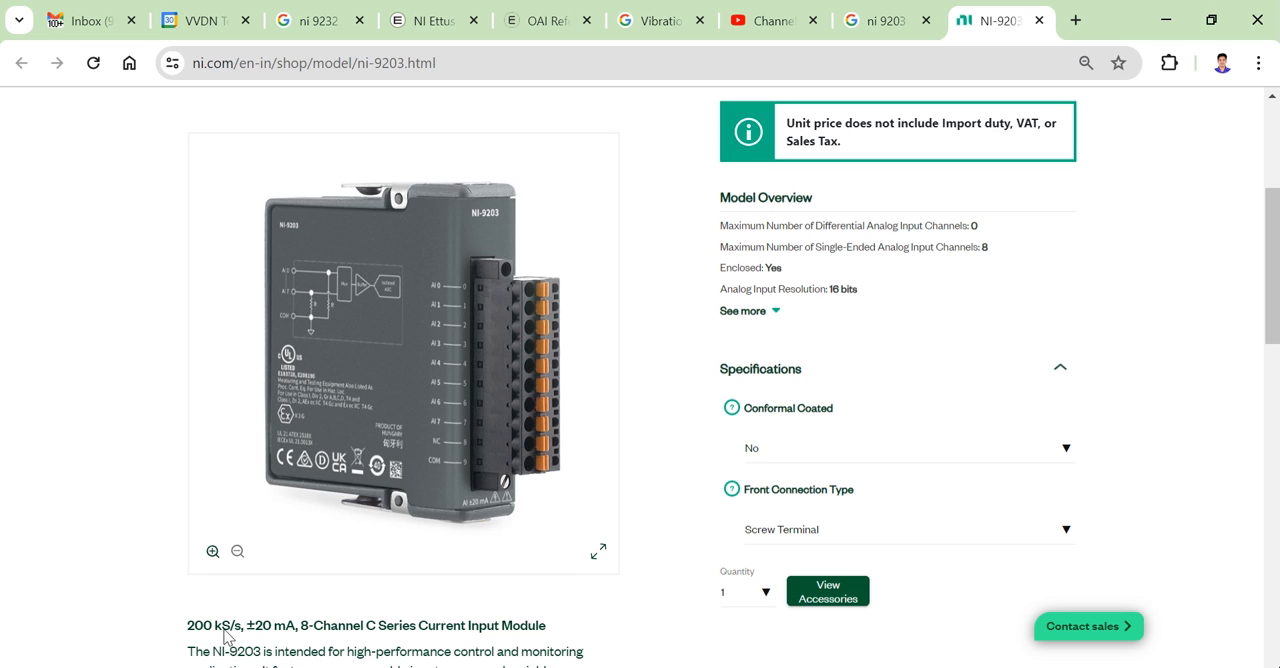
pyautogui.moveTo(1104, 289)
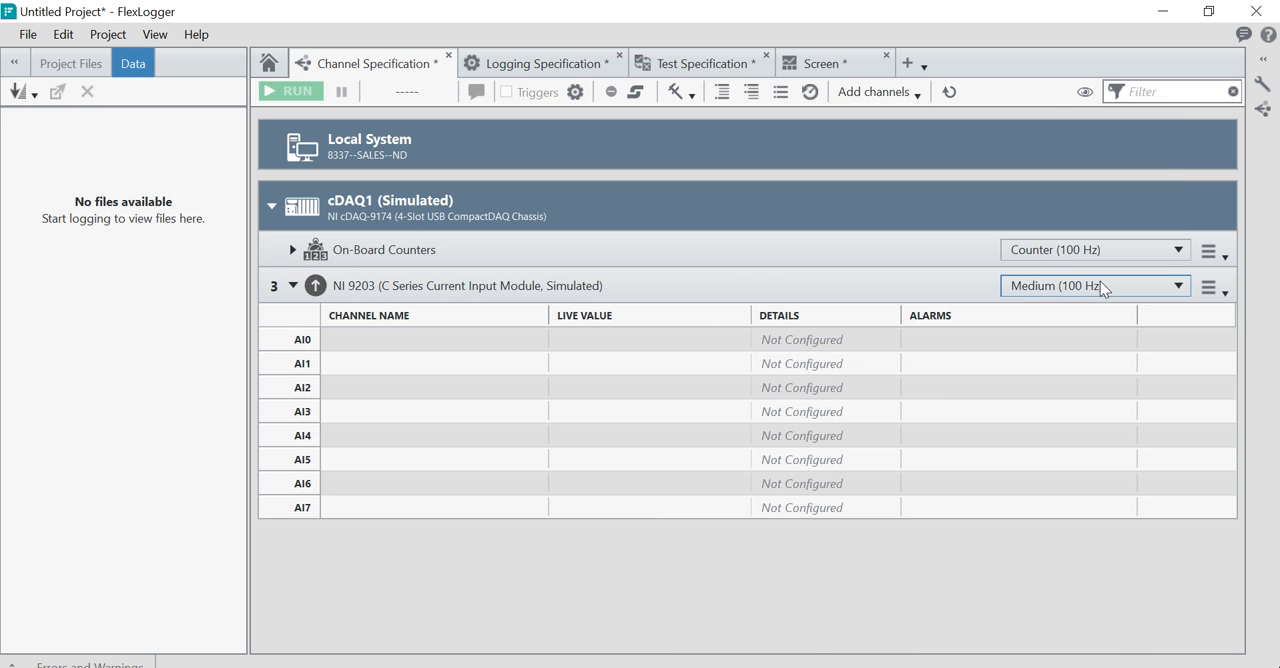
# Step: Set the NI 9203 module data rate to Fast and accept the data rates
pyautogui.click(1094, 285)
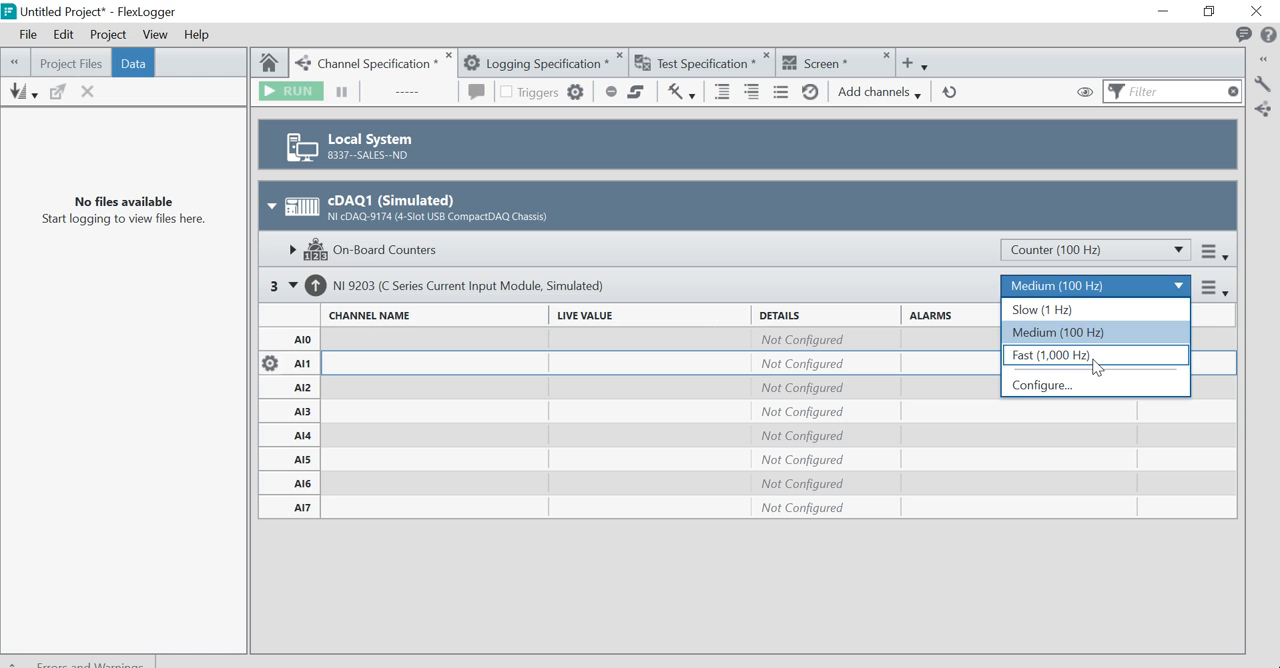
pyautogui.click(1049, 355)
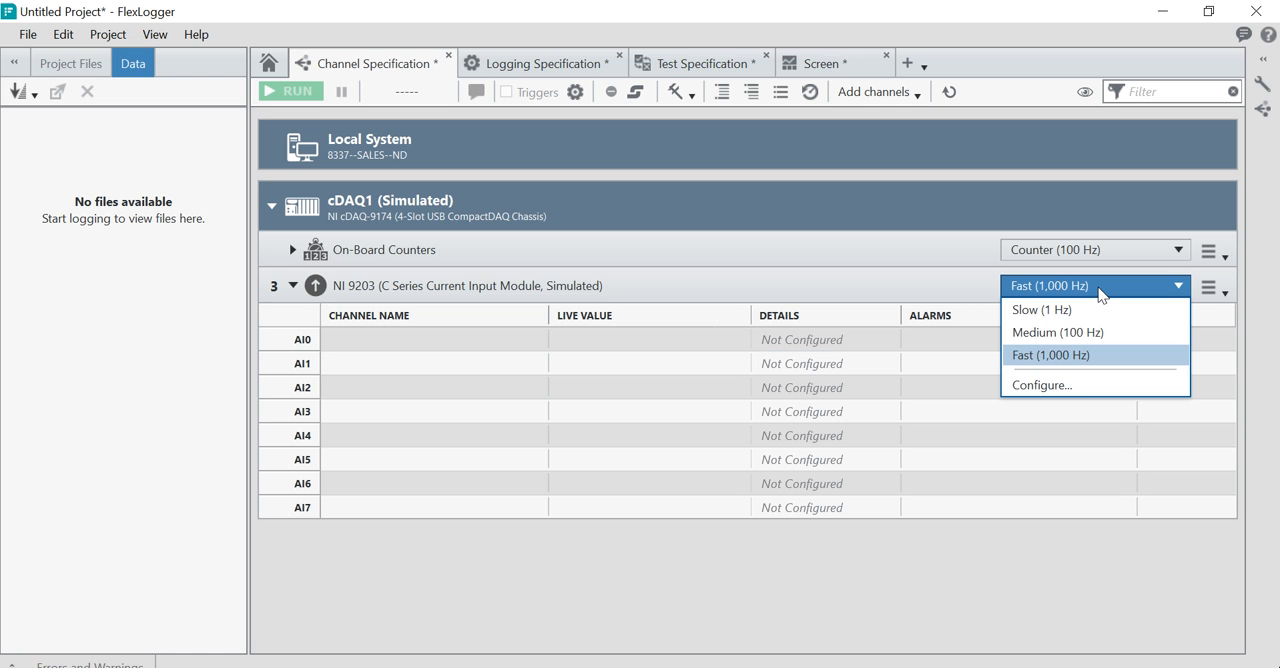
pyautogui.click(1041, 385)
pyautogui.write('10000')
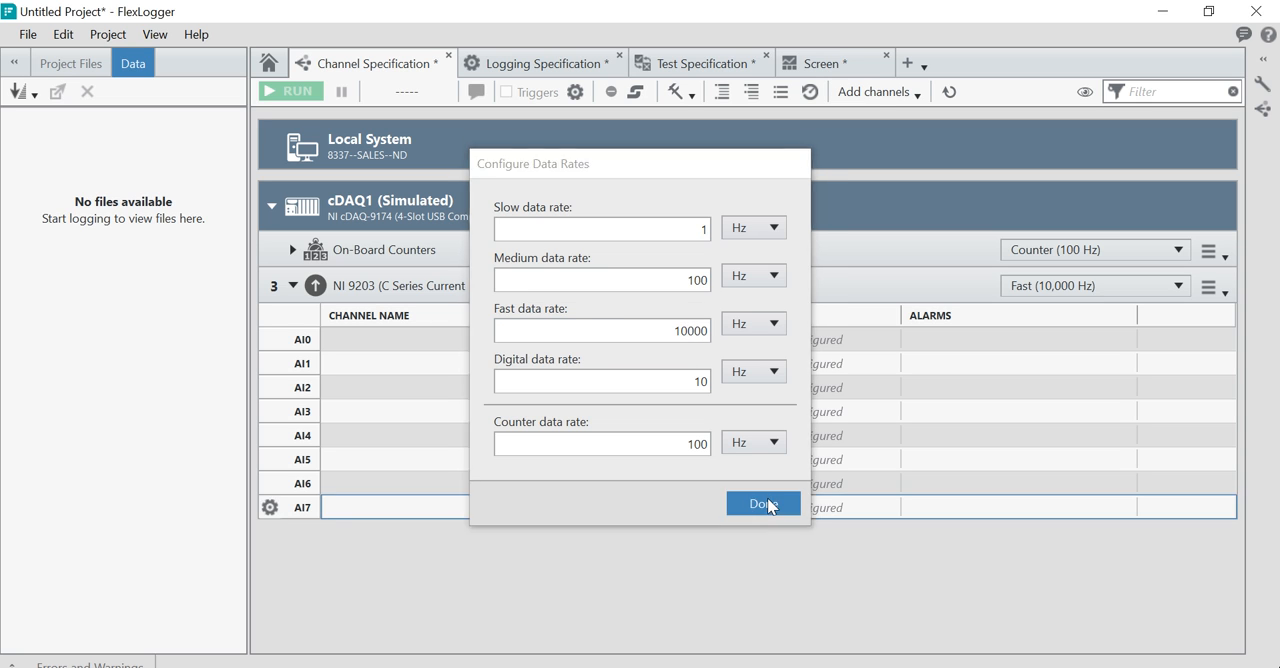
pyautogui.click(762, 503)
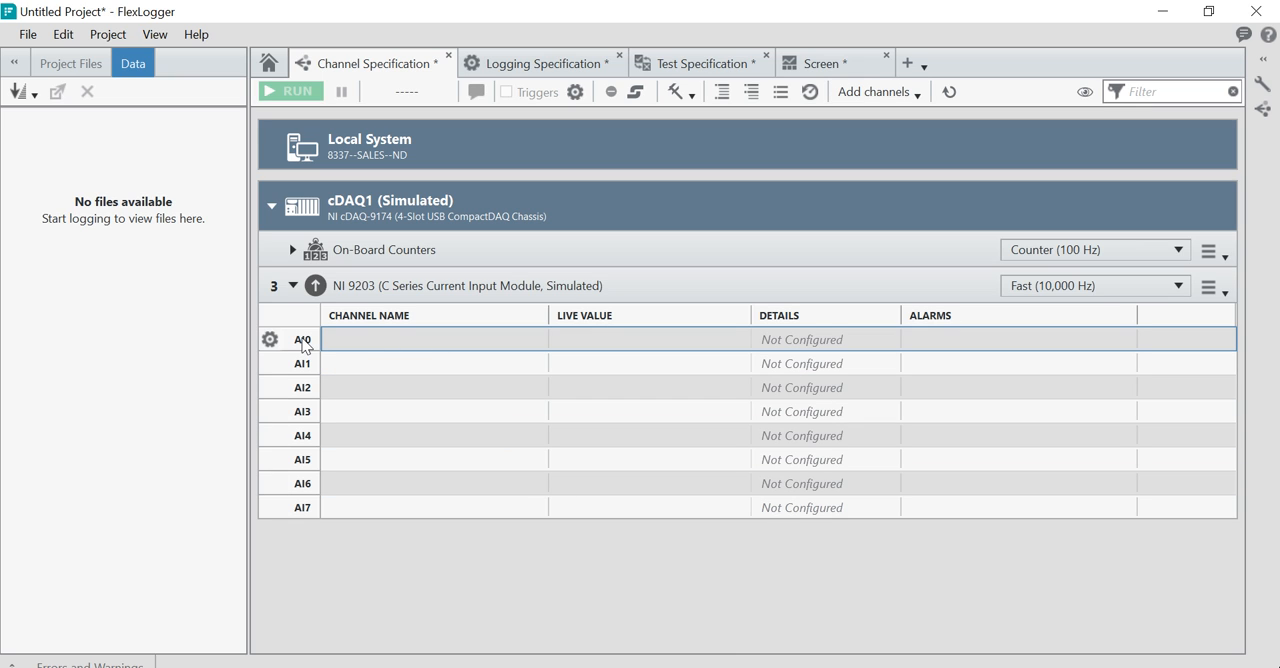
# Step: Set channel AI0 to measure Current, trying milliamps before settling on amps
pyautogui.click(269, 338)
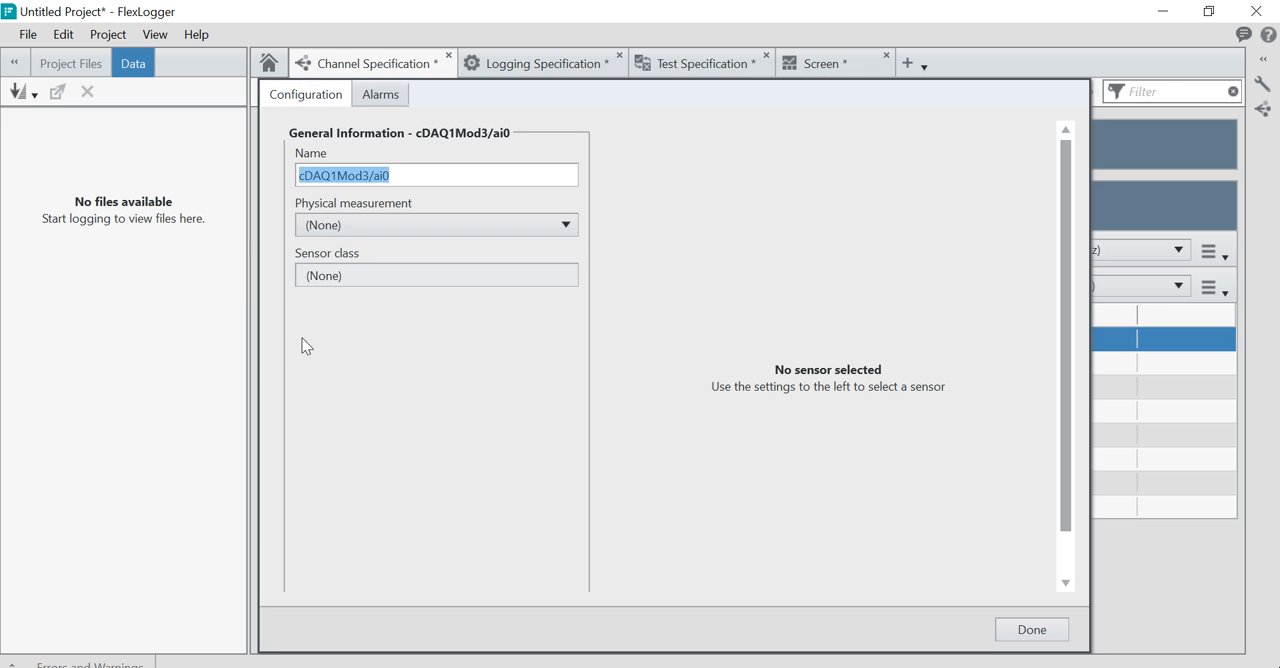
pyautogui.click(1031, 629)
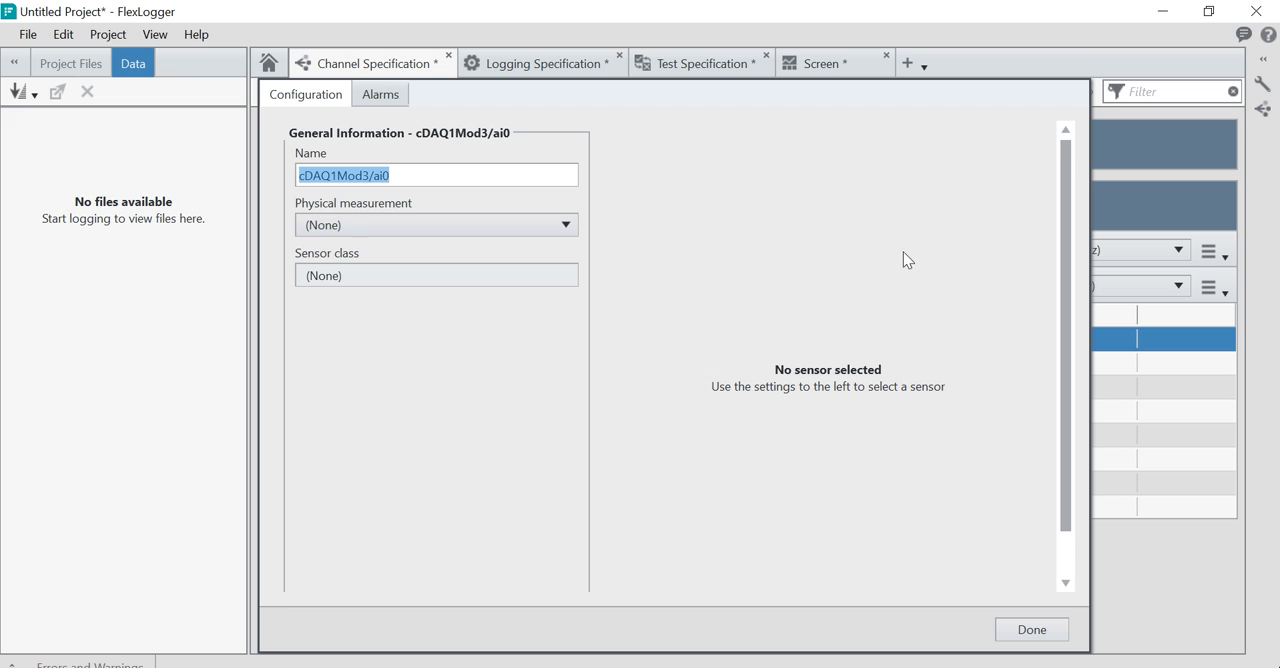
pyautogui.moveTo(397, 357)
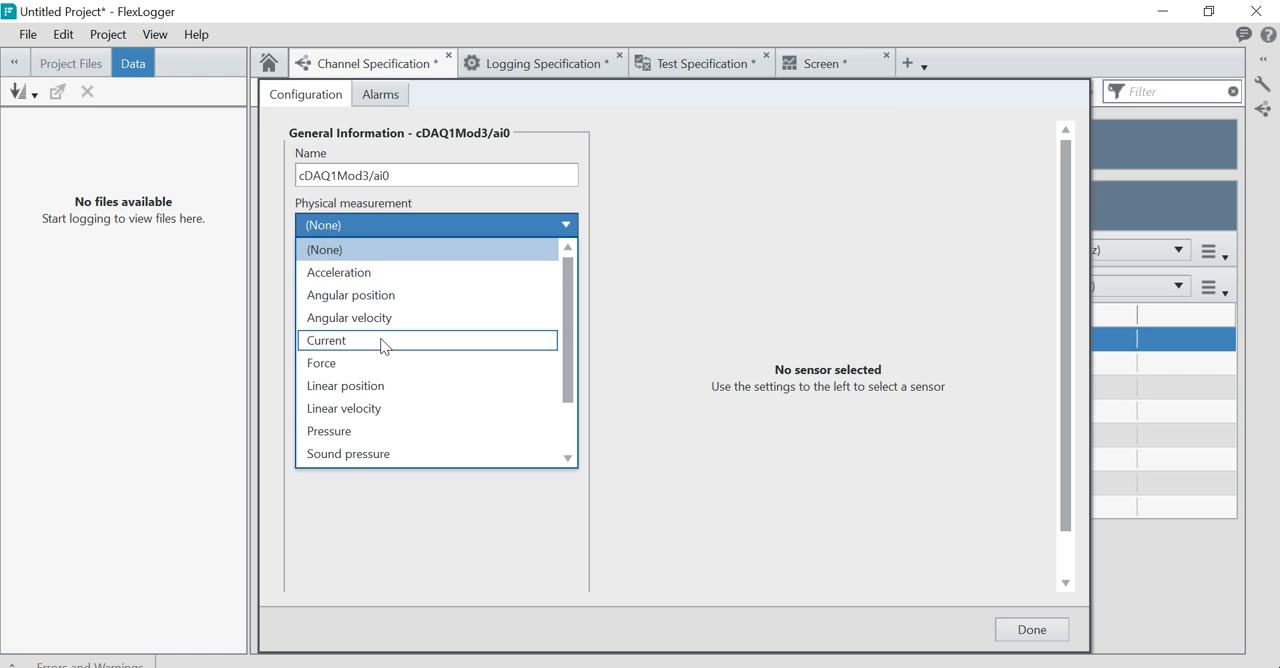
pyautogui.click(326, 340)
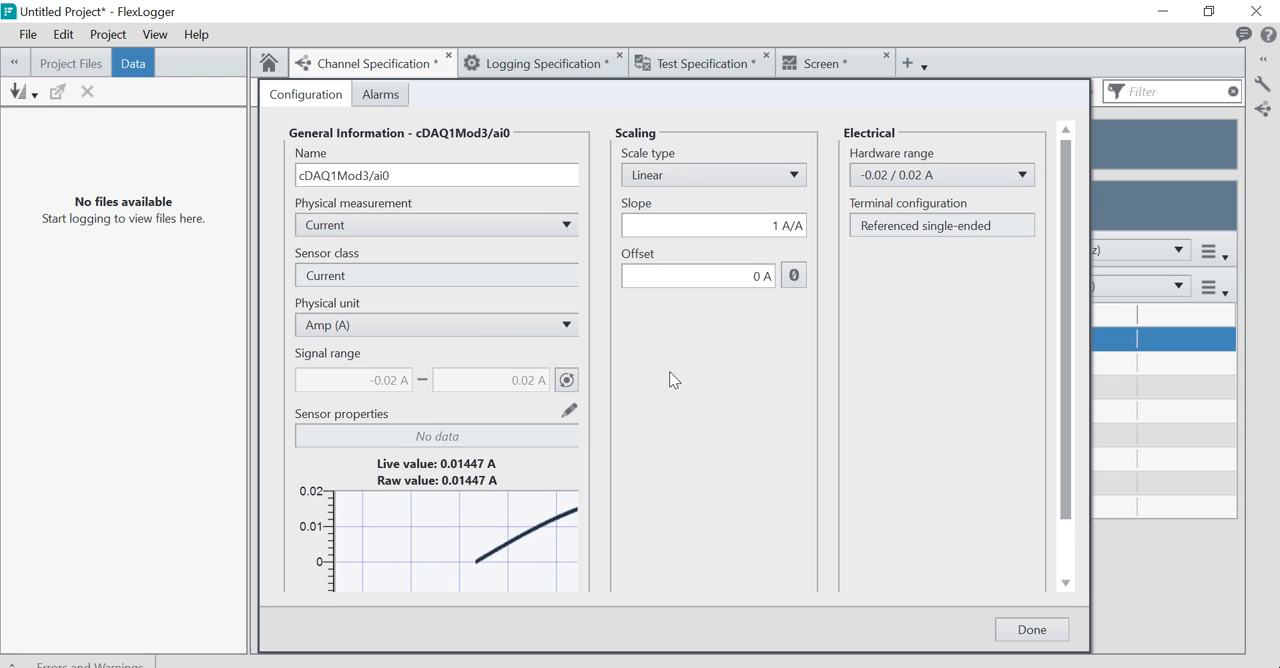
pyautogui.click(436, 325)
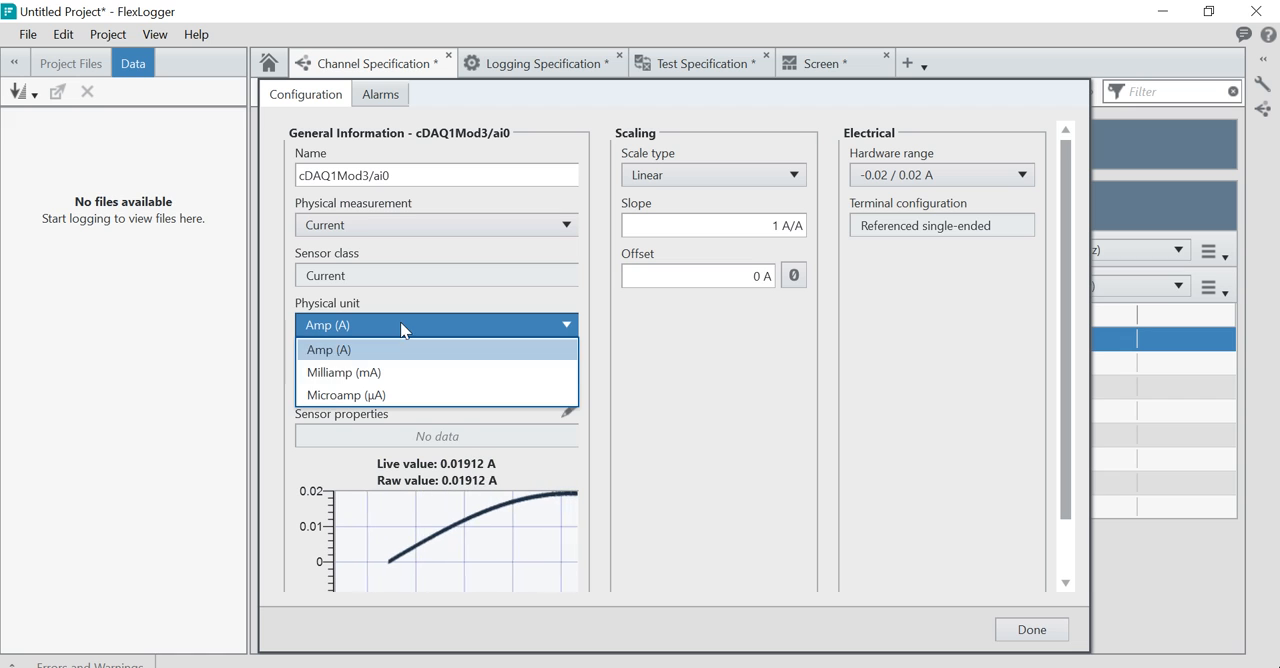
pyautogui.click(343, 372)
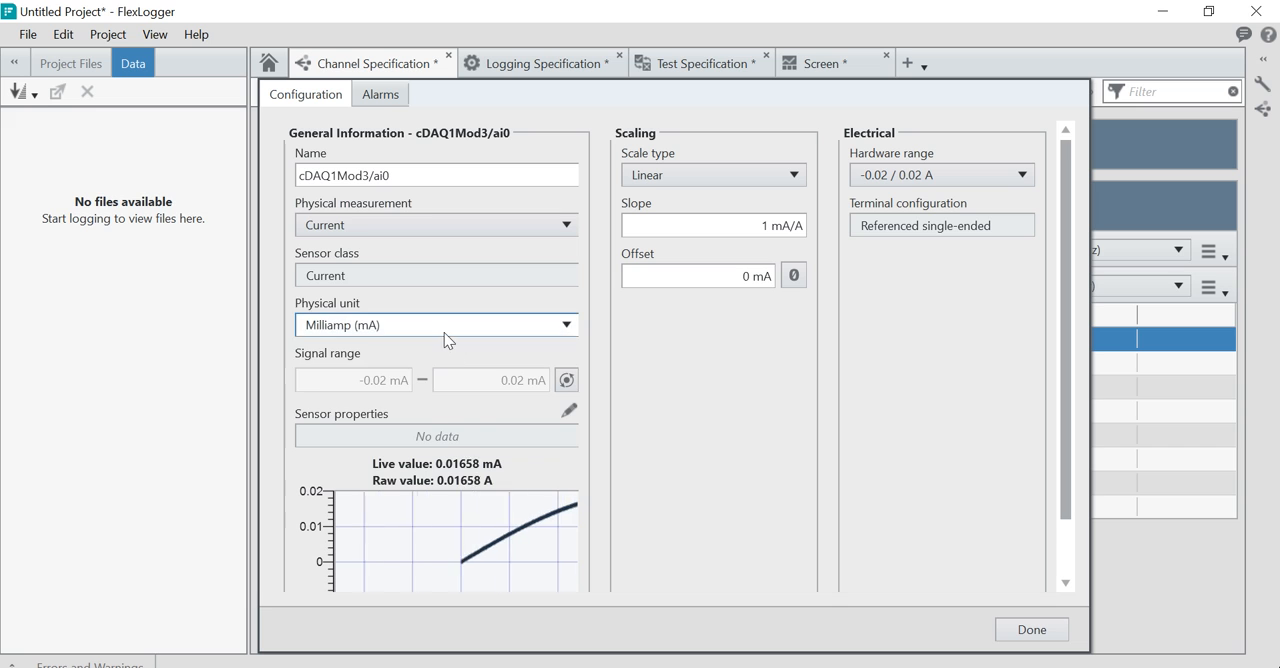
pyautogui.click(436, 324)
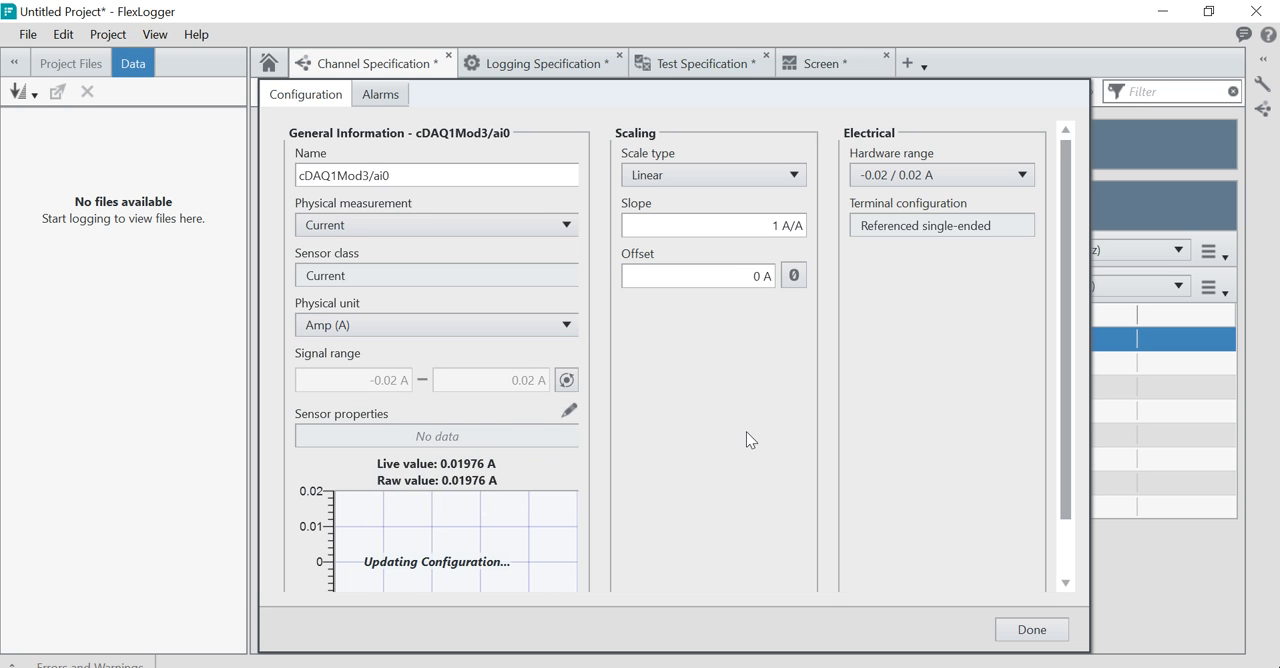
pyautogui.click(435, 324)
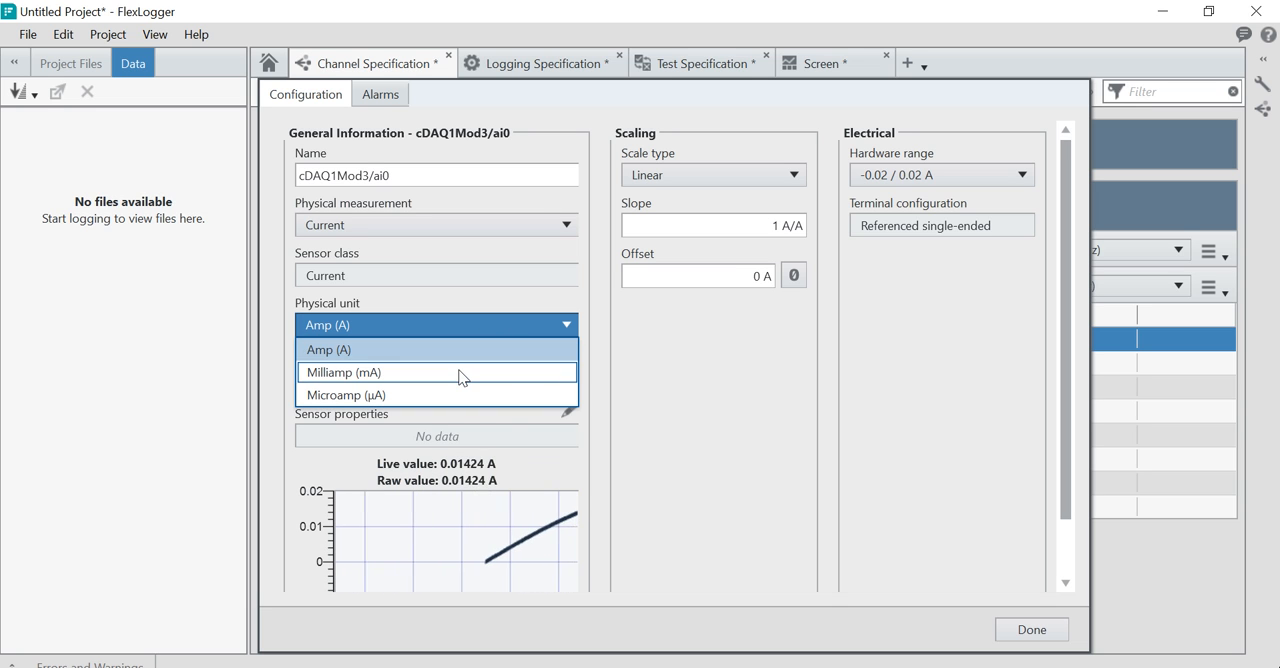
pyautogui.click(344, 372)
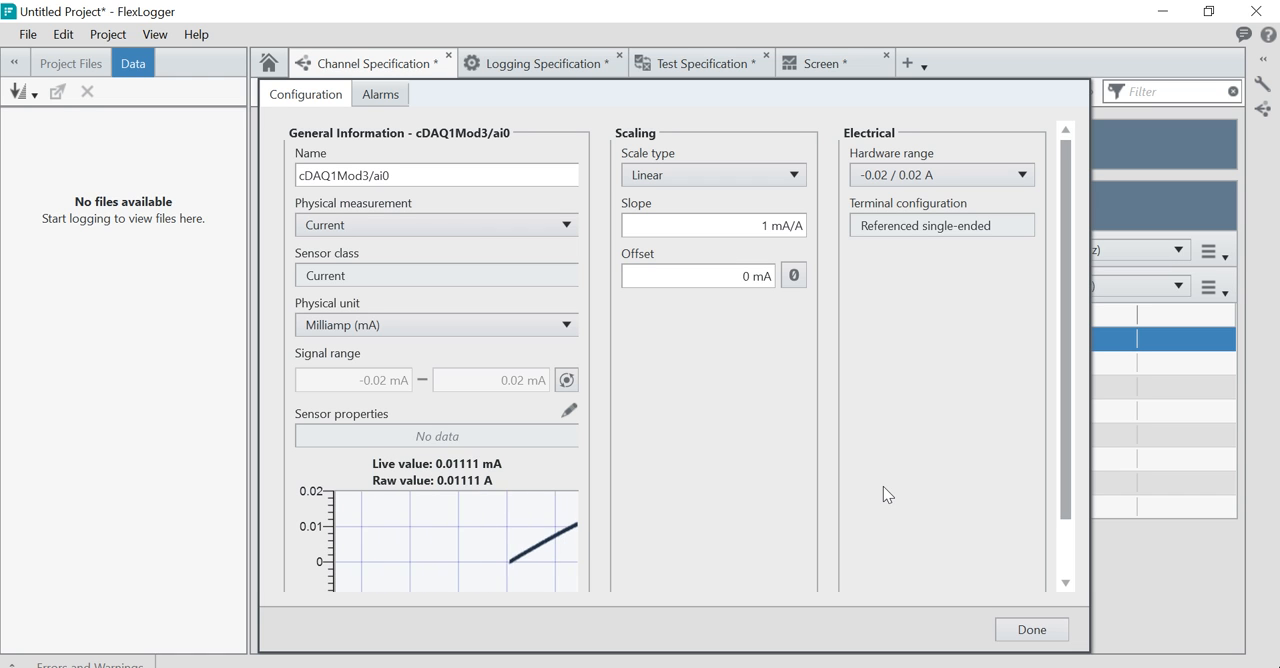
pyautogui.click(435, 324)
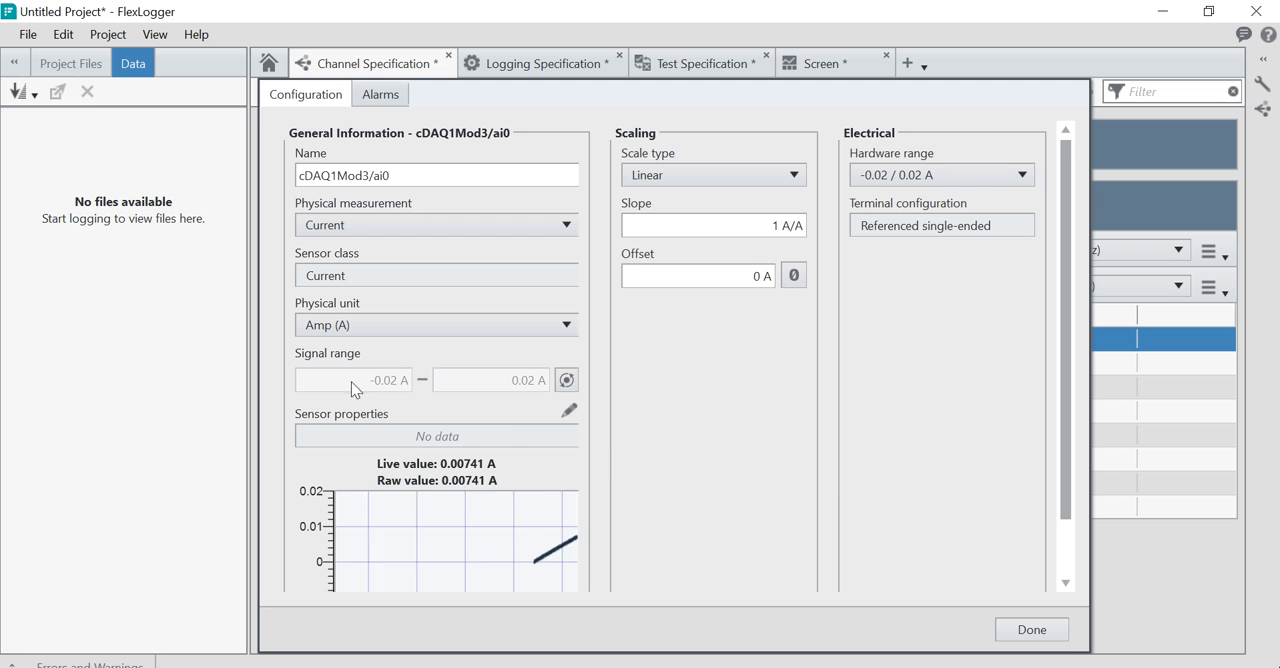
pyautogui.moveTo(414, 398)
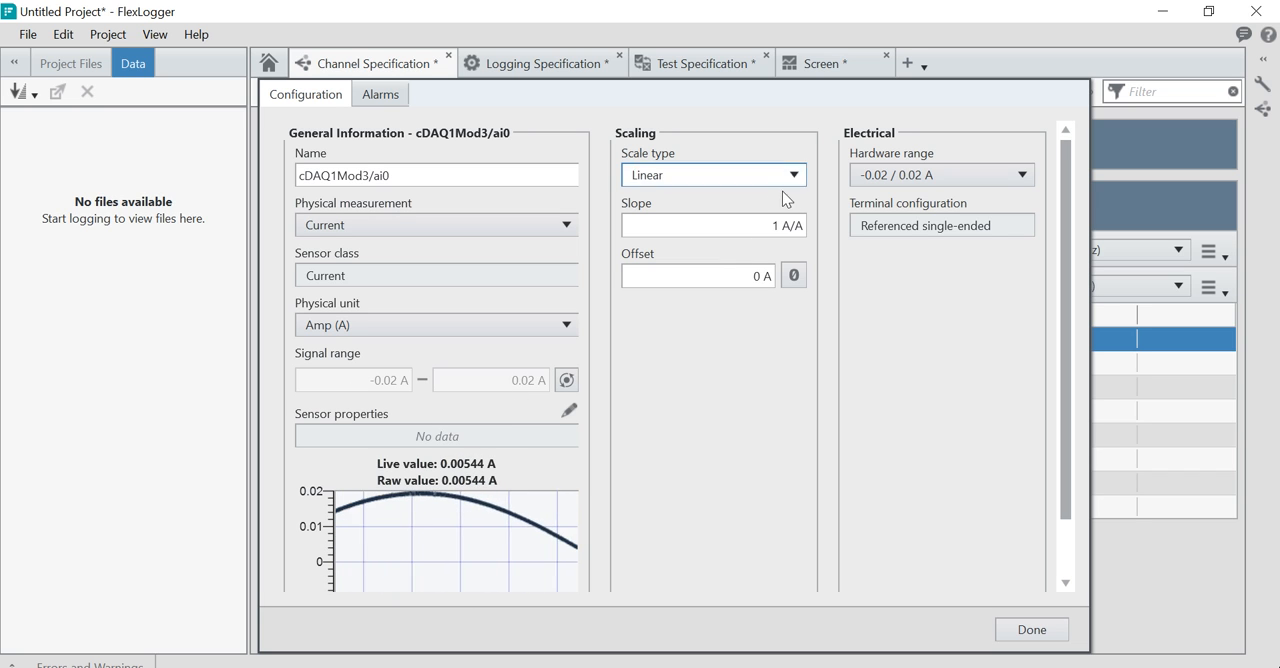
# Step: Edit the linear scaling slope, trying 0.1 before keeping 1 A/A
pyautogui.click(710, 225)
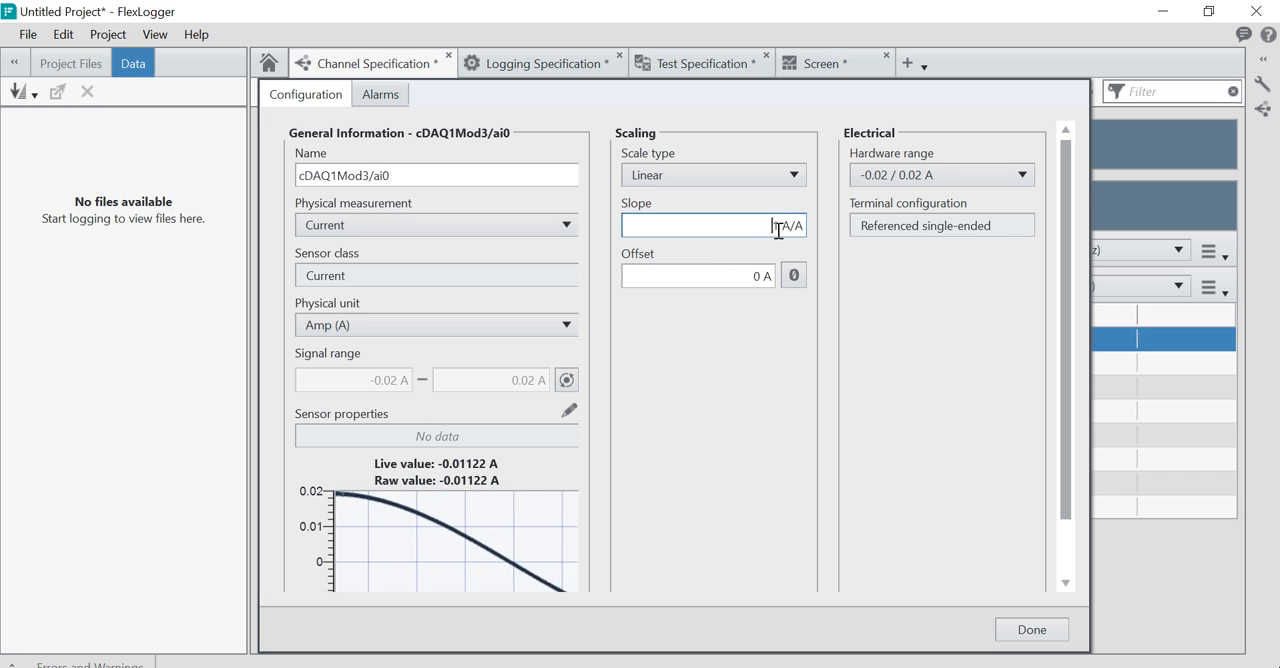
pyautogui.write('1')
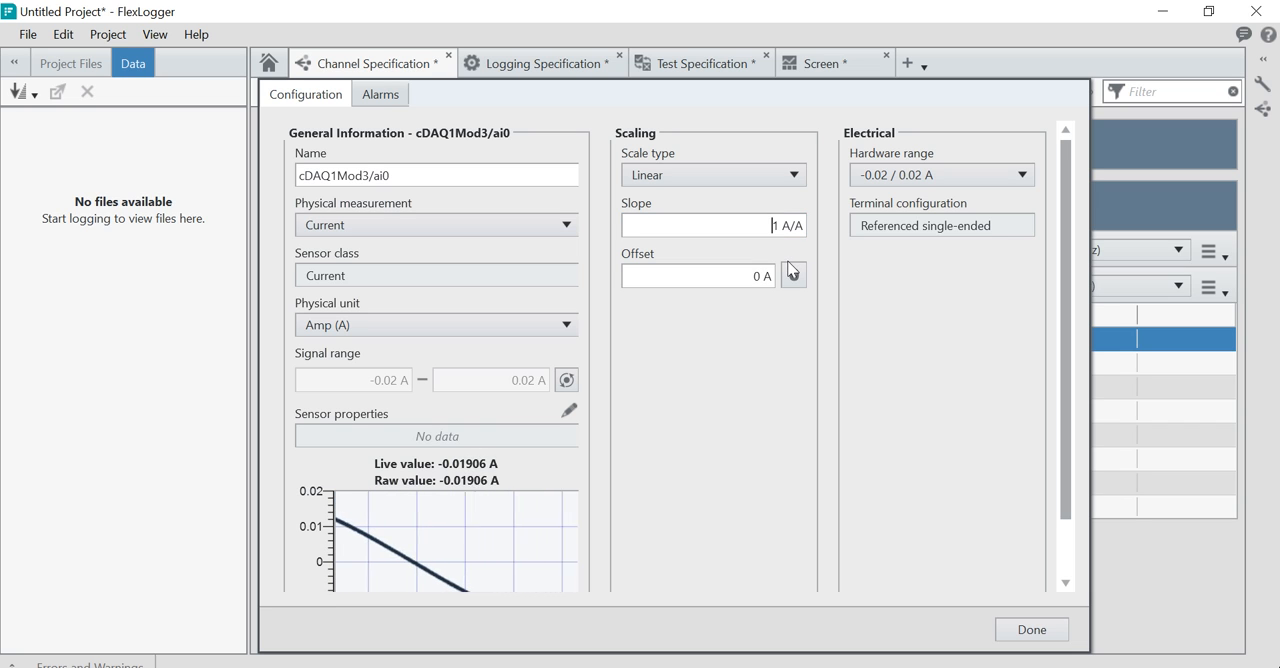
pyautogui.write('0.1')
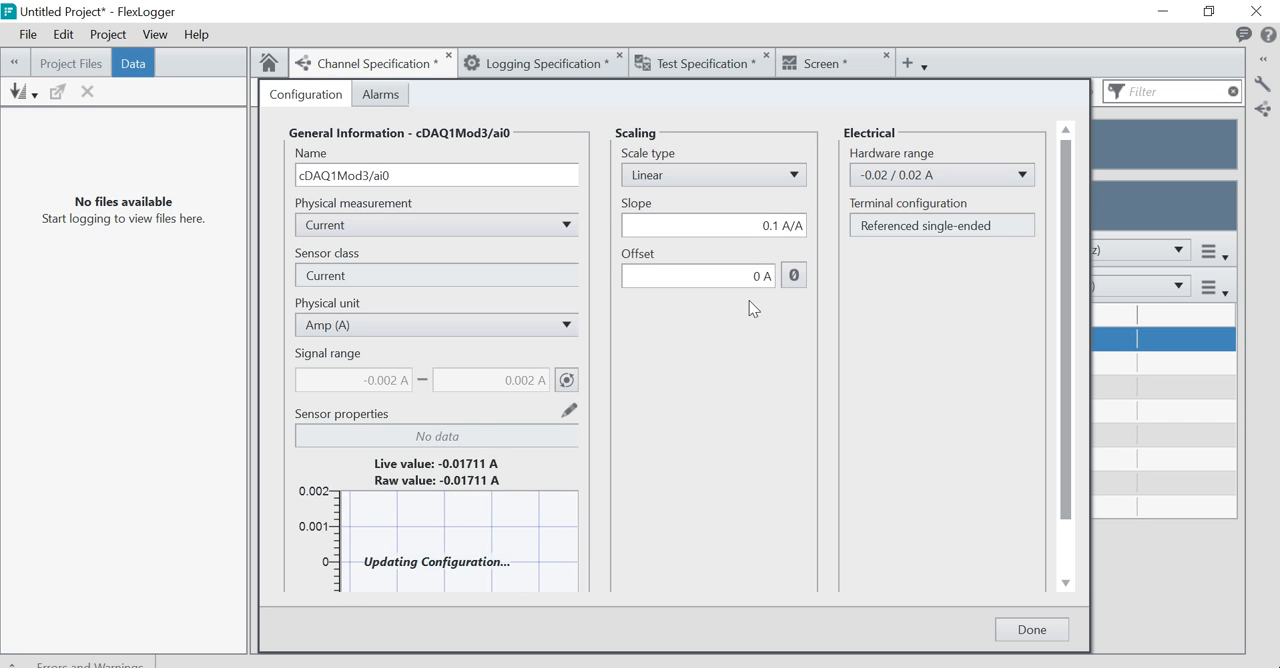
pyautogui.moveTo(780, 330)
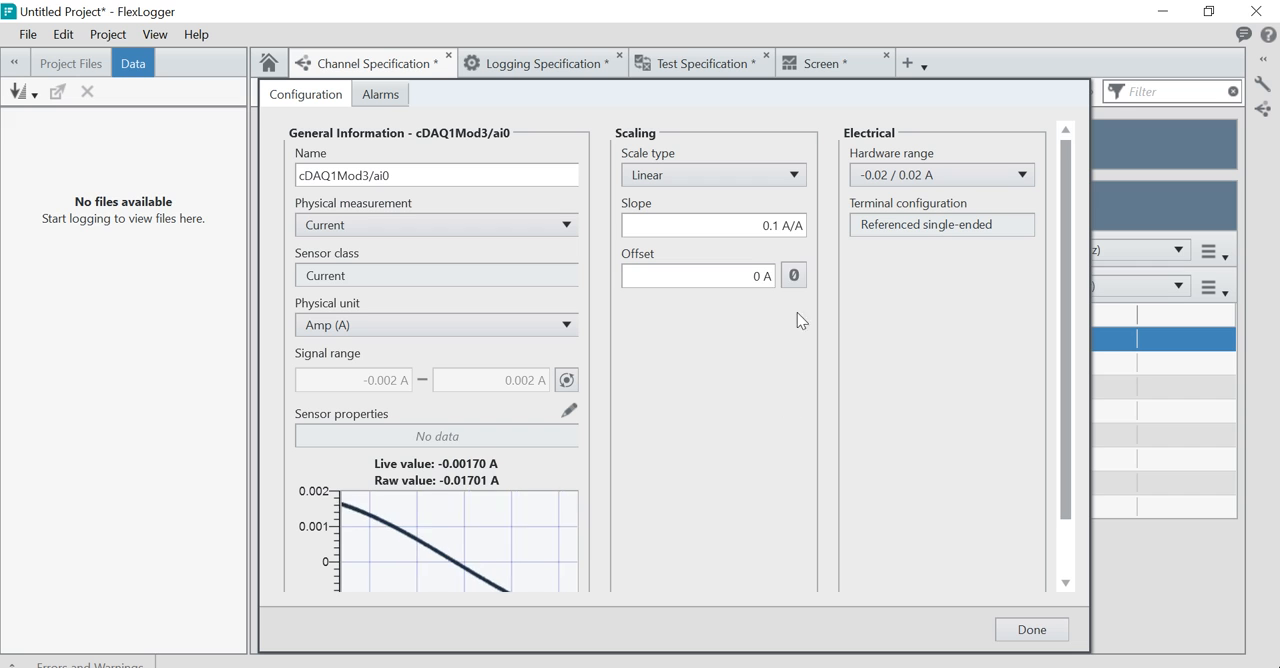
pyautogui.click(712, 224)
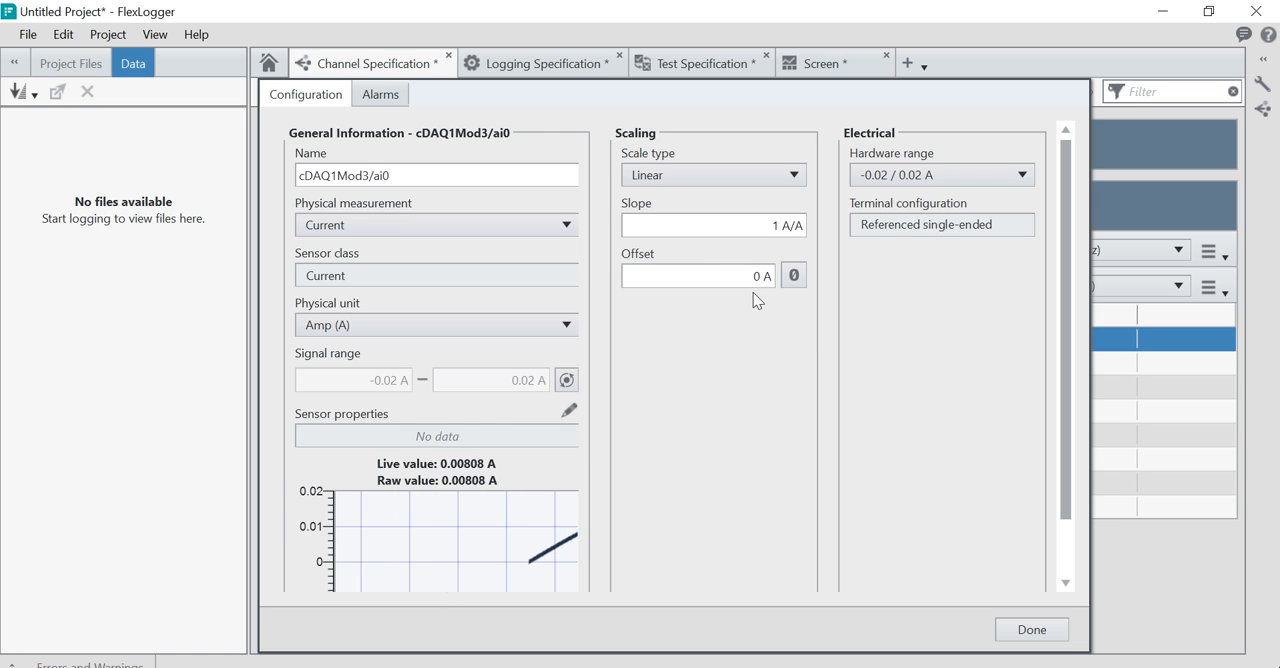
# Step: Try Sensitivity, Table and Two-point scaling types before returning to Linear
pyautogui.click(713, 175)
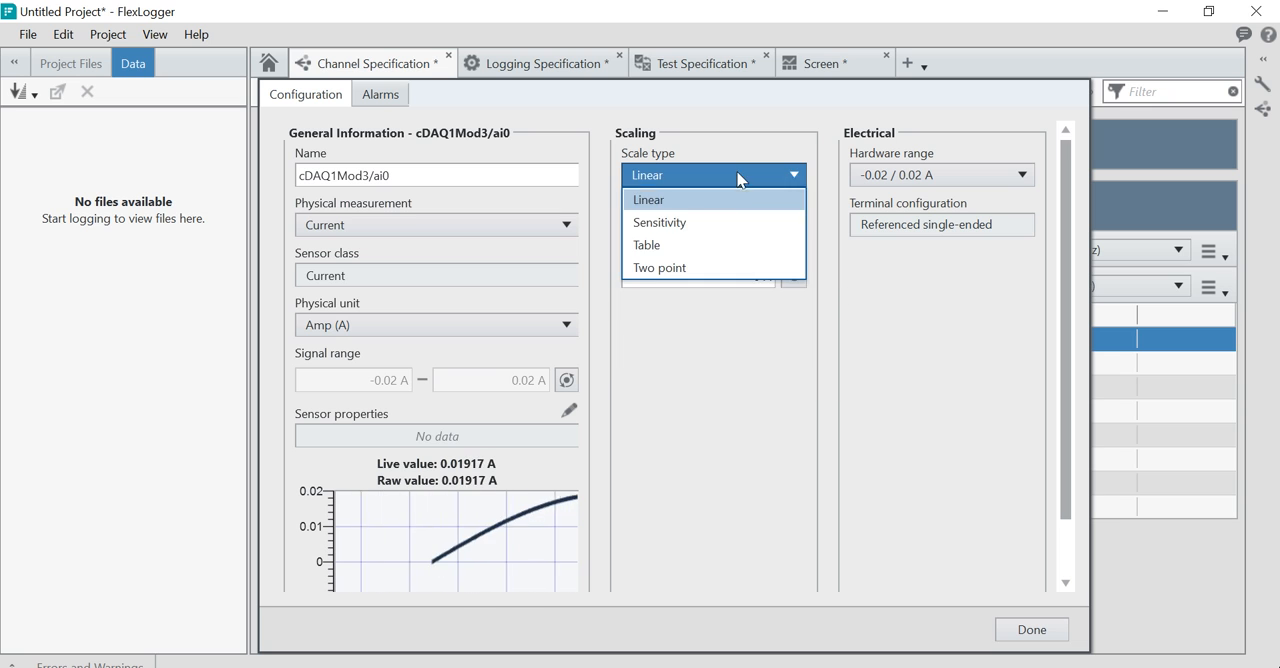
pyautogui.click(659, 222)
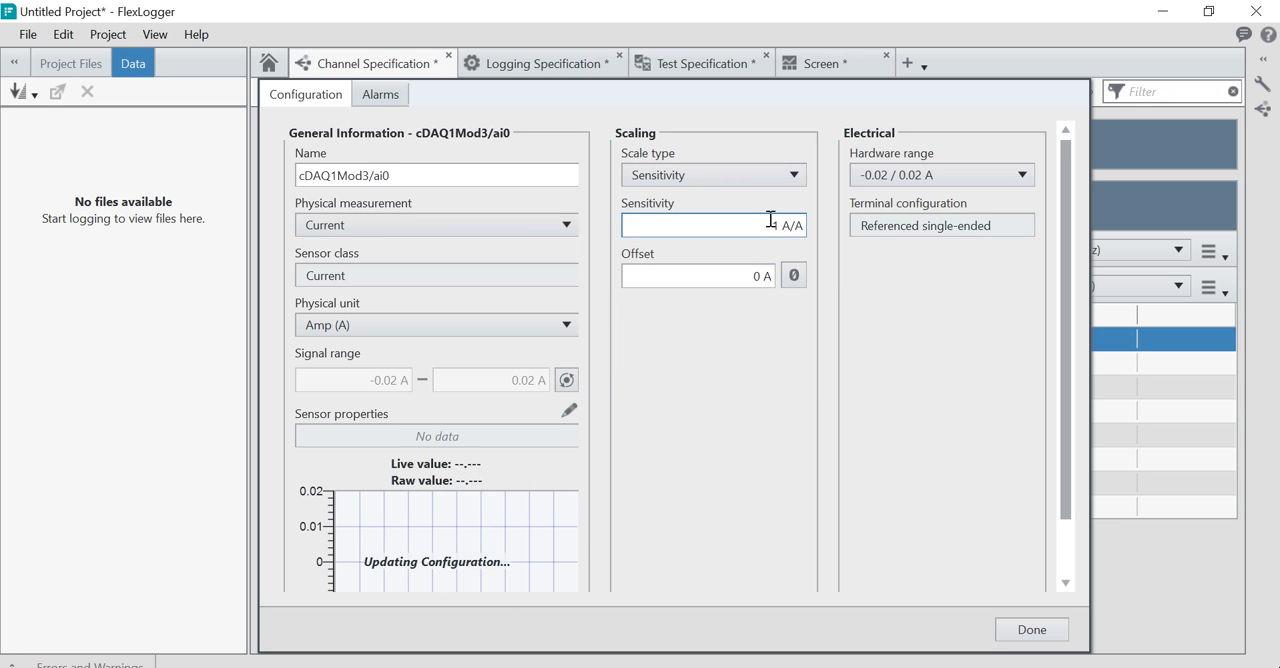
pyautogui.click(713, 175)
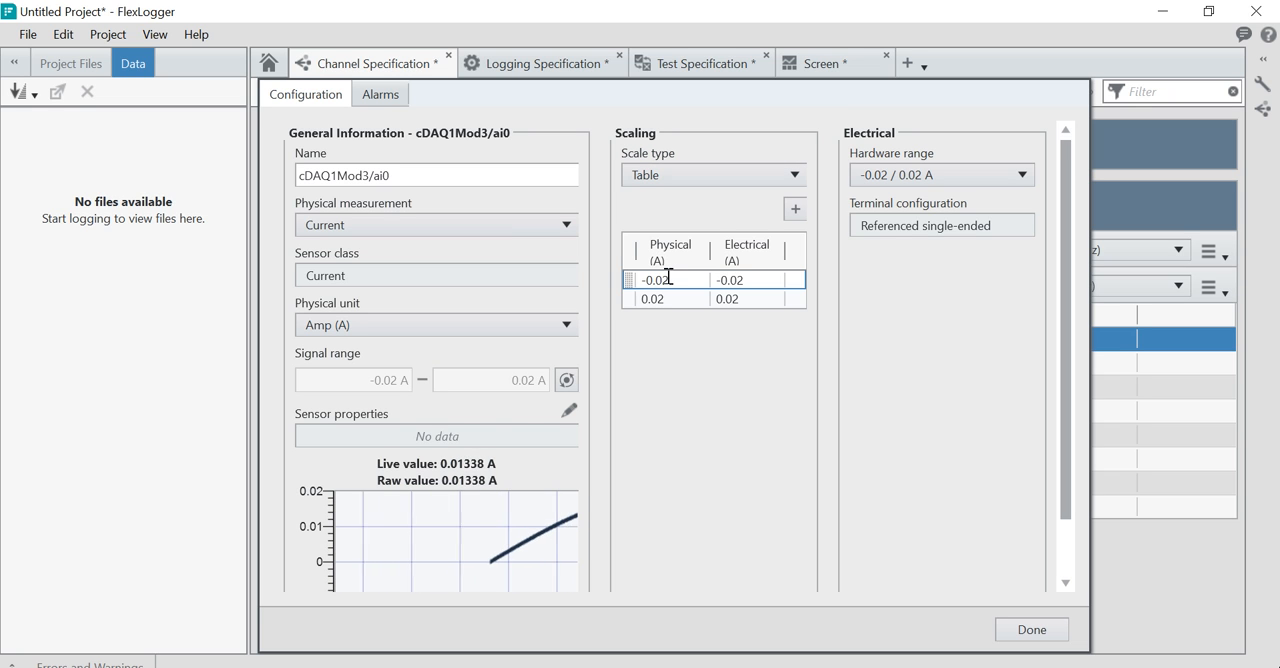
pyautogui.click(713, 174)
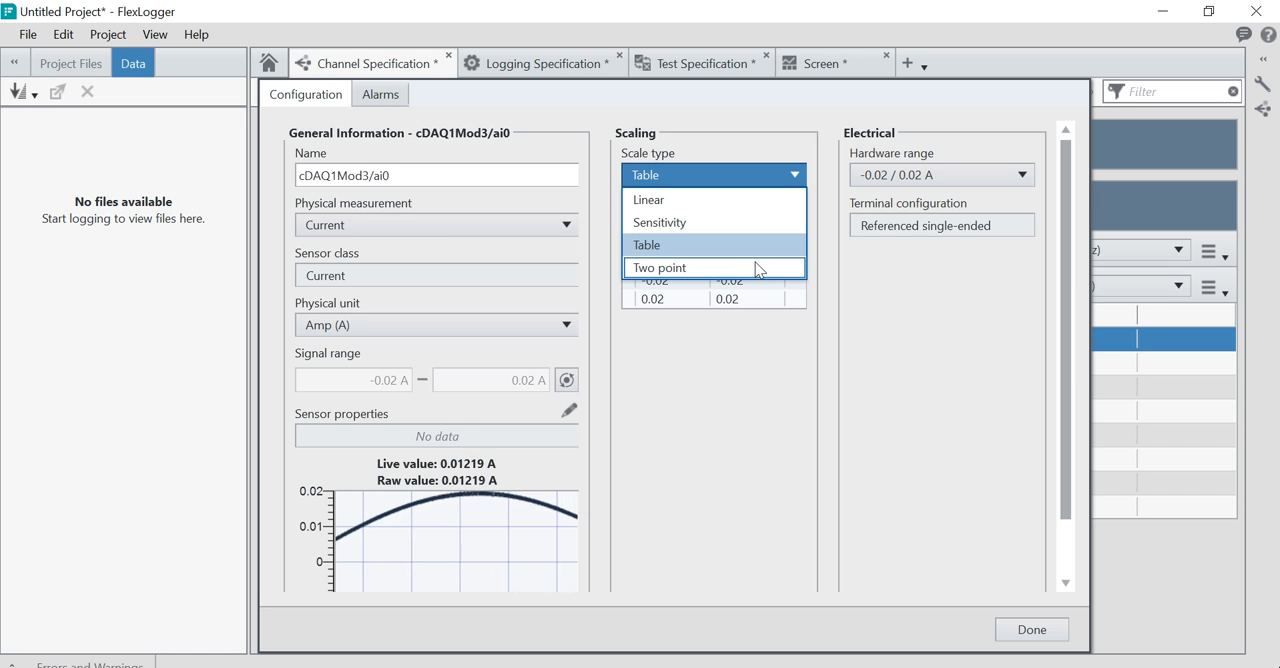
pyautogui.click(659, 267)
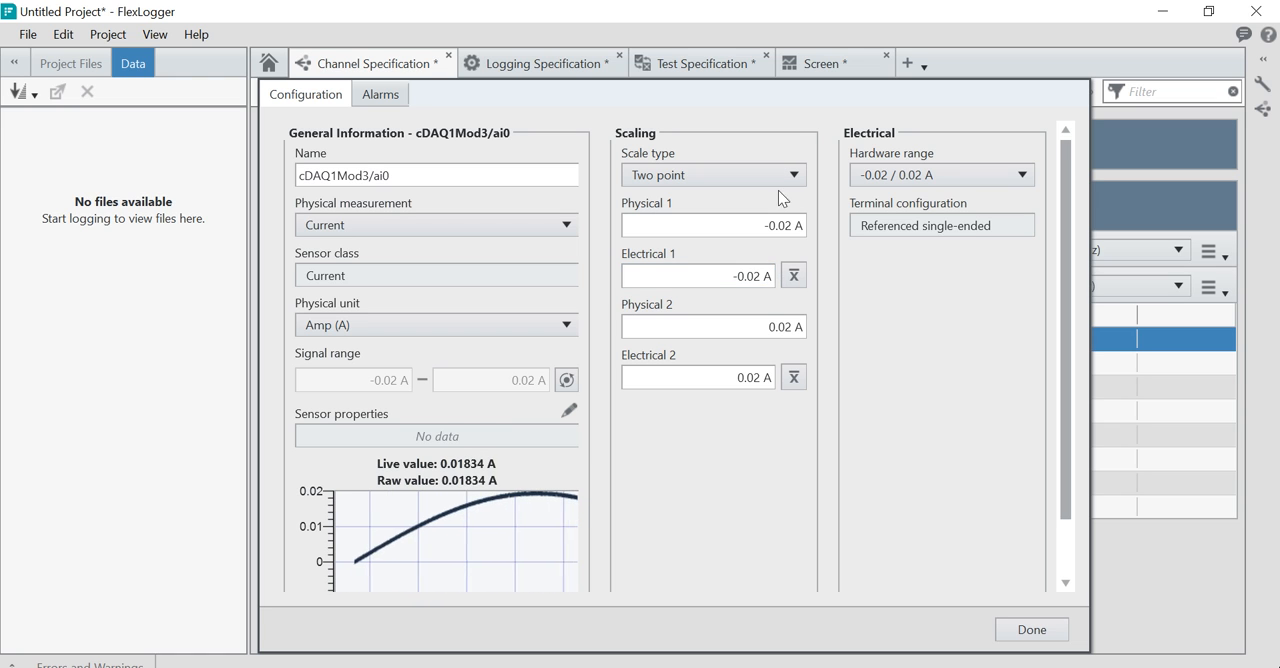
pyautogui.click(713, 174)
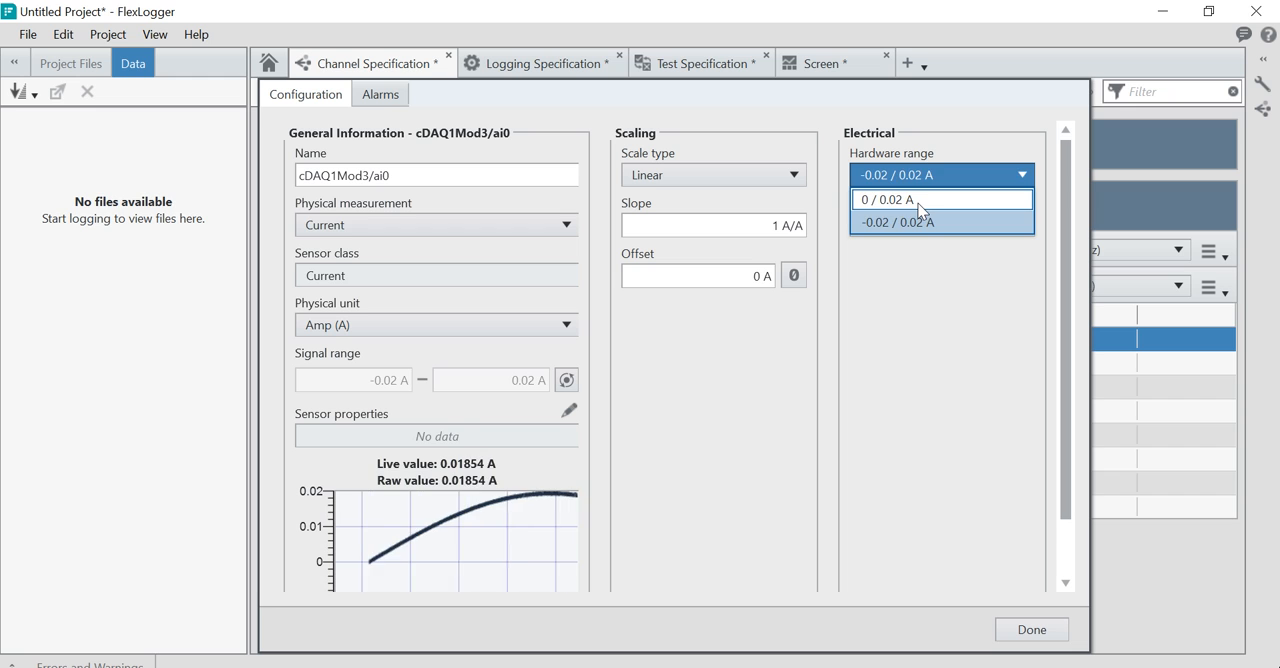
# Step: Keep the -0.02 / 0.02 A hardware range and finish configuring ai0
pyautogui.click(886, 199)
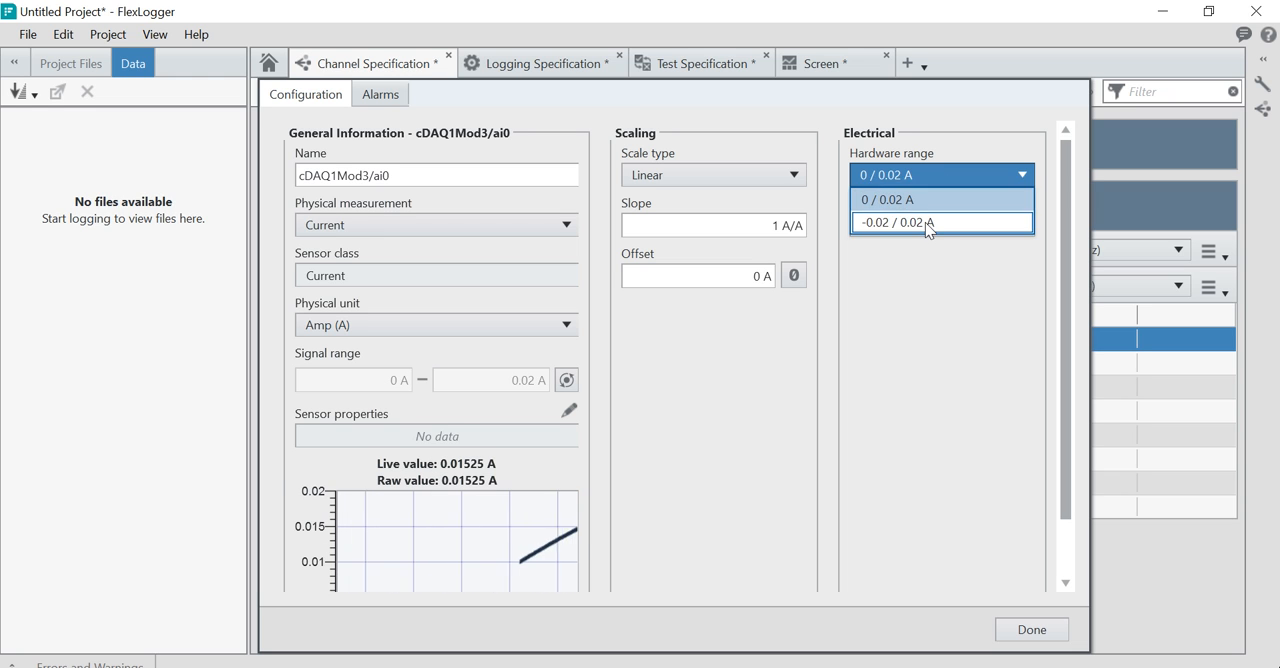
pyautogui.click(890, 222)
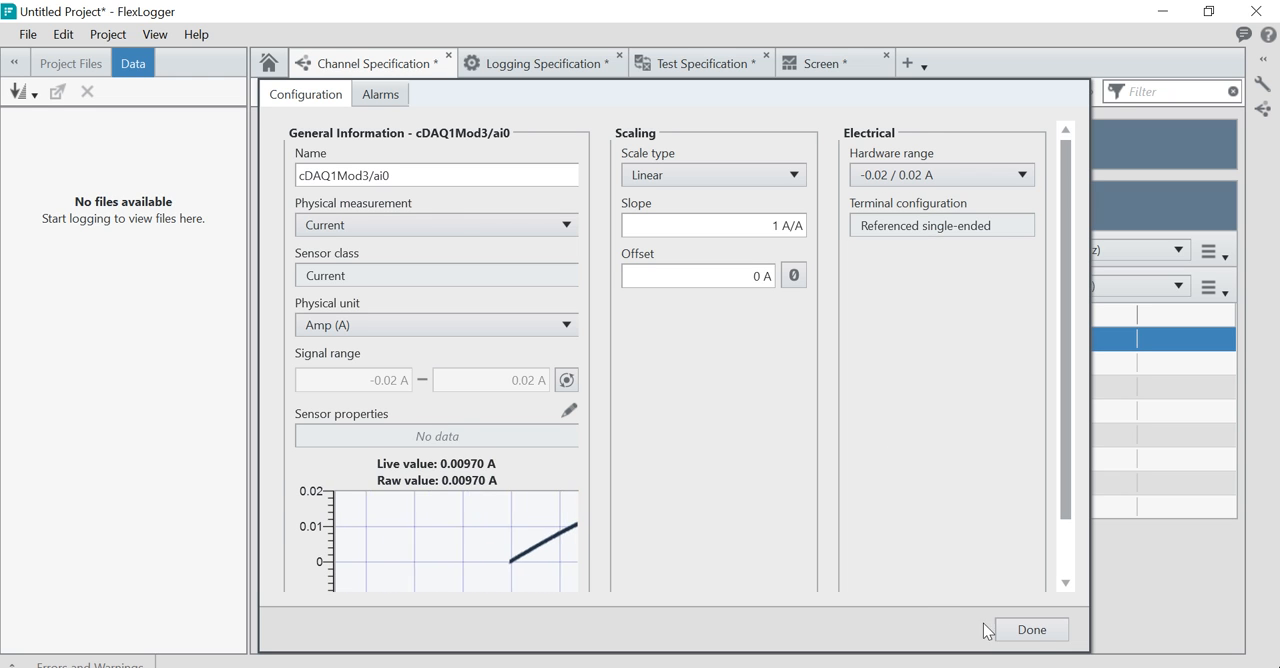
pyautogui.click(1031, 629)
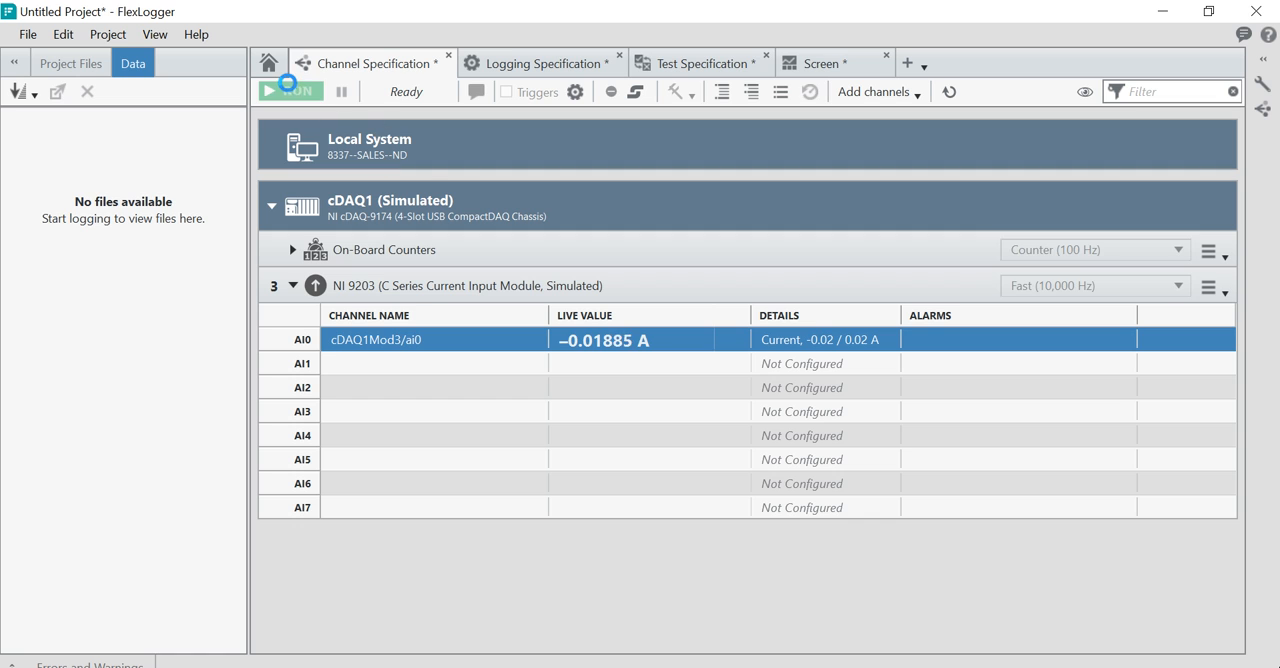
# Step: Log a few seconds of ai0 current data to a new TDMS file
pyautogui.click(289, 91)
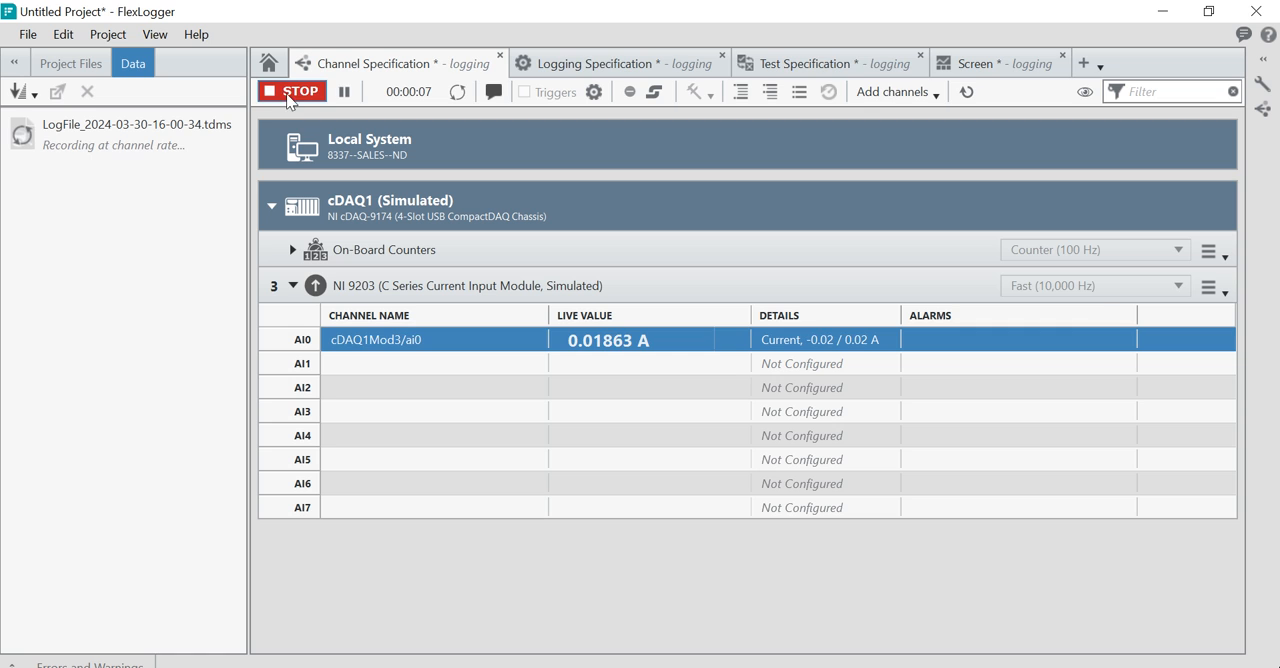
pyautogui.click(291, 91)
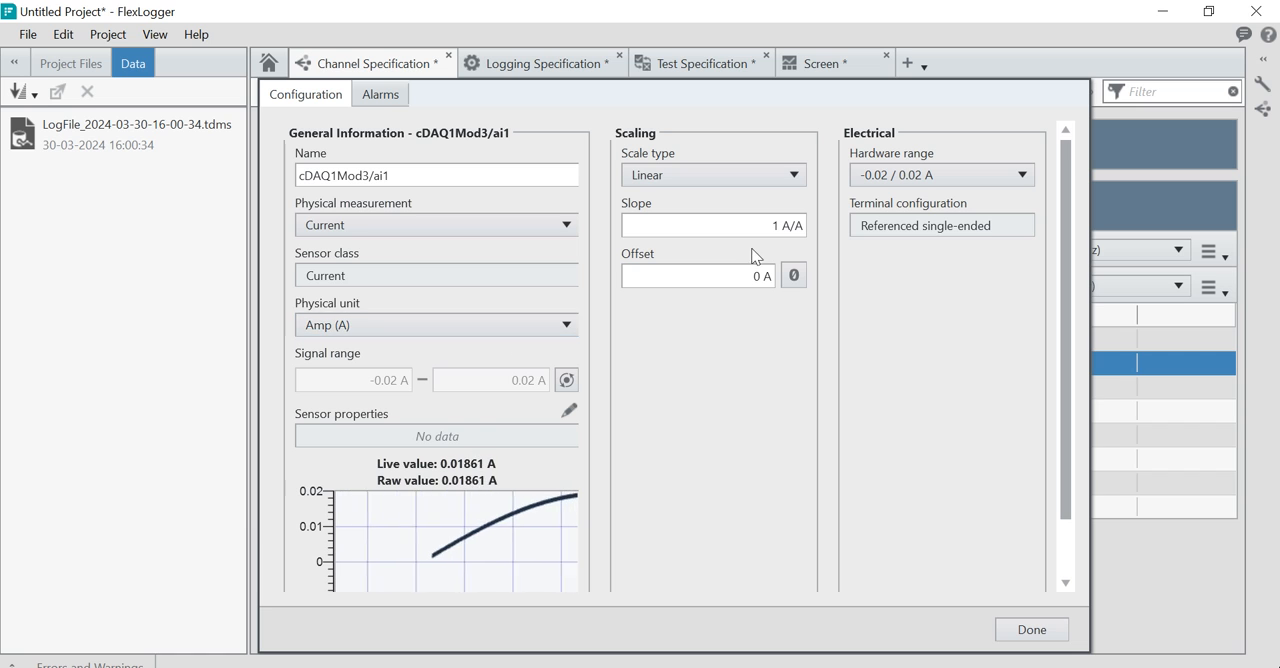
# Step: Set channel ai1's hardware range to 0 / 0.02 A and finish configuring it
pyautogui.click(712, 175)
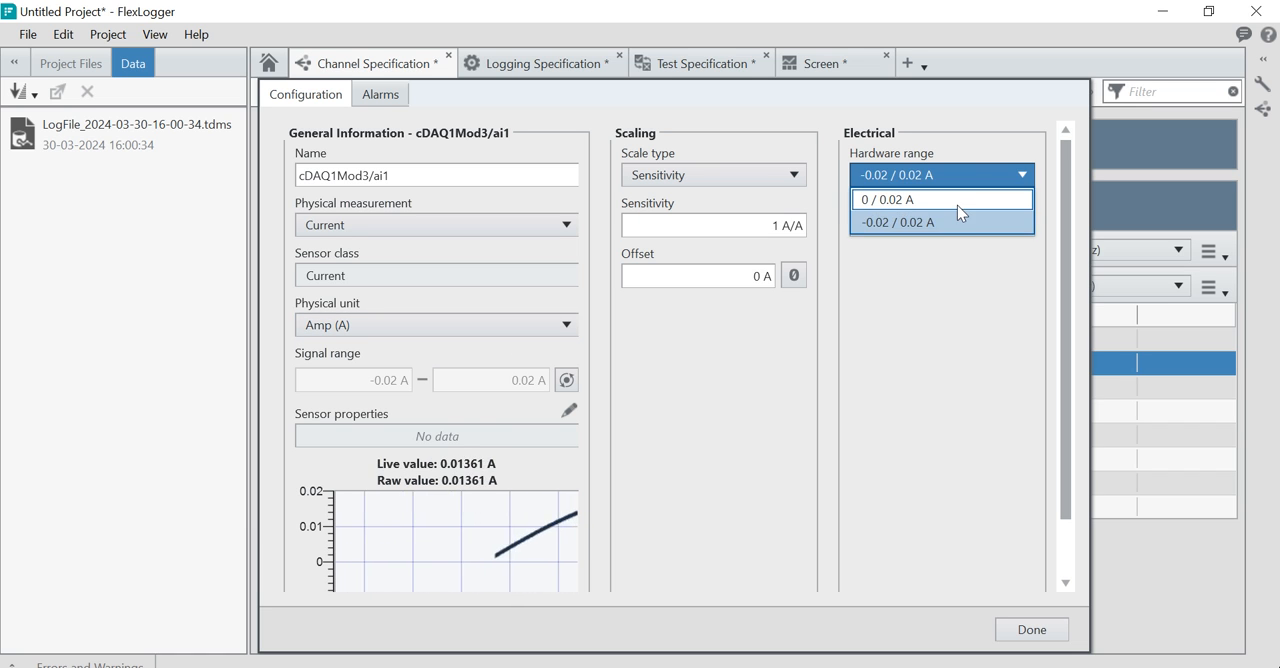
pyautogui.click(884, 199)
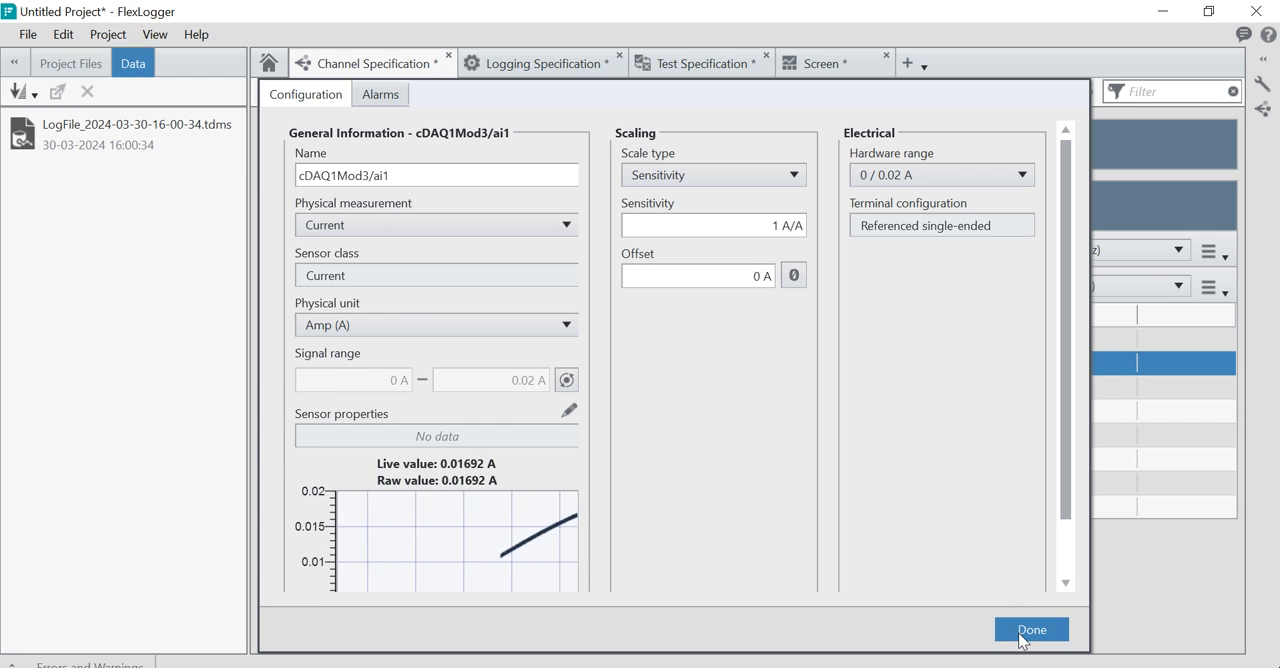
pyautogui.click(1031, 629)
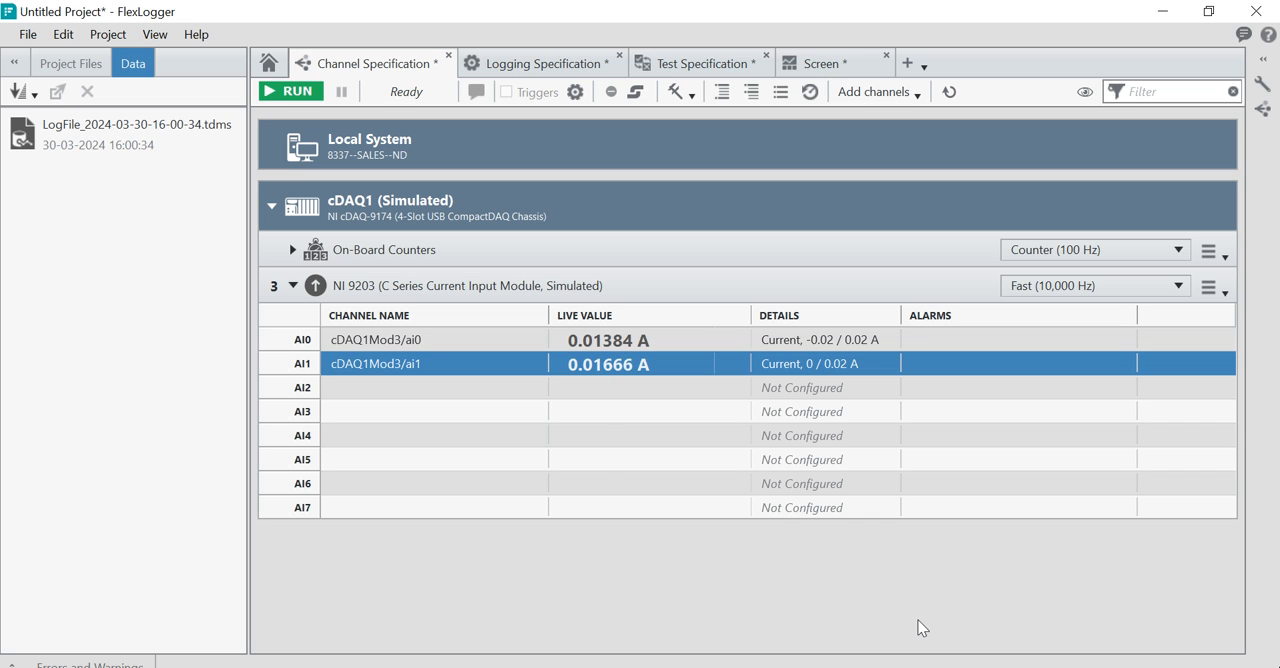
pyautogui.click(435, 339)
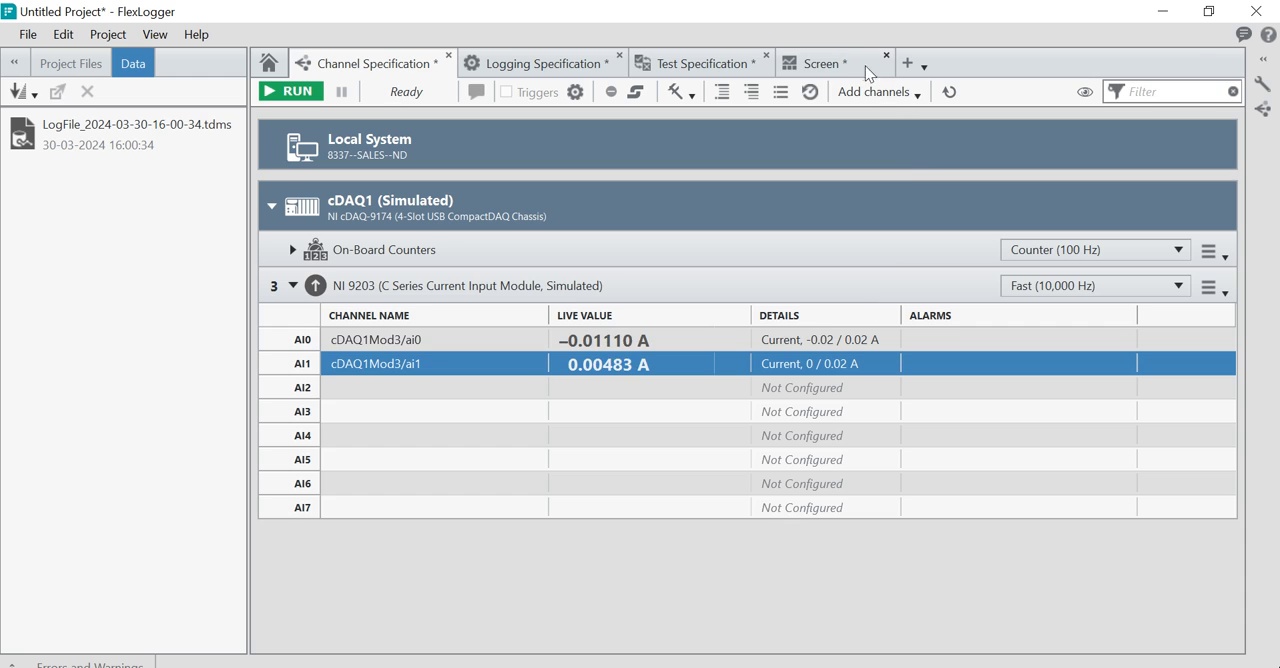
# Step: On the Screen page, add a High Speed Graph from the graph palette
pyautogui.click(820, 62)
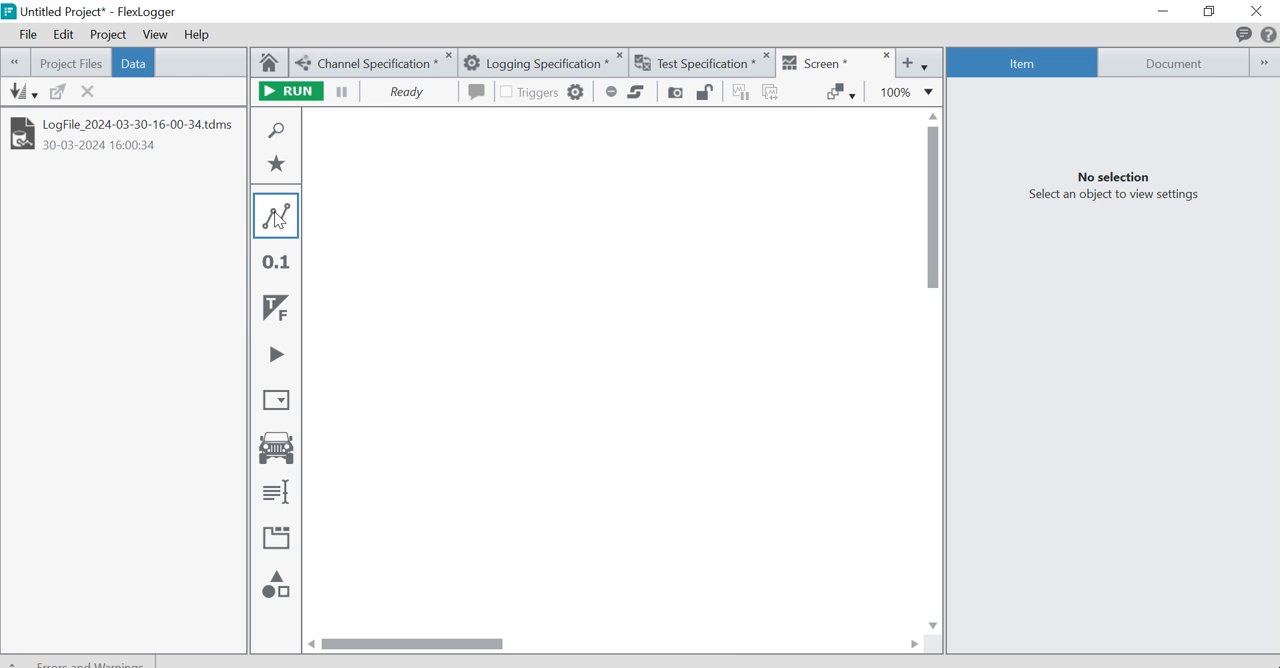
pyautogui.click(275, 215)
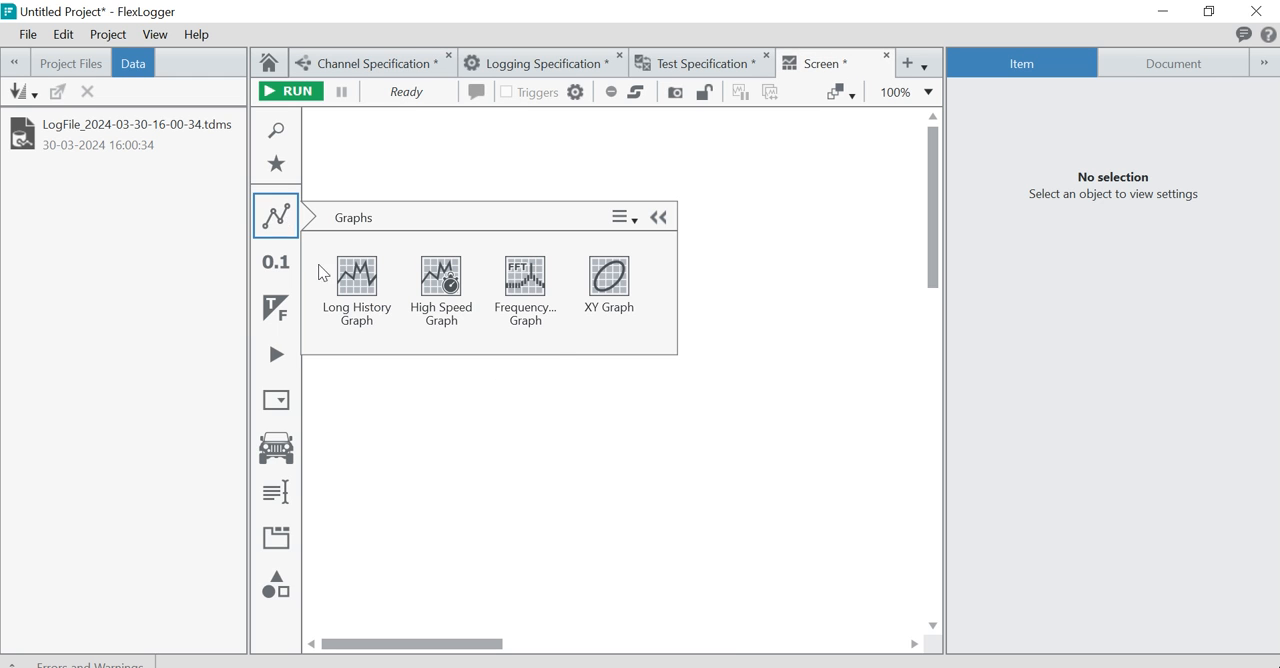
pyautogui.moveTo(356, 290)
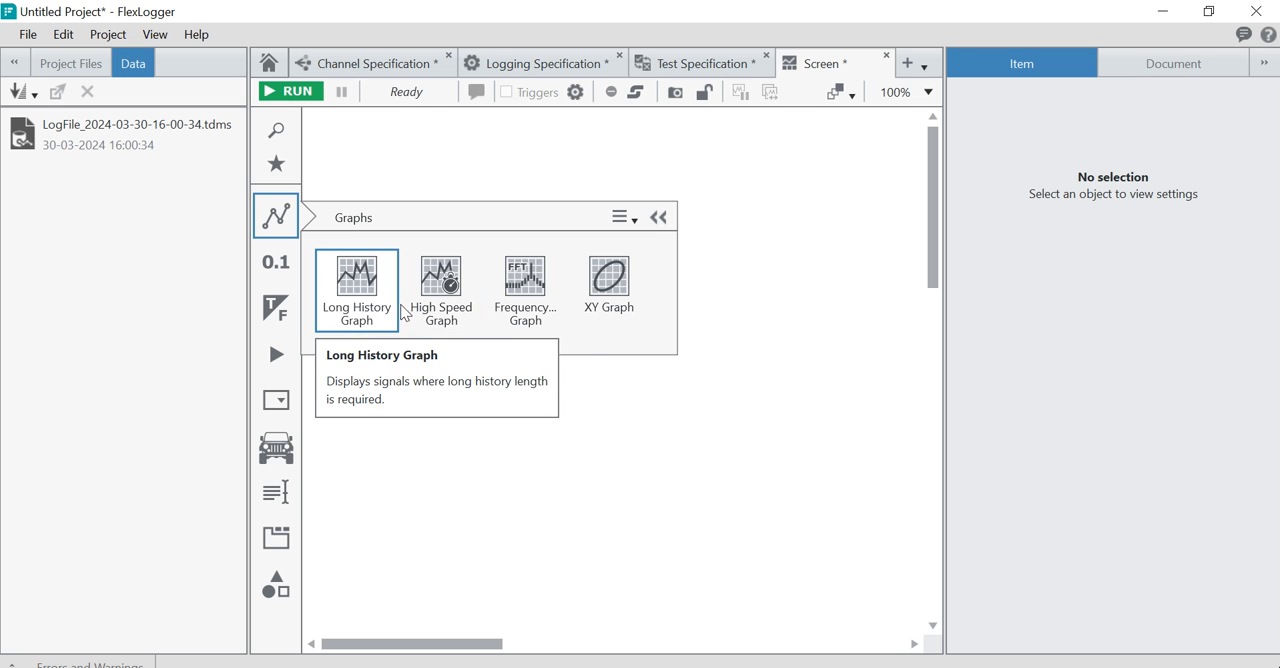
pyautogui.click(356, 290)
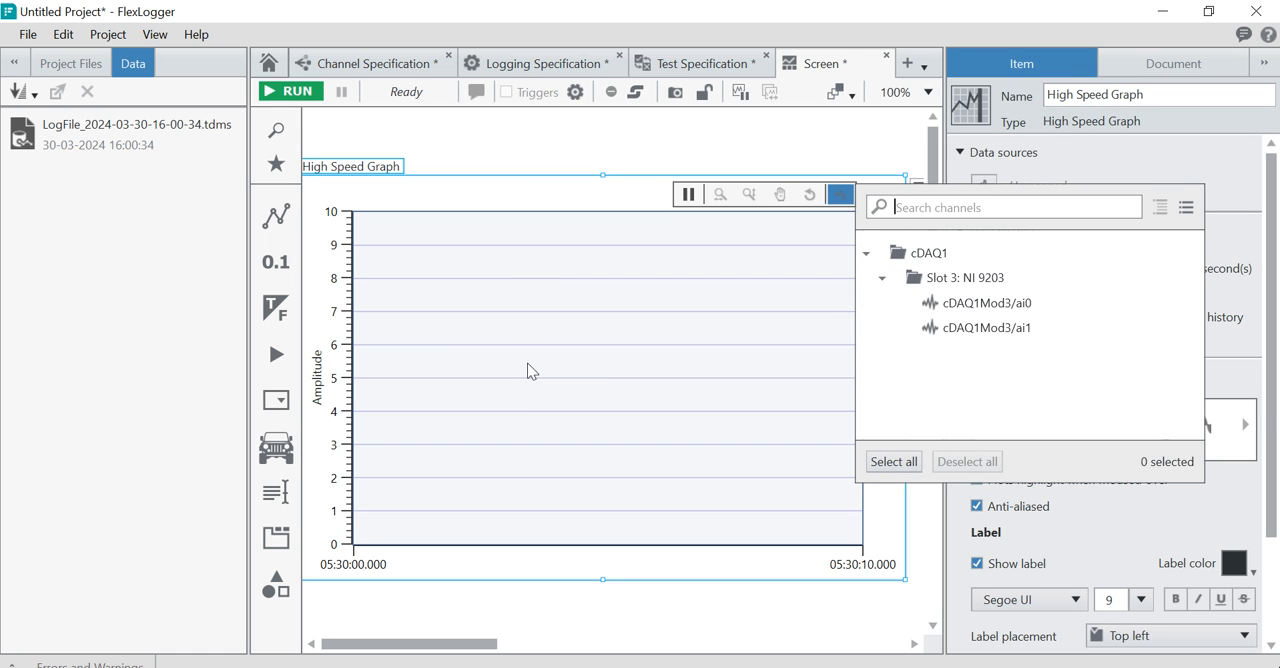
pyautogui.moveTo(609, 499)
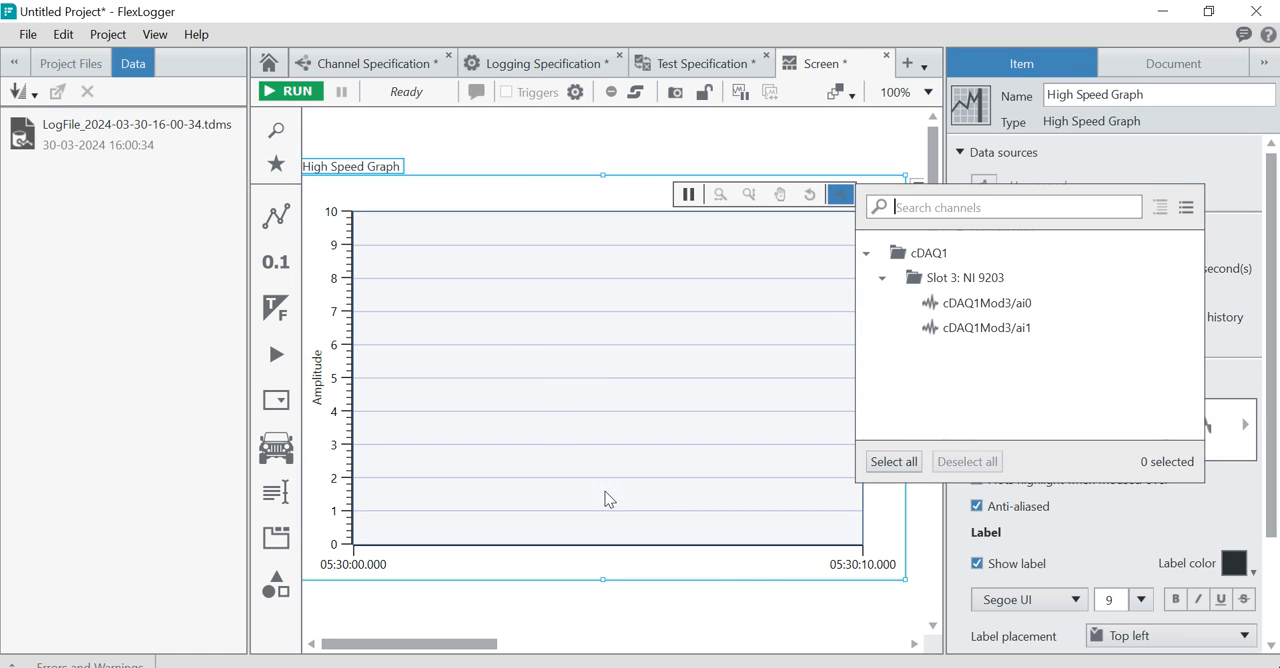
pyautogui.moveTo(910, 589)
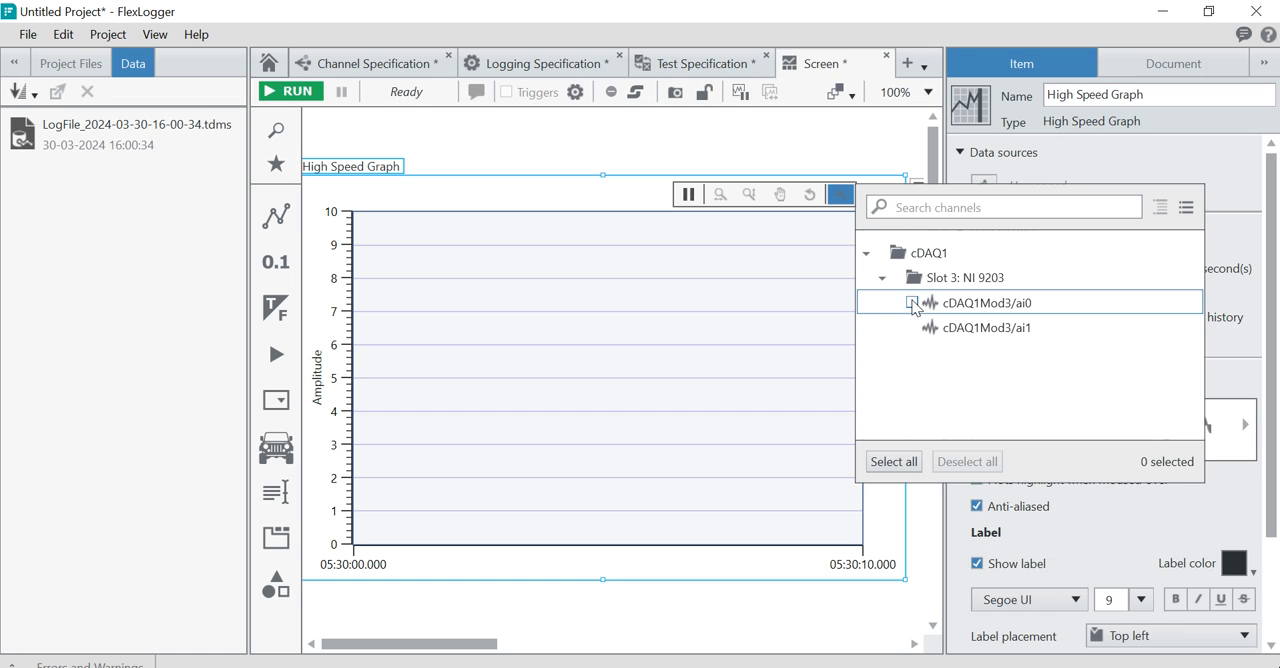
# Step: Plot cDAQ1Mod3/ai0 and ai1 on the High Speed Graph, then shrink the graph
pyautogui.click(911, 302)
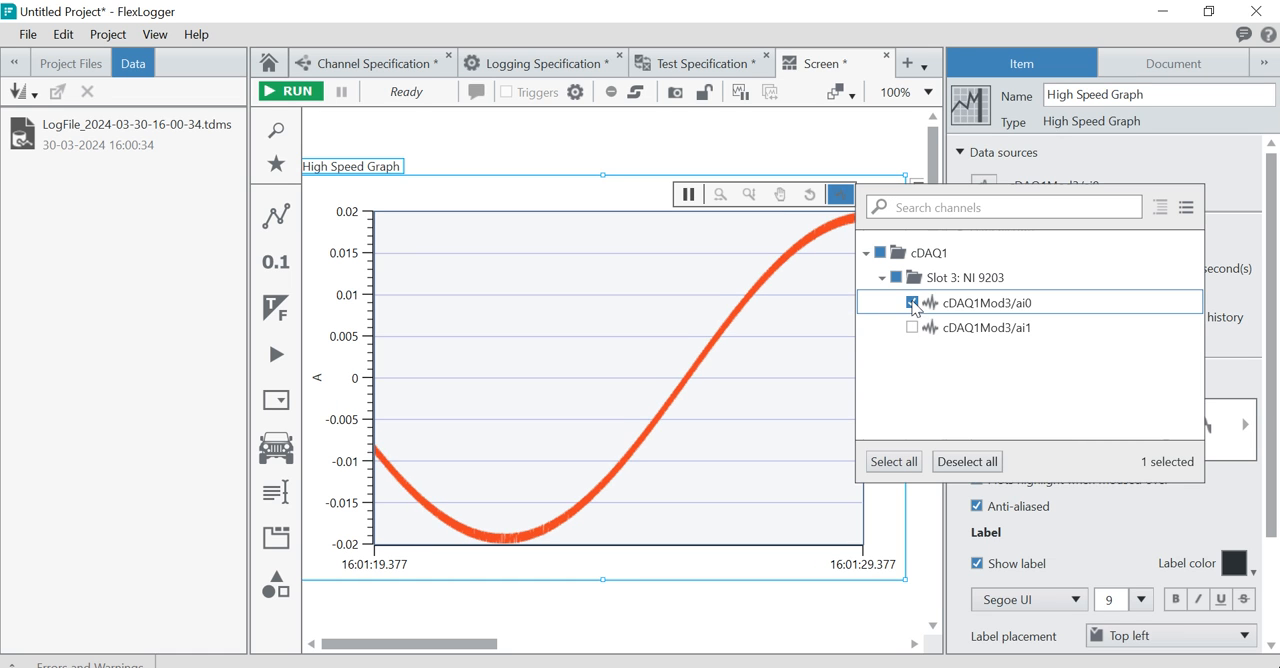
pyautogui.click(911, 327)
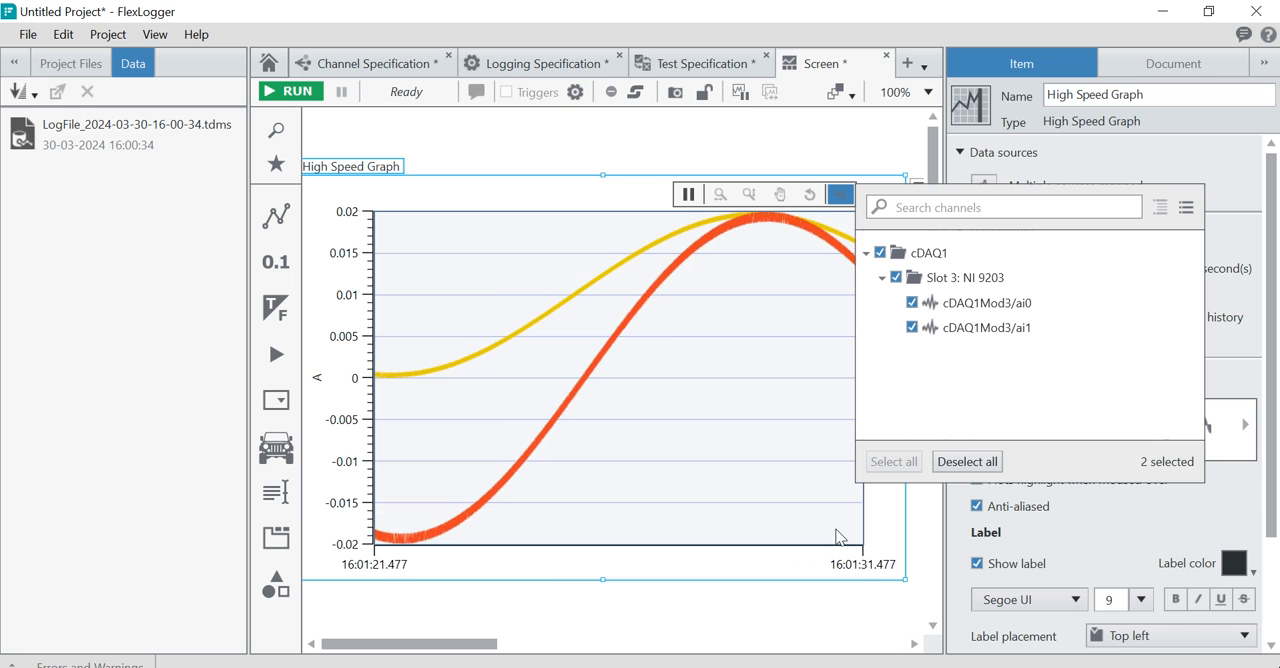
pyautogui.click(911, 327)
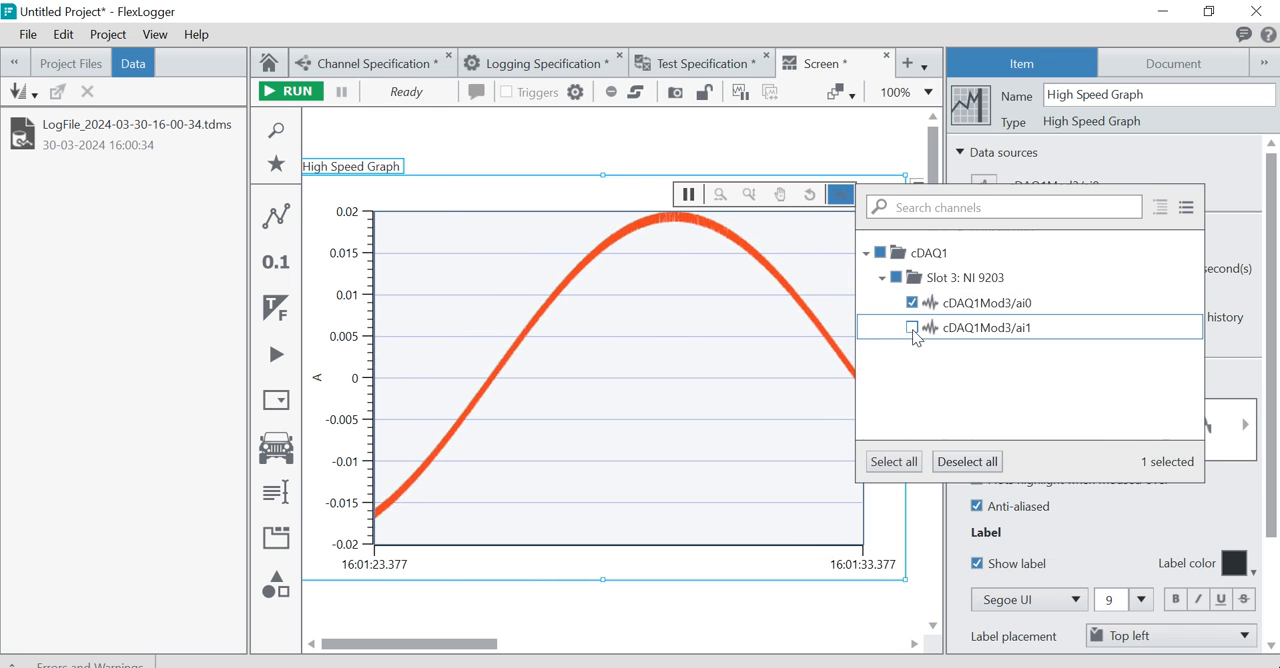
pyautogui.click(911, 327)
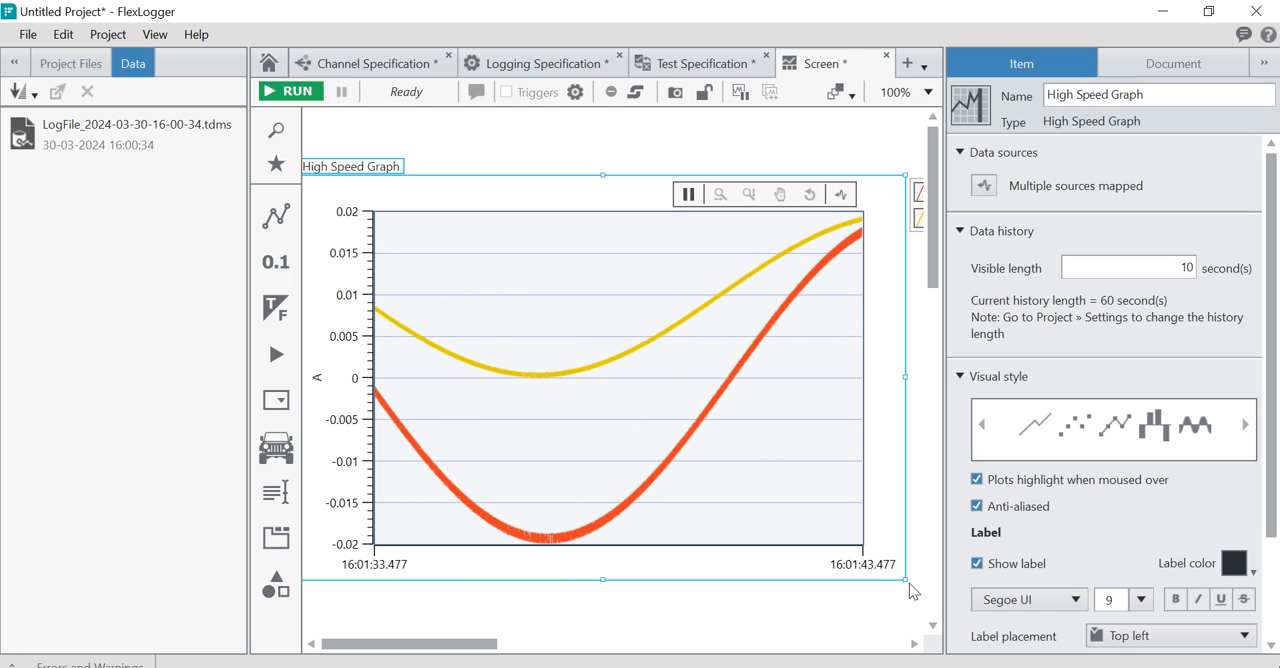
pyautogui.moveTo(905, 580); pyautogui.dragTo(752, 356)
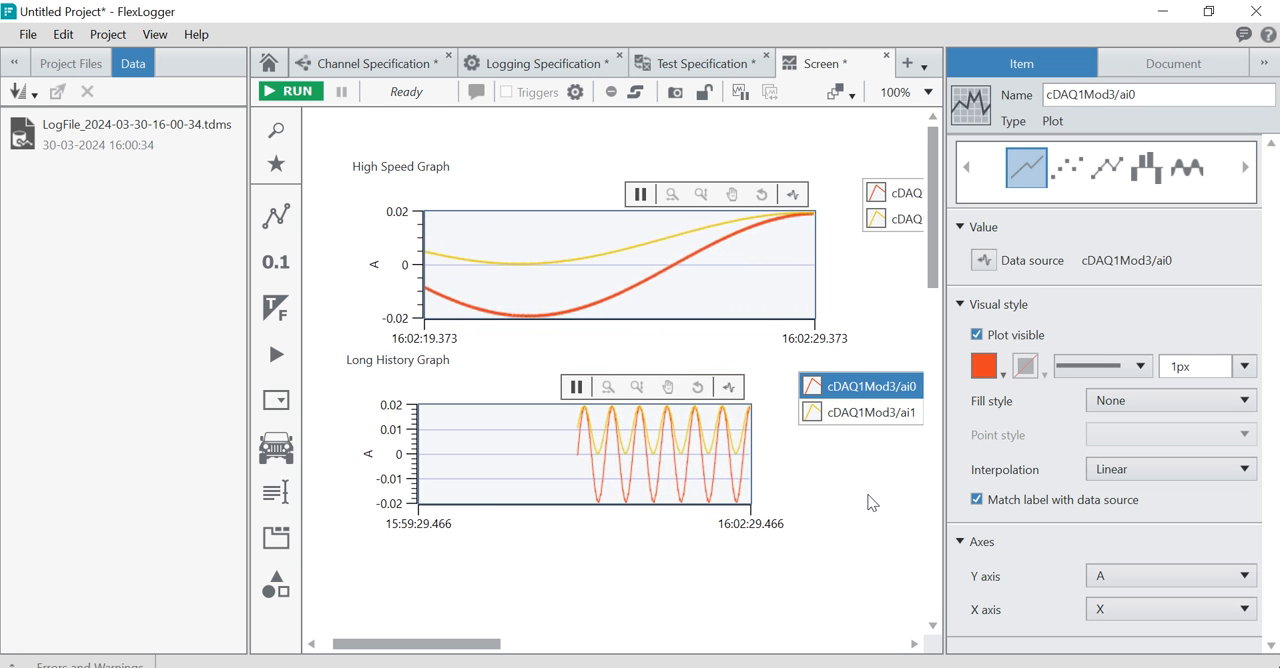
# Step: Return to the Channel Specification page listing ai0 and ai1
pyautogui.click(372, 63)
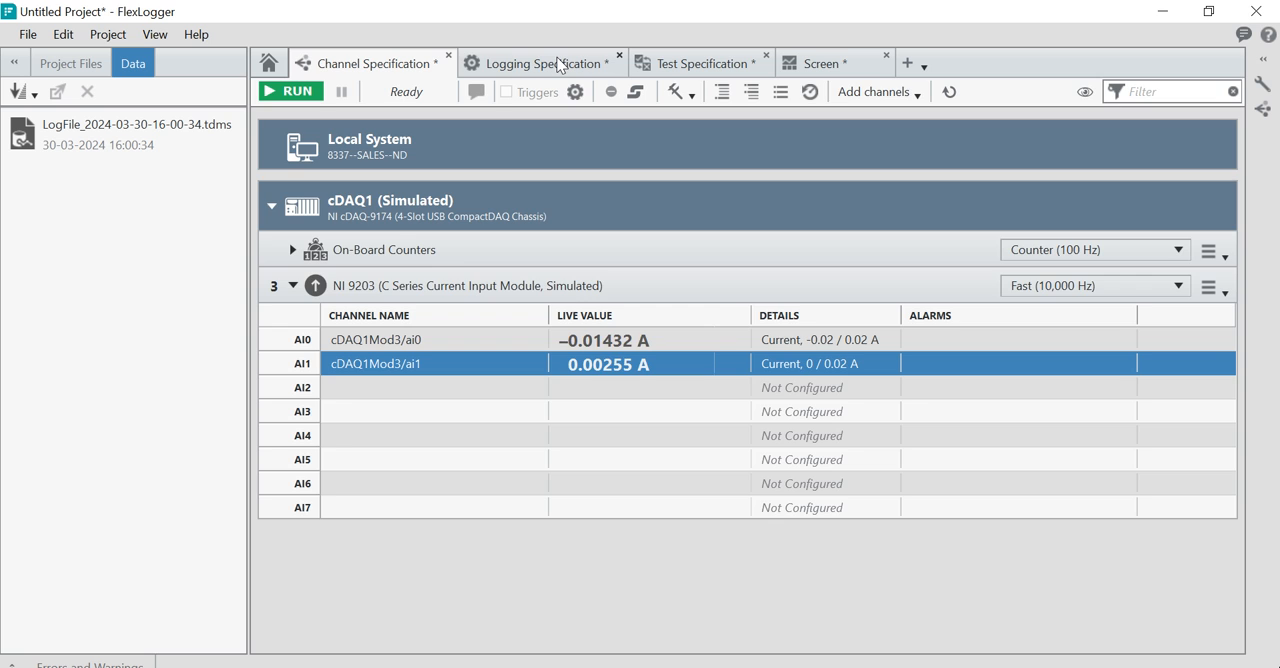
# Step: Set the TDMS log base path to a new Videos\Flexlogger\NI 9203 folder
pyautogui.click(540, 62)
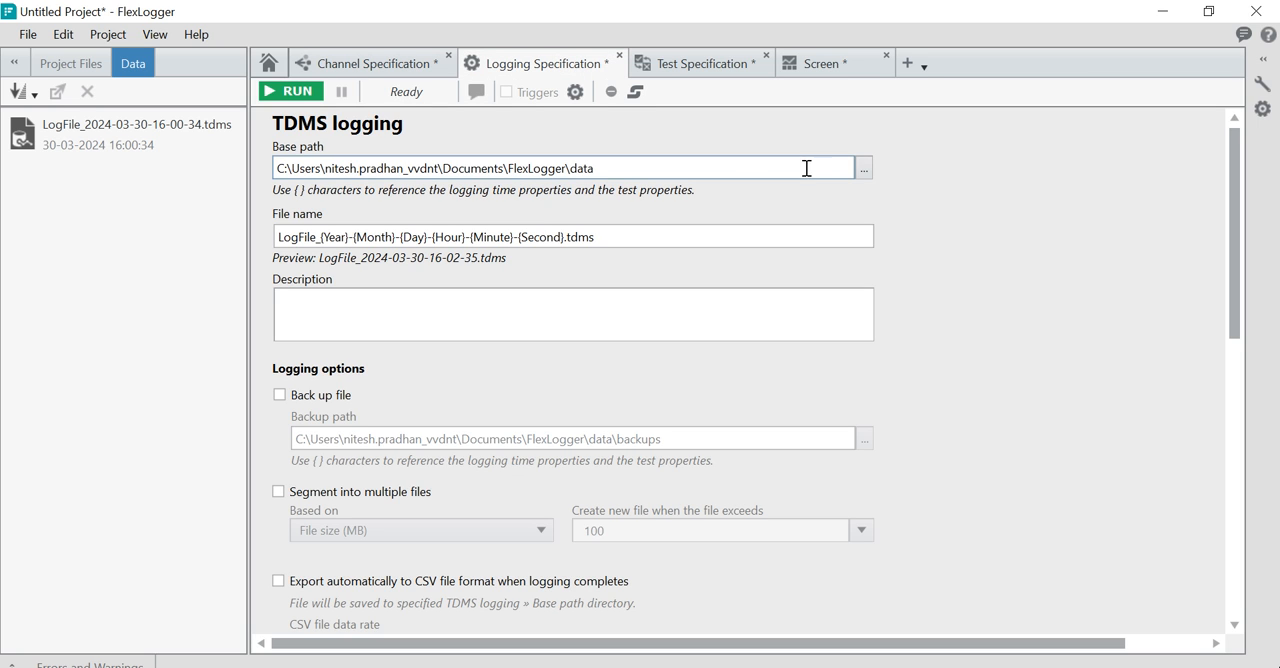
pyautogui.click(863, 167)
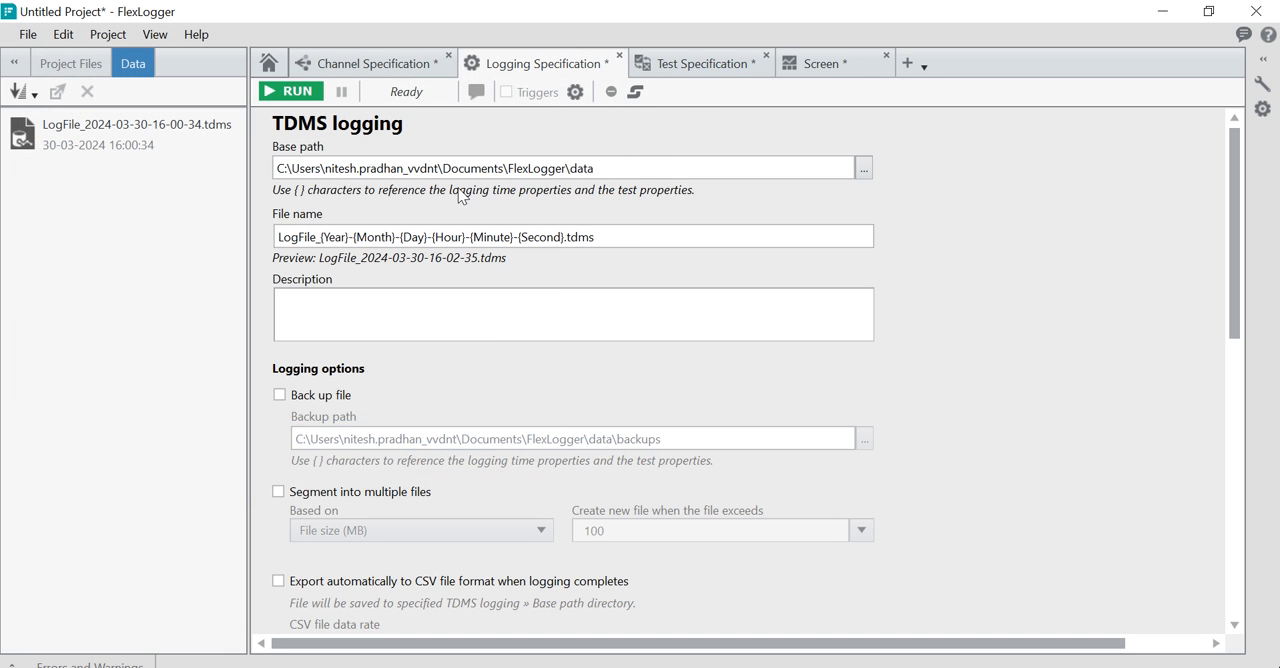
pyautogui.moveTo(566, 189)
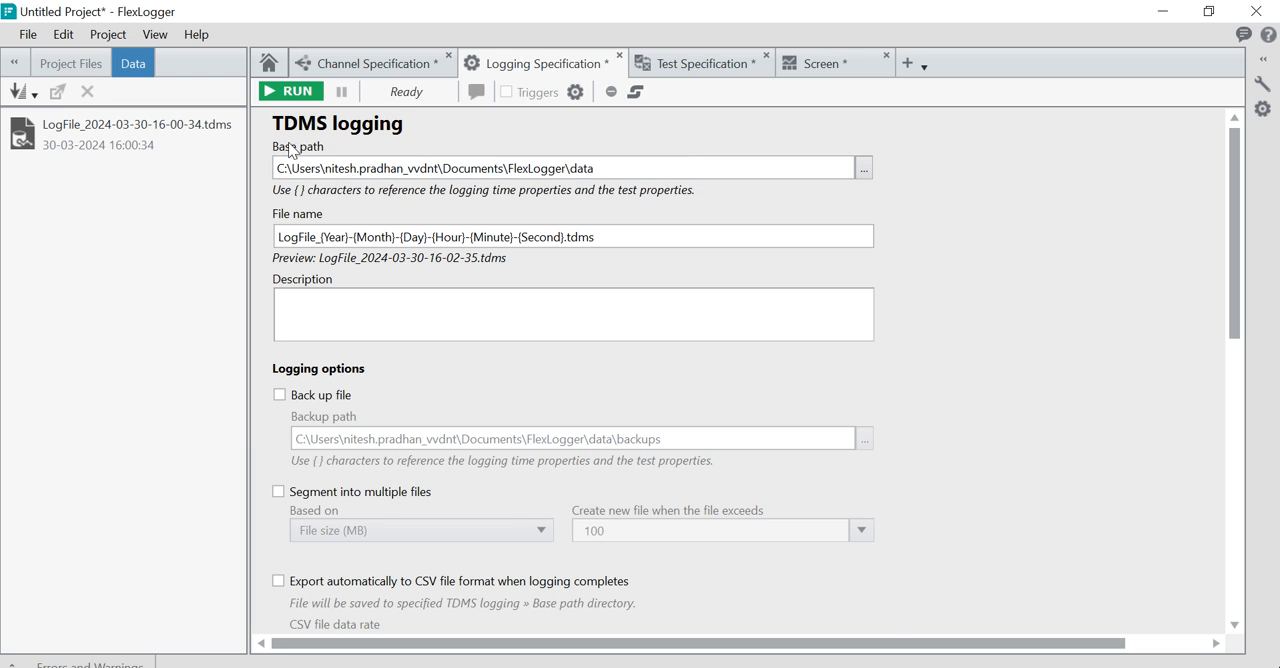
pyautogui.click(862, 168)
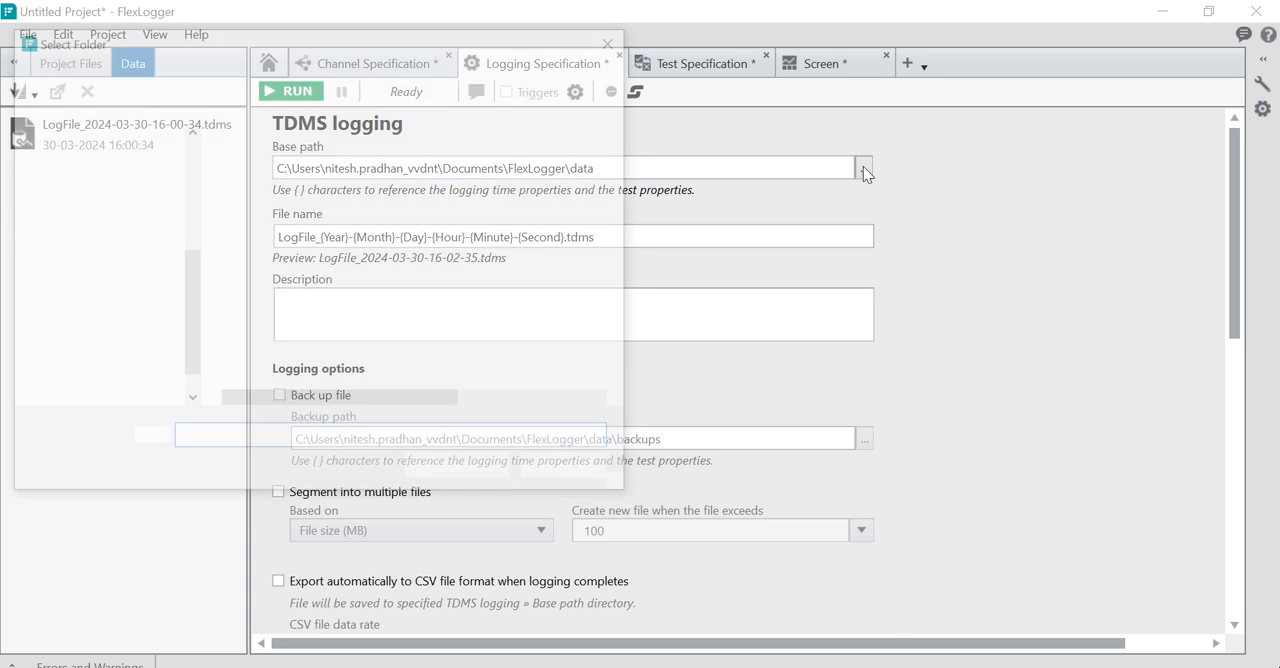
pyautogui.click(863, 167)
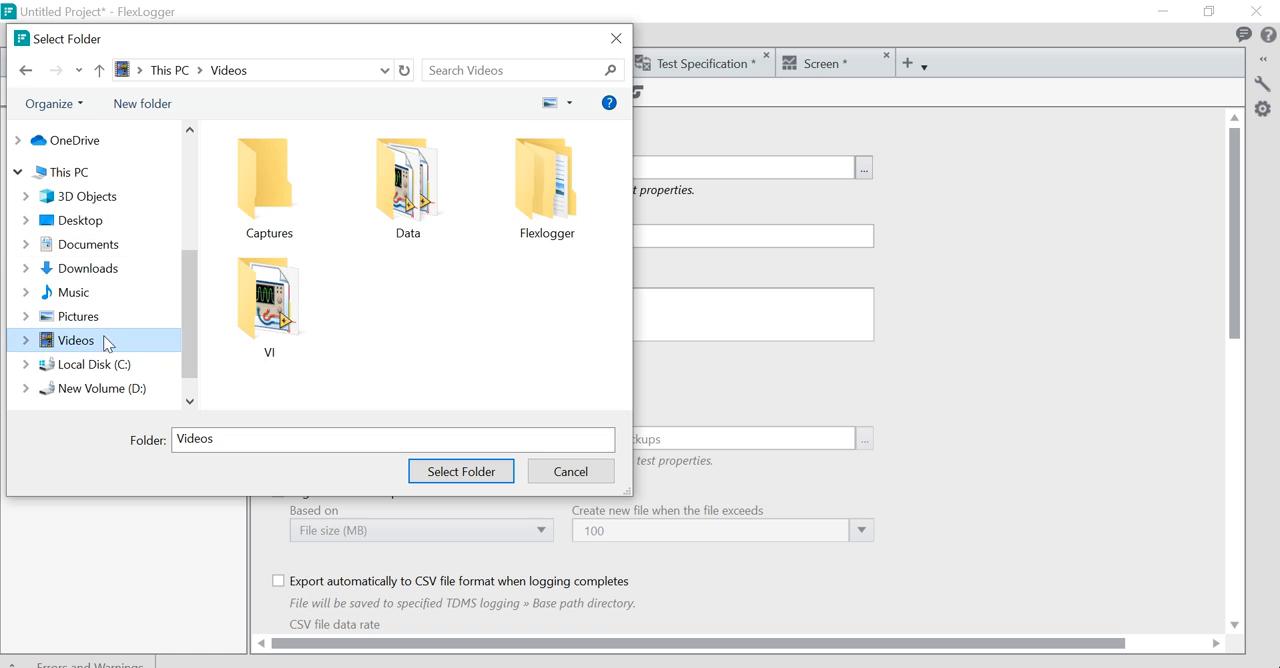
pyautogui.click(546, 184)
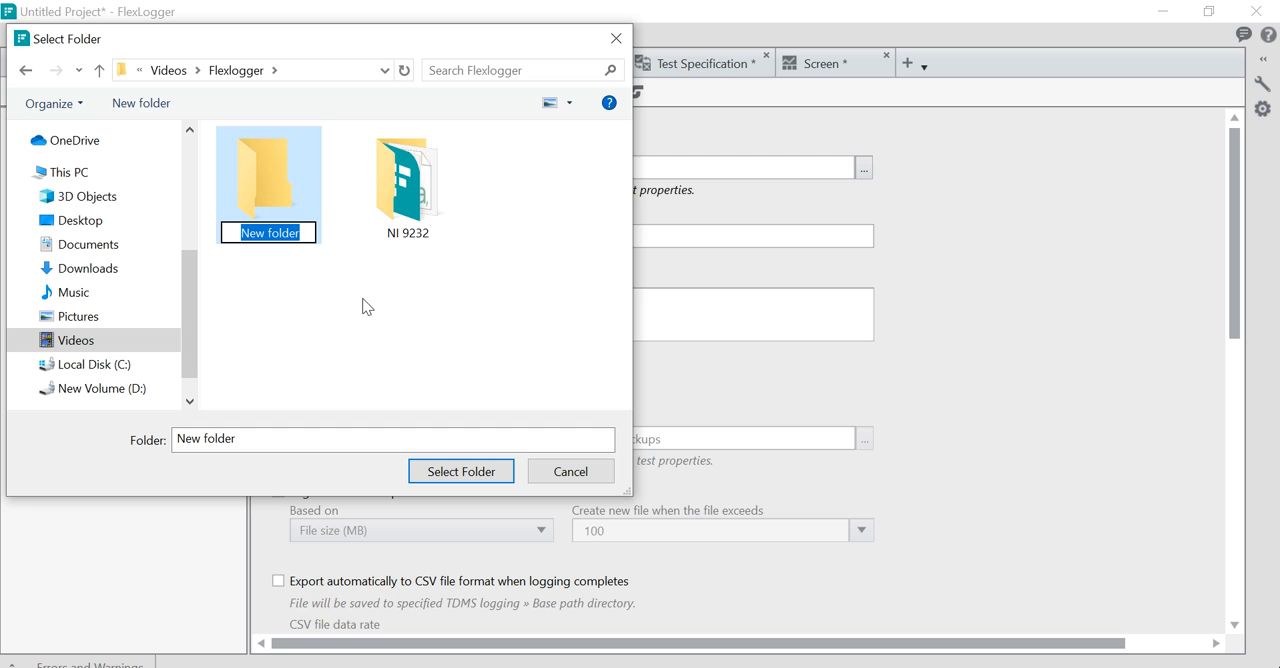
pyautogui.write('NI 9203')
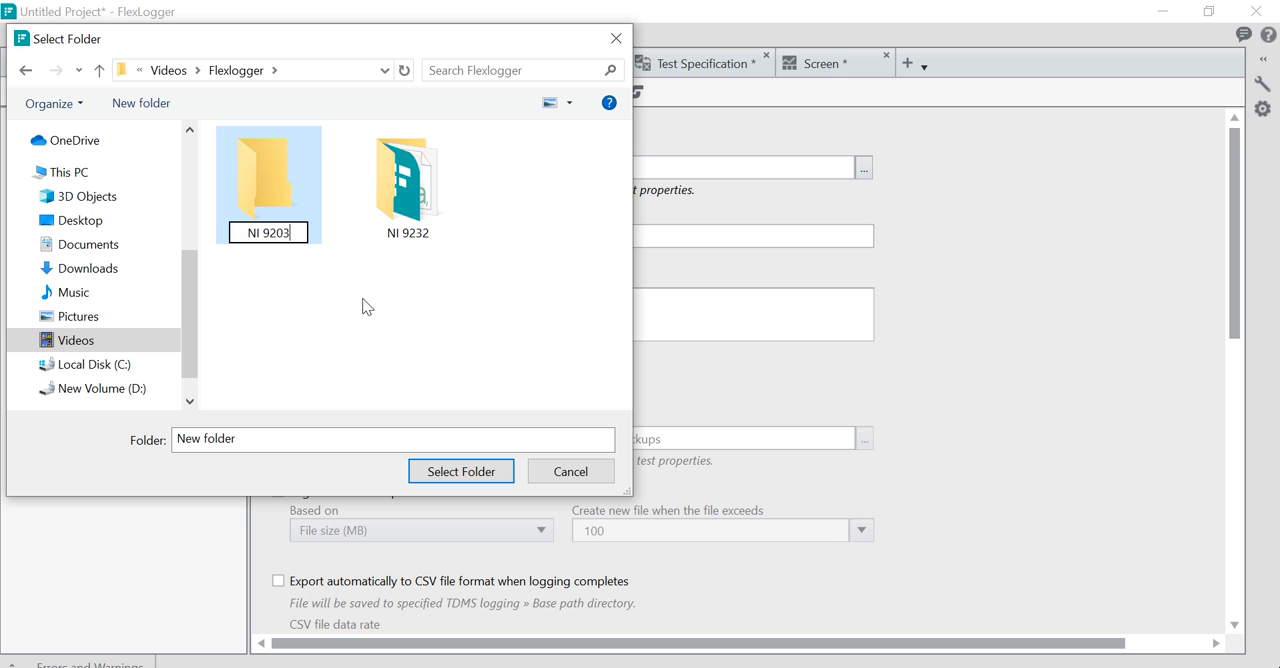
pyautogui.click(268, 184)
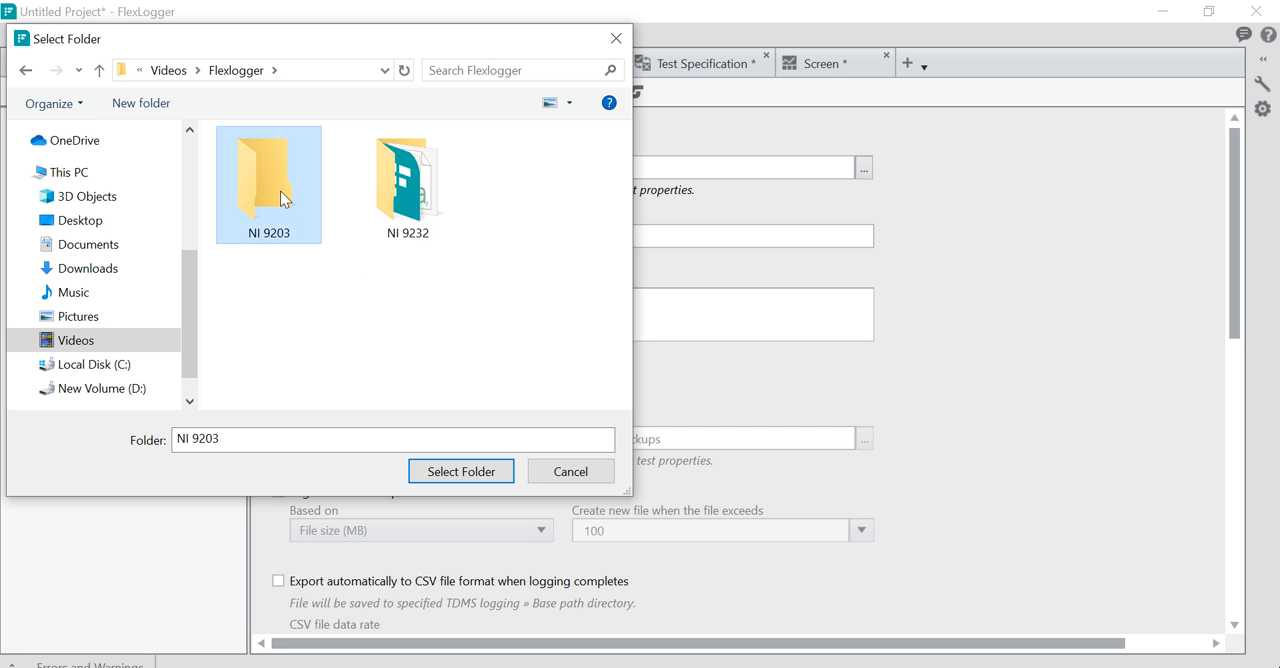
pyautogui.click(460, 471)
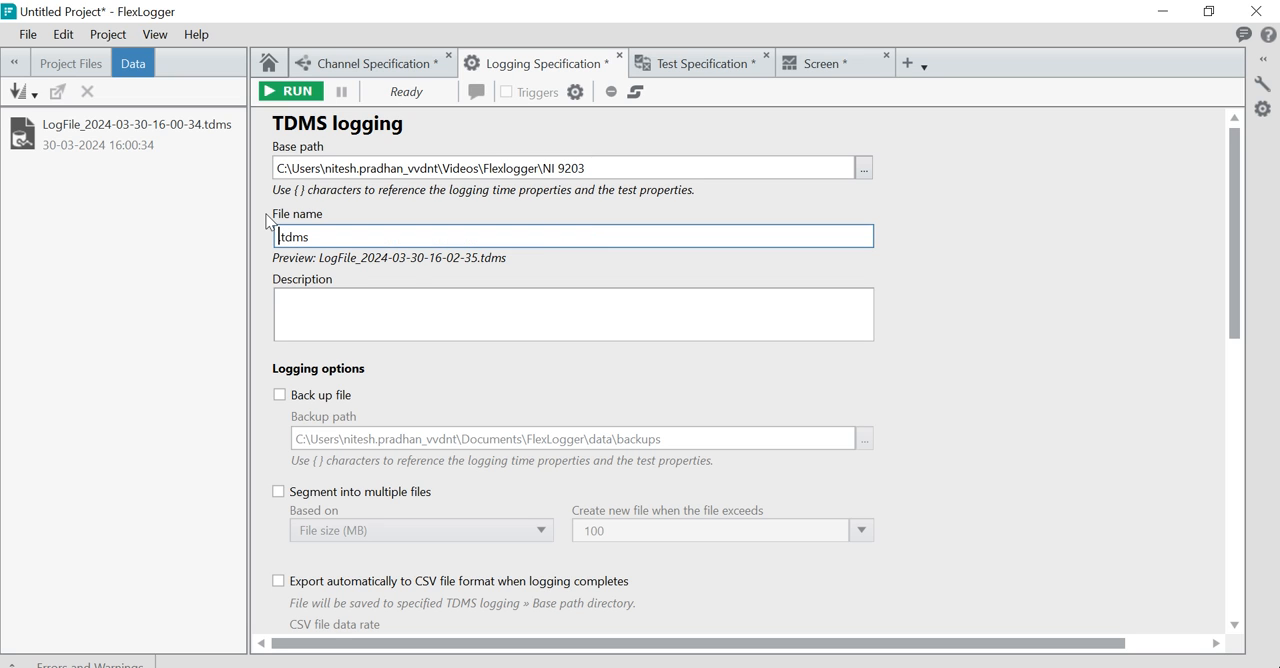
# Step: Name the log file '2 channel cunrrent Data'
pyautogui.write('2')
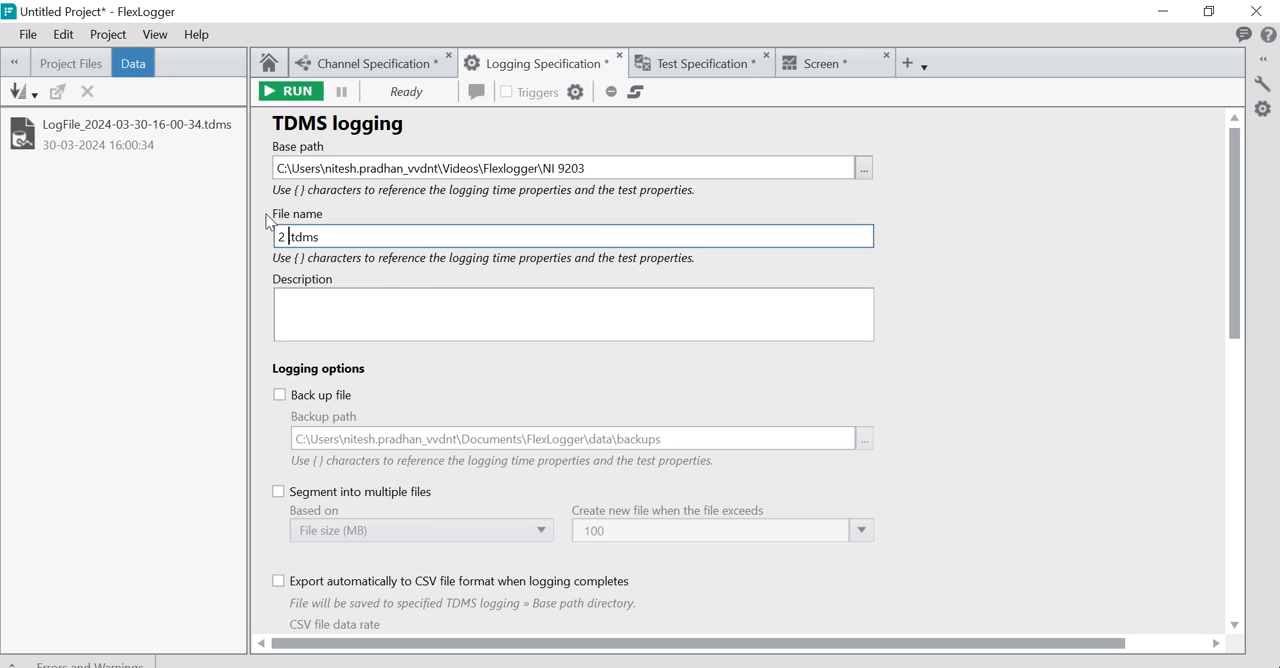
pyautogui.write('channel cu')
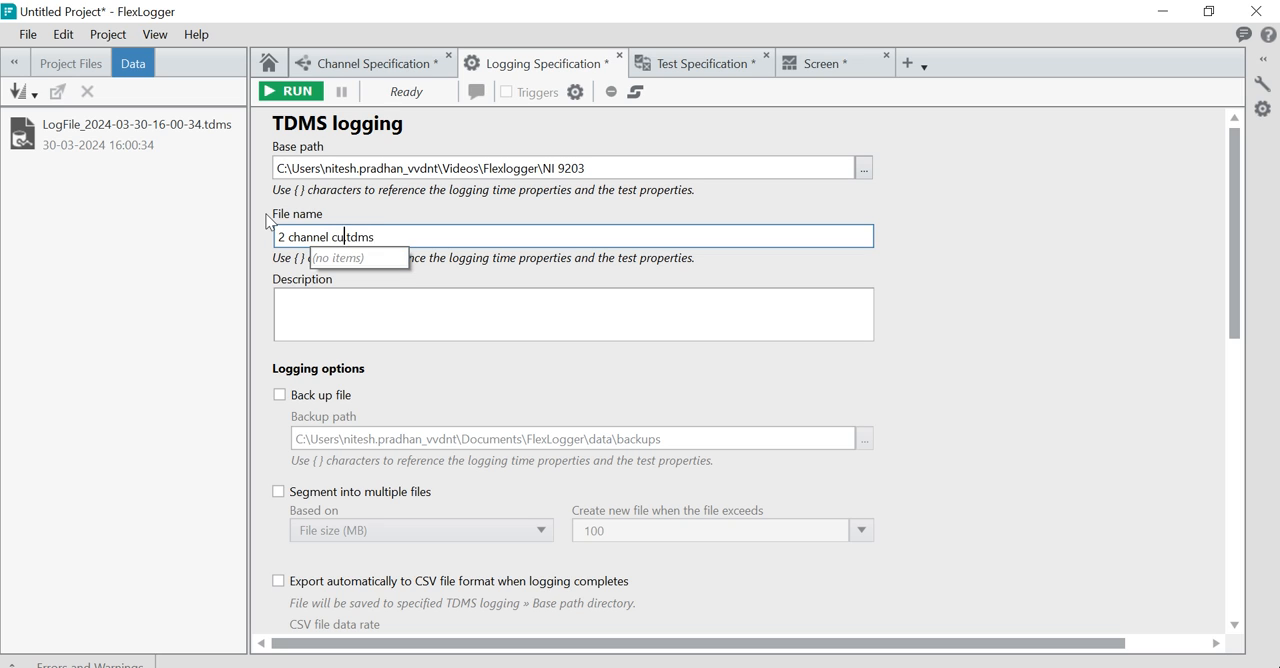
pyautogui.write('nrrent')
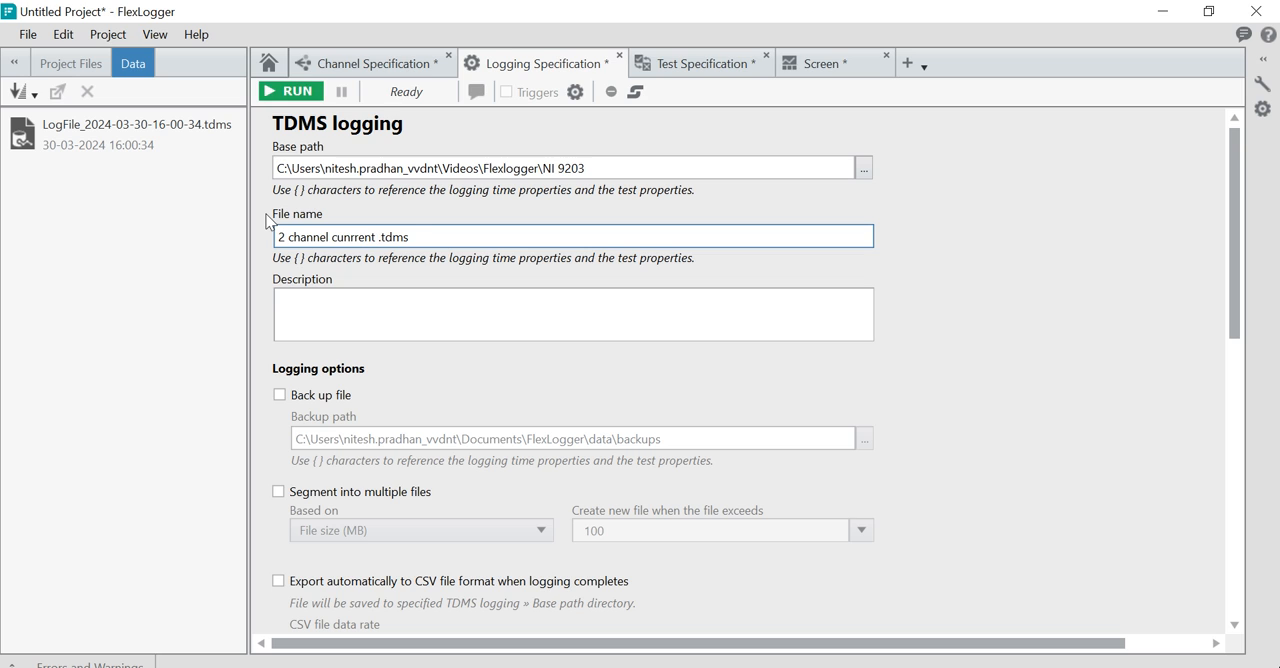
pyautogui.write('Data')
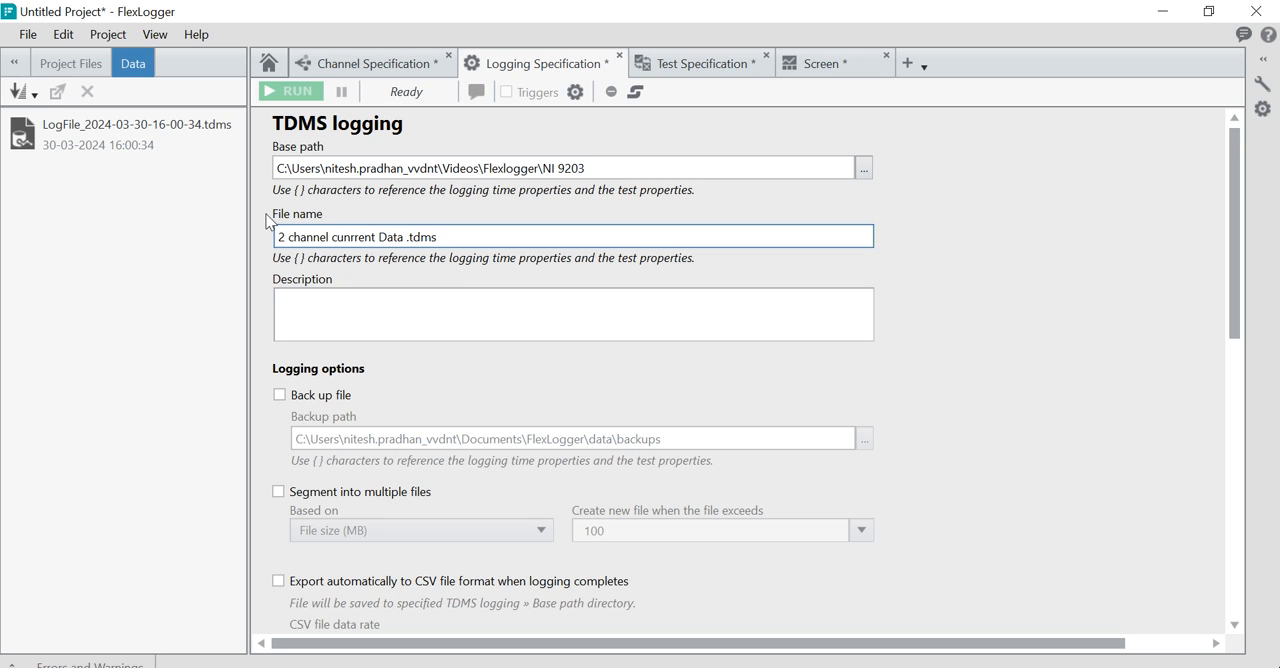
# Step: Enable automatic CSV export at 10000 Hz, then start logging from Channel Specification
pyautogui.scroll(-3)
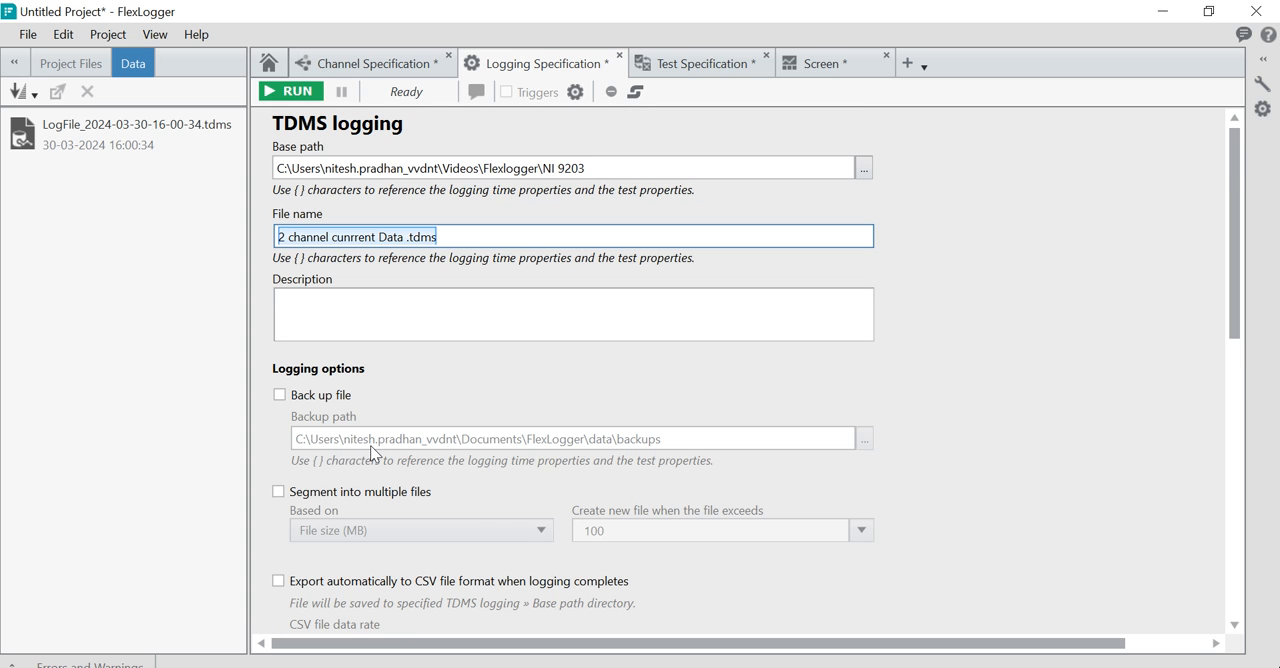
pyautogui.scroll(-3)
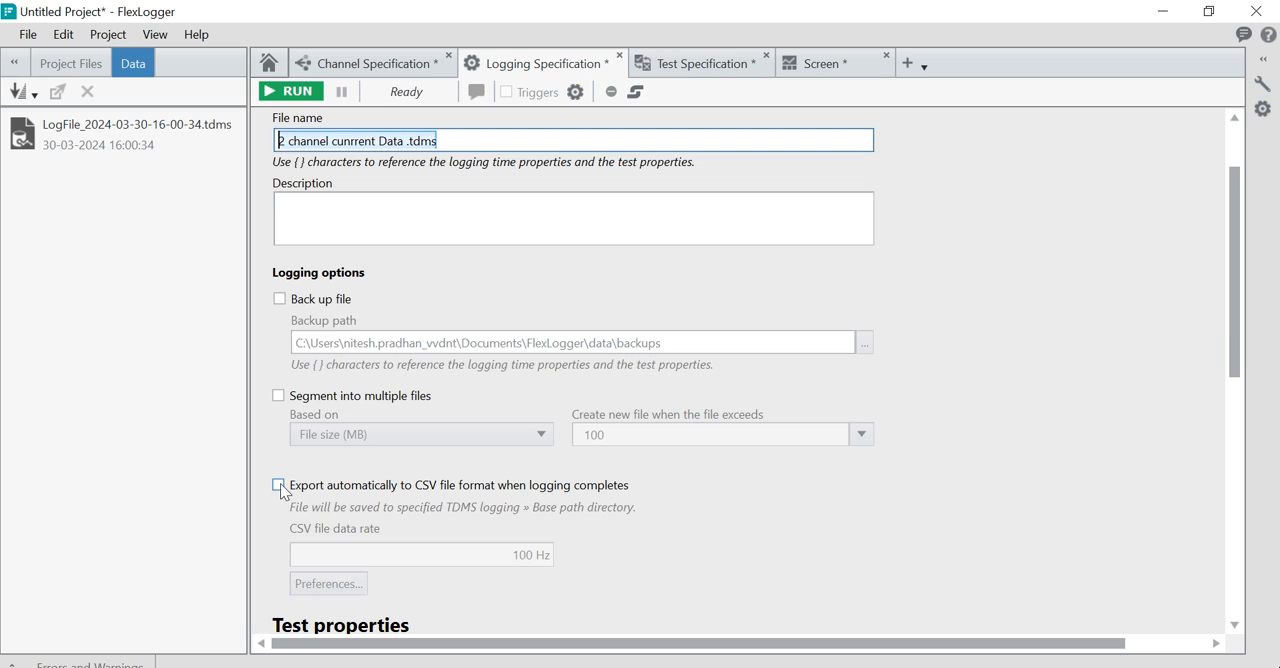
pyautogui.click(279, 485)
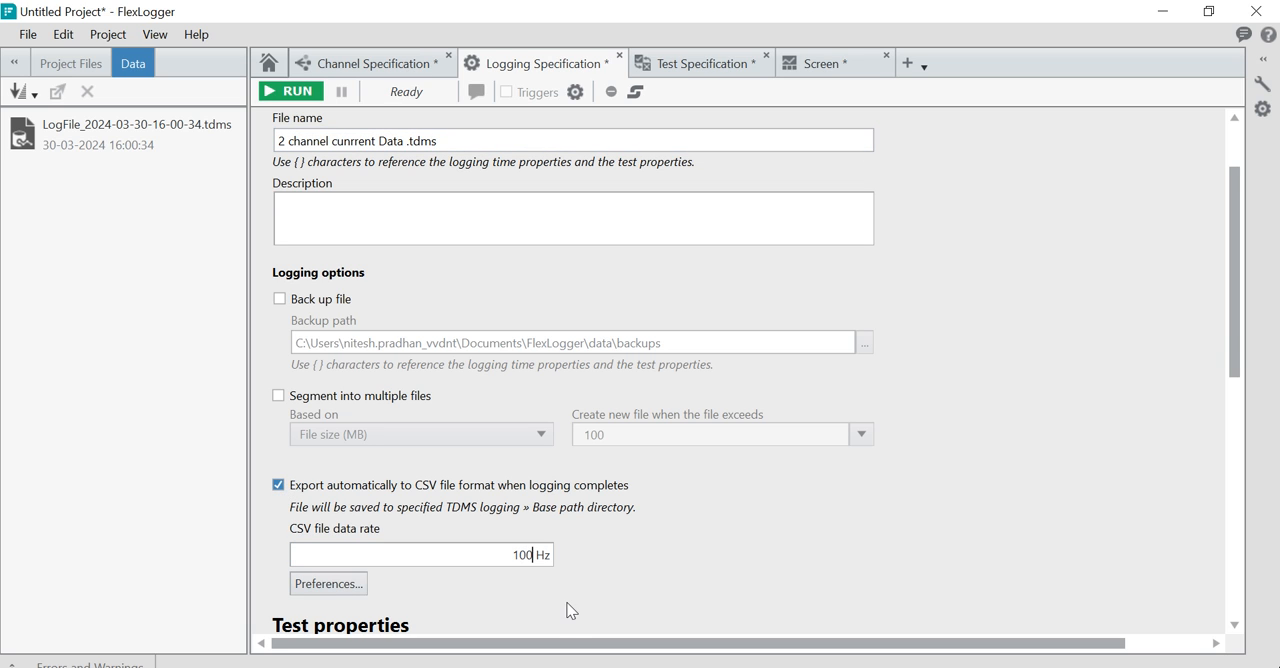
pyautogui.write('10000')
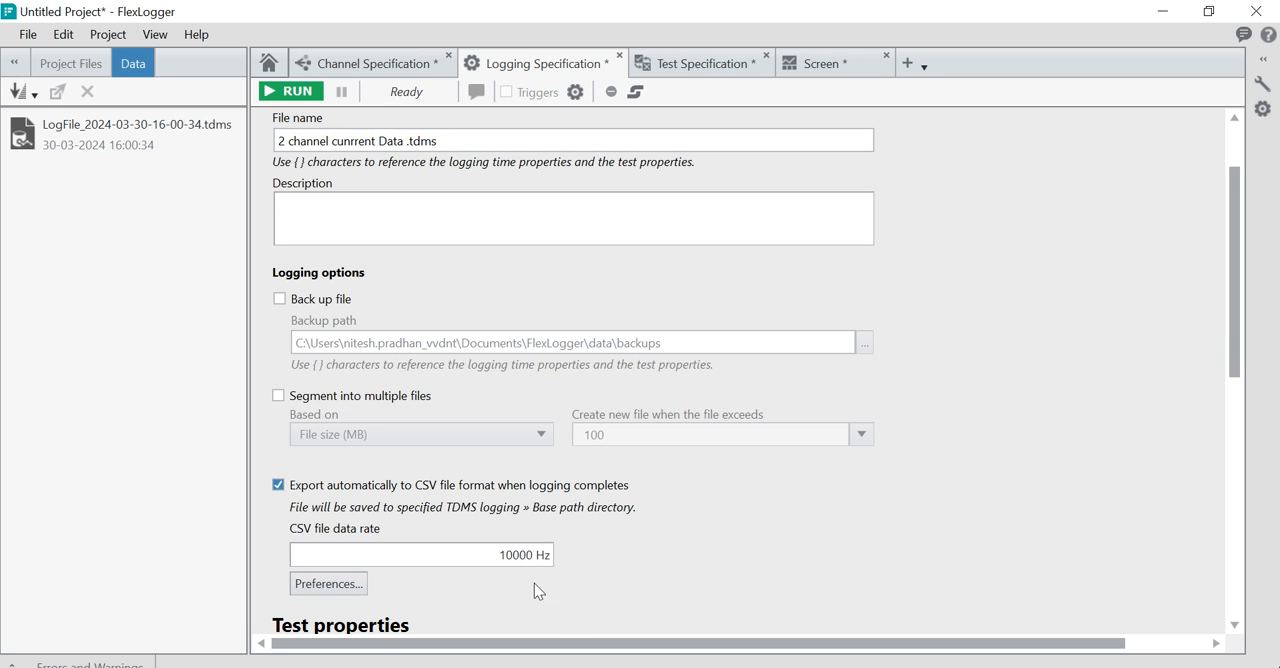
pyautogui.moveTo(457, 107)
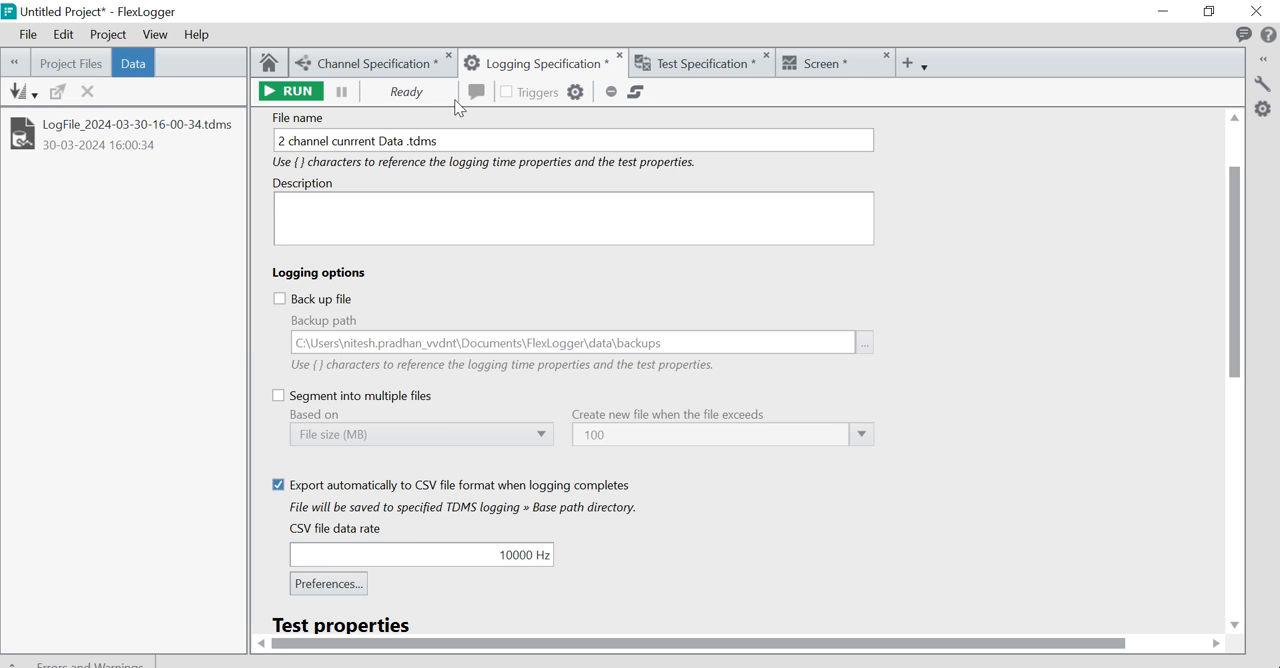
pyautogui.click(375, 63)
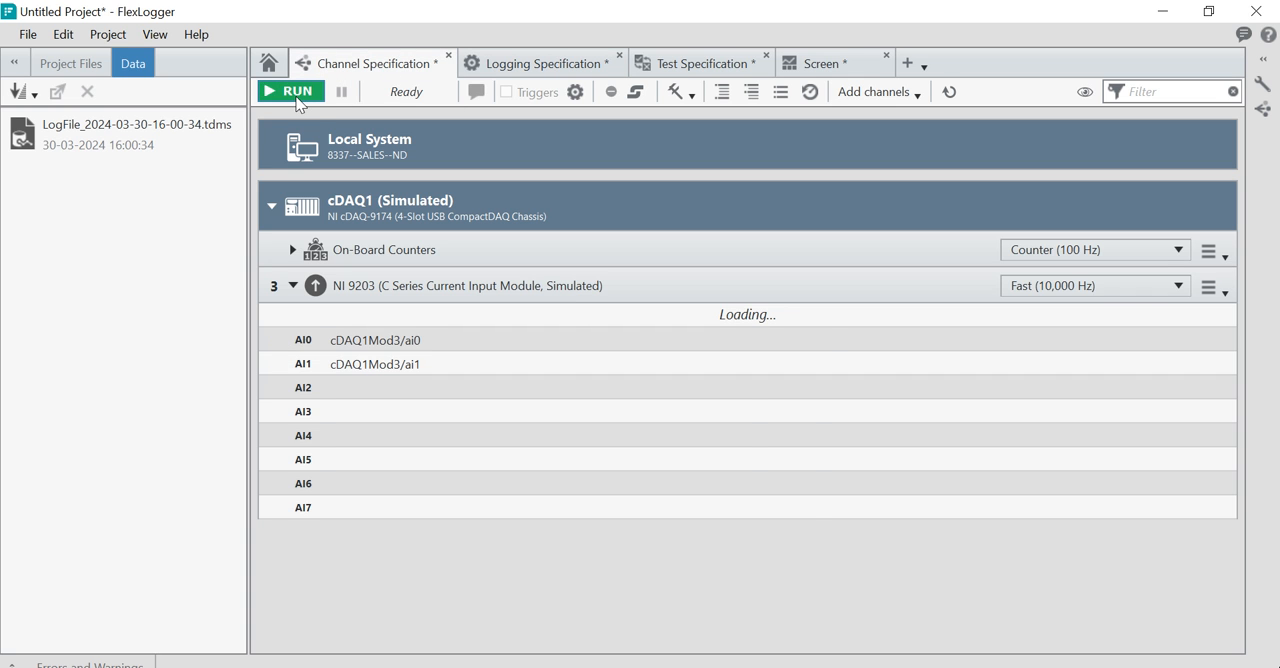
pyautogui.click(289, 91)
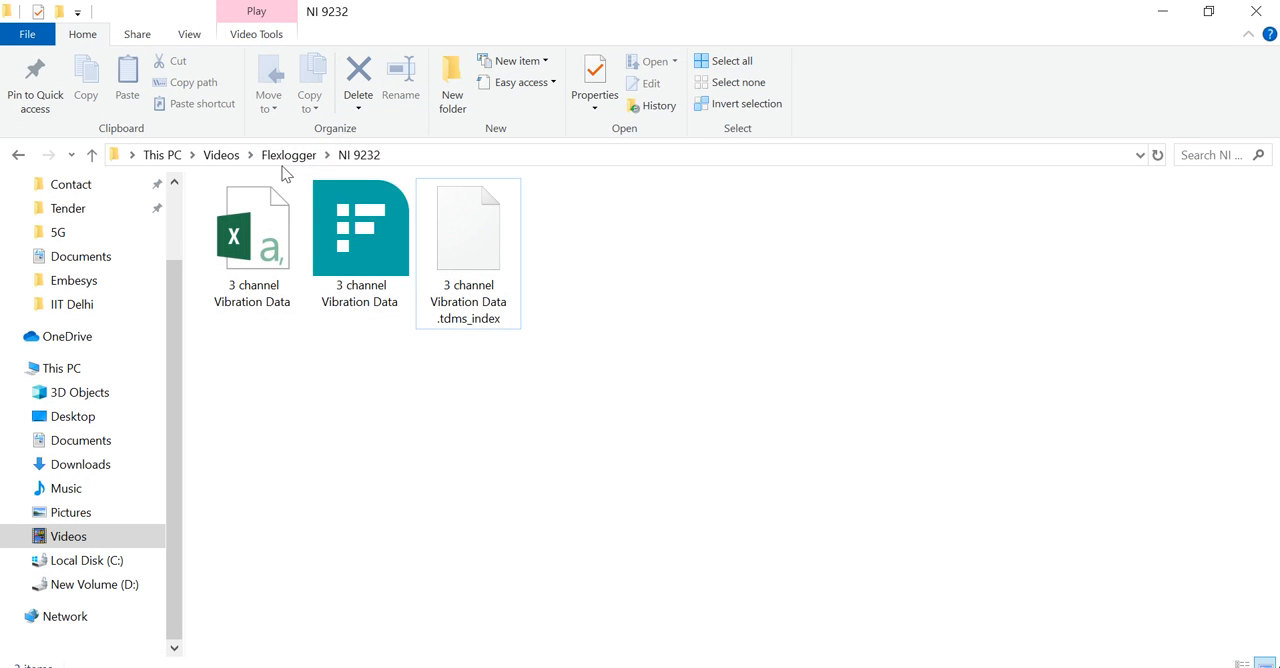
# Step: Open the '2 channel cunrrent Data' CSV from Flexlogger\NI 9203 in Excel
pyautogui.click(288, 154)
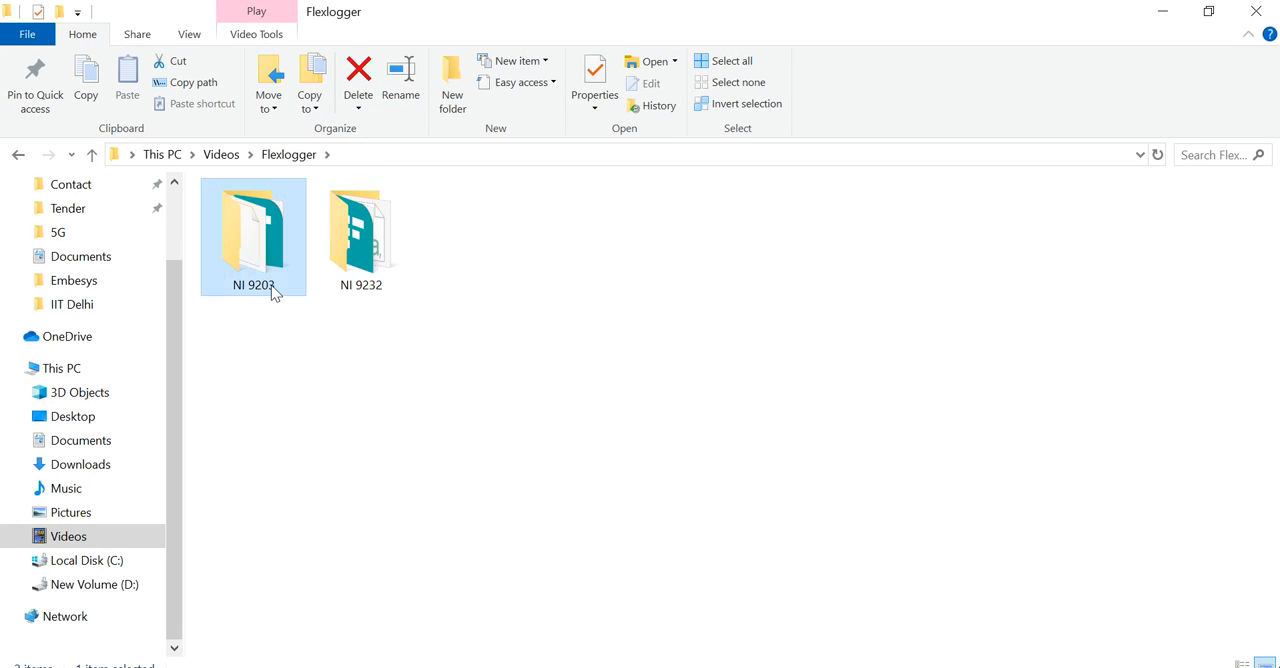
pyautogui.doubleClick(253, 236)
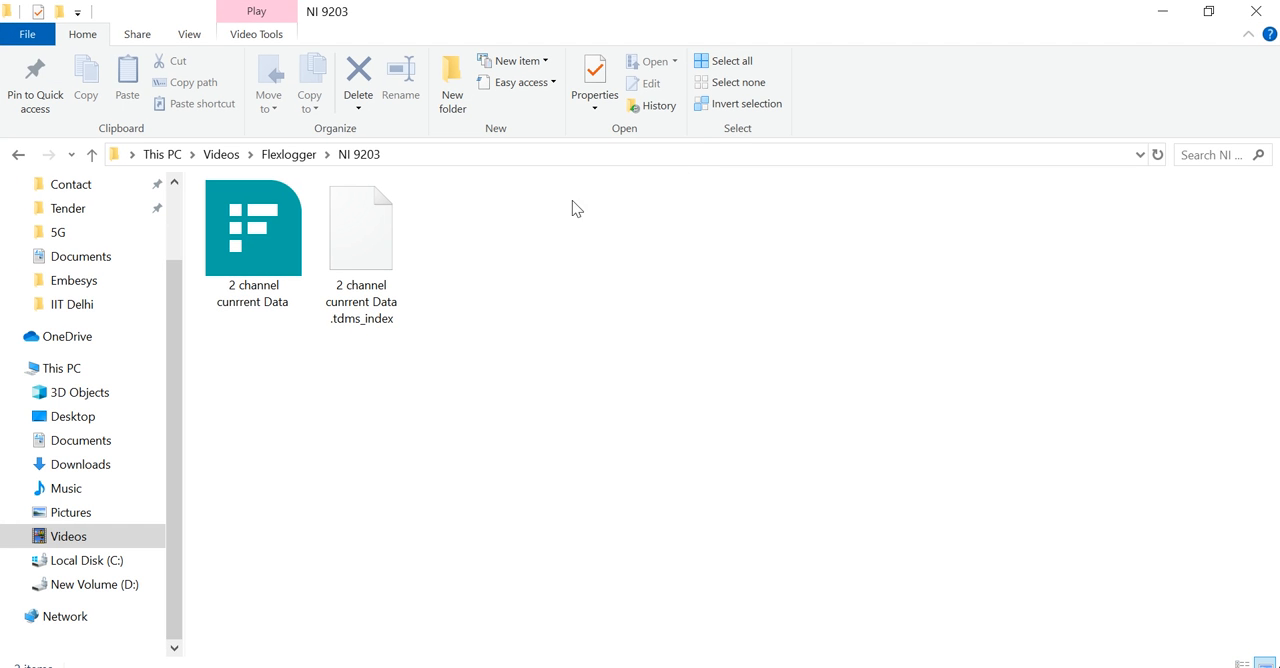
pyautogui.moveTo(658, 25)
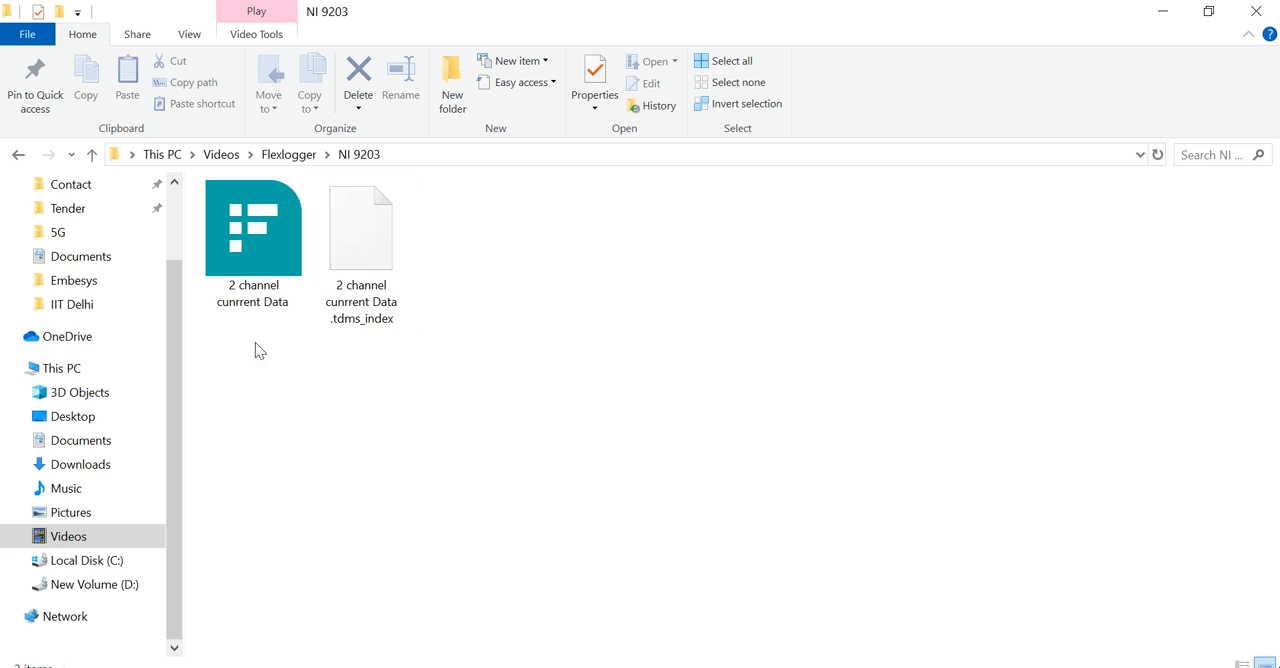
pyautogui.click(252, 230)
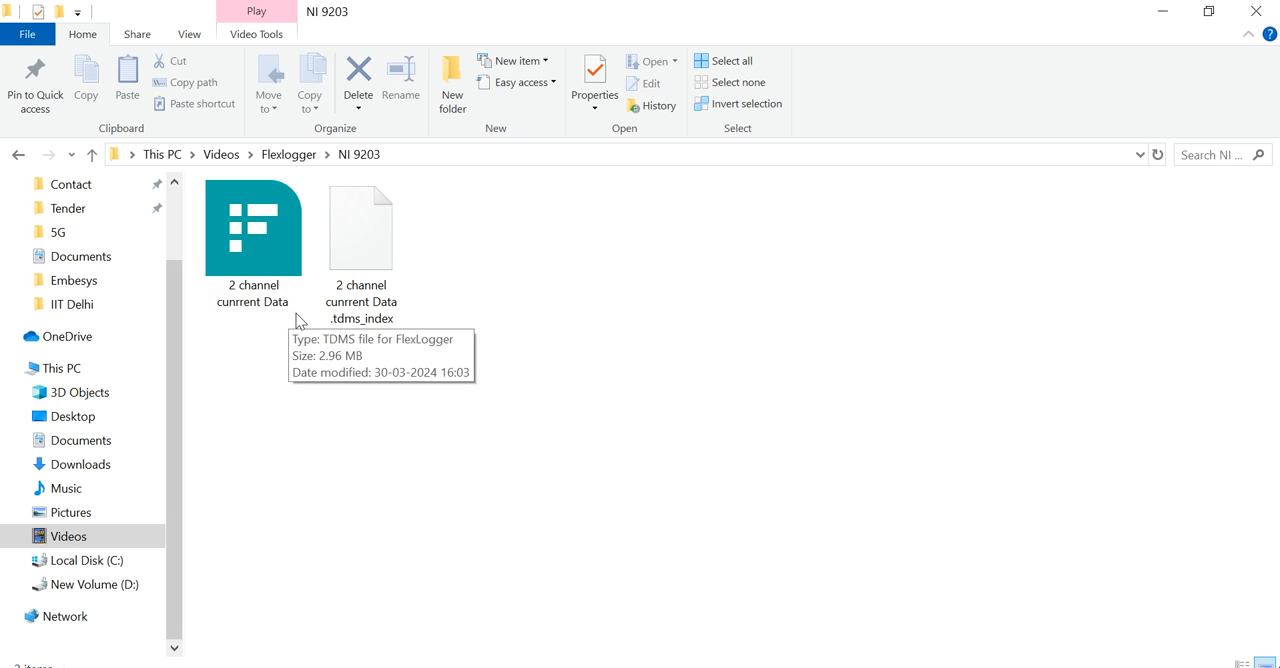
pyautogui.moveTo(308, 332)
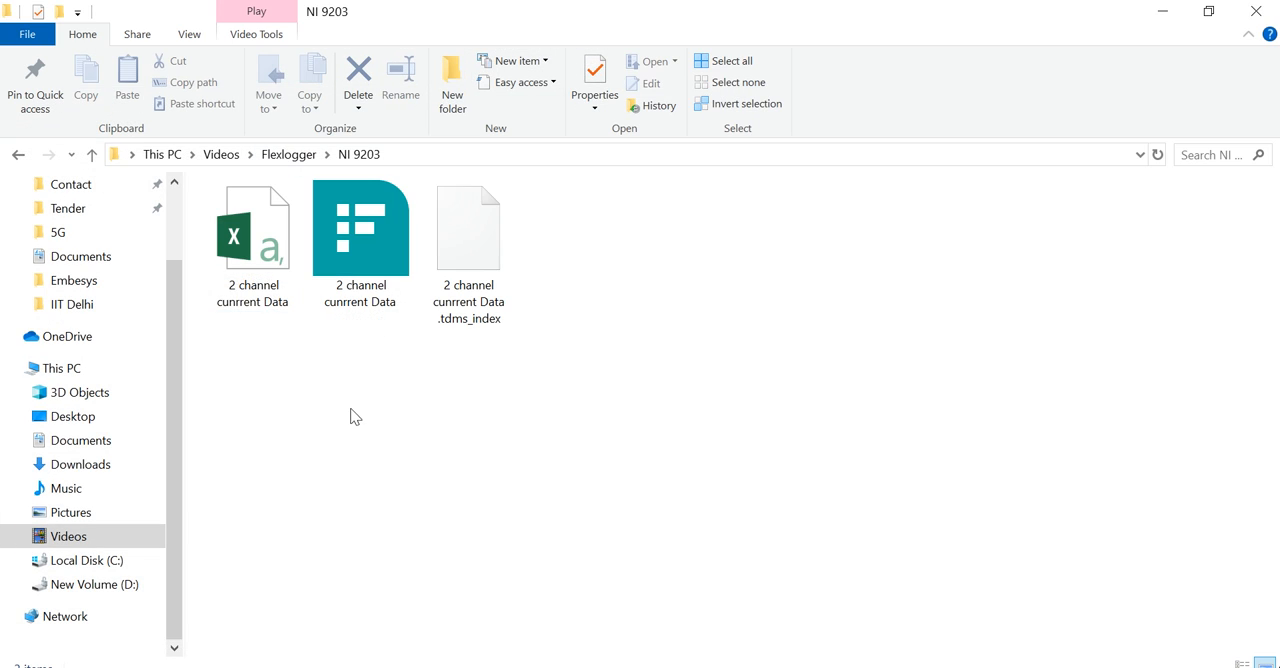
pyautogui.click(252, 230)
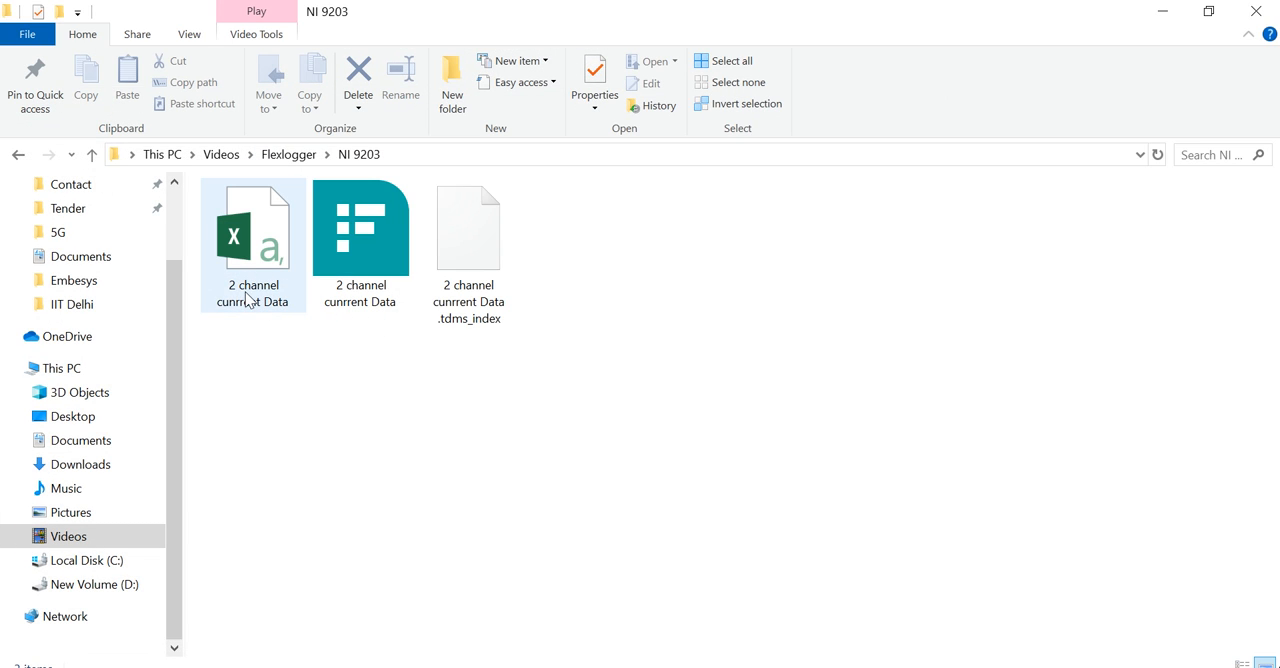
pyautogui.click(252, 240)
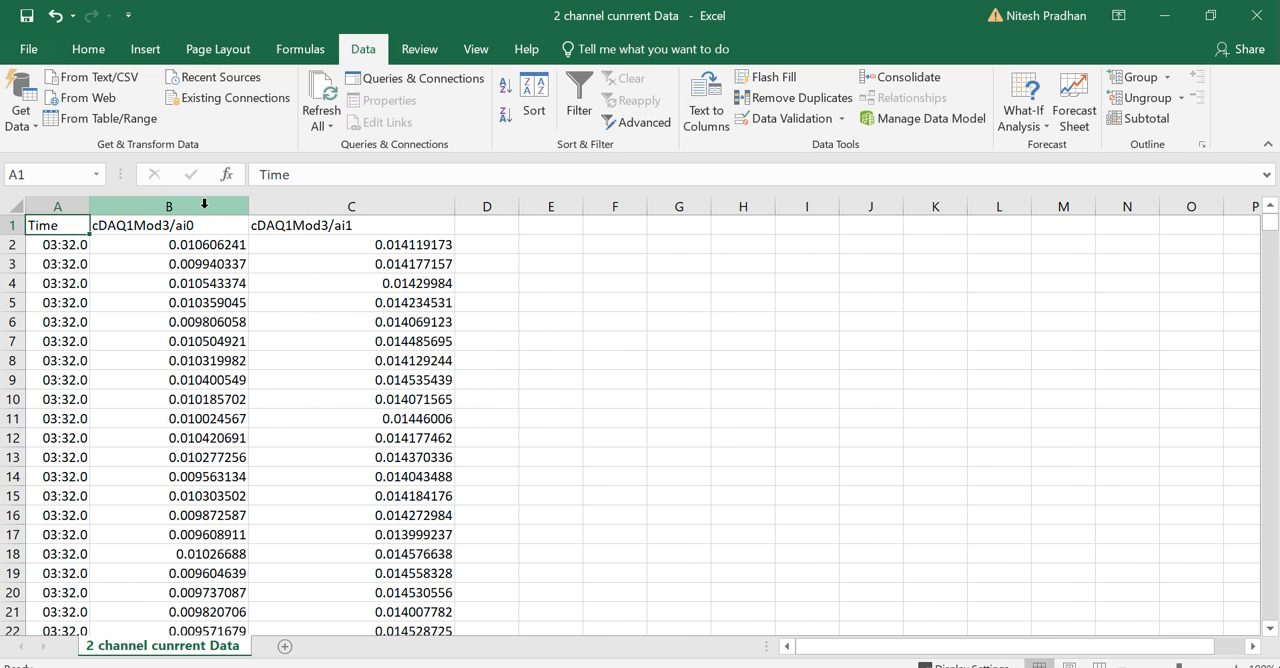
# Step: Insert a 2-D line chart of the ai0 and ai1 current columns B and C
pyautogui.click(88, 48)
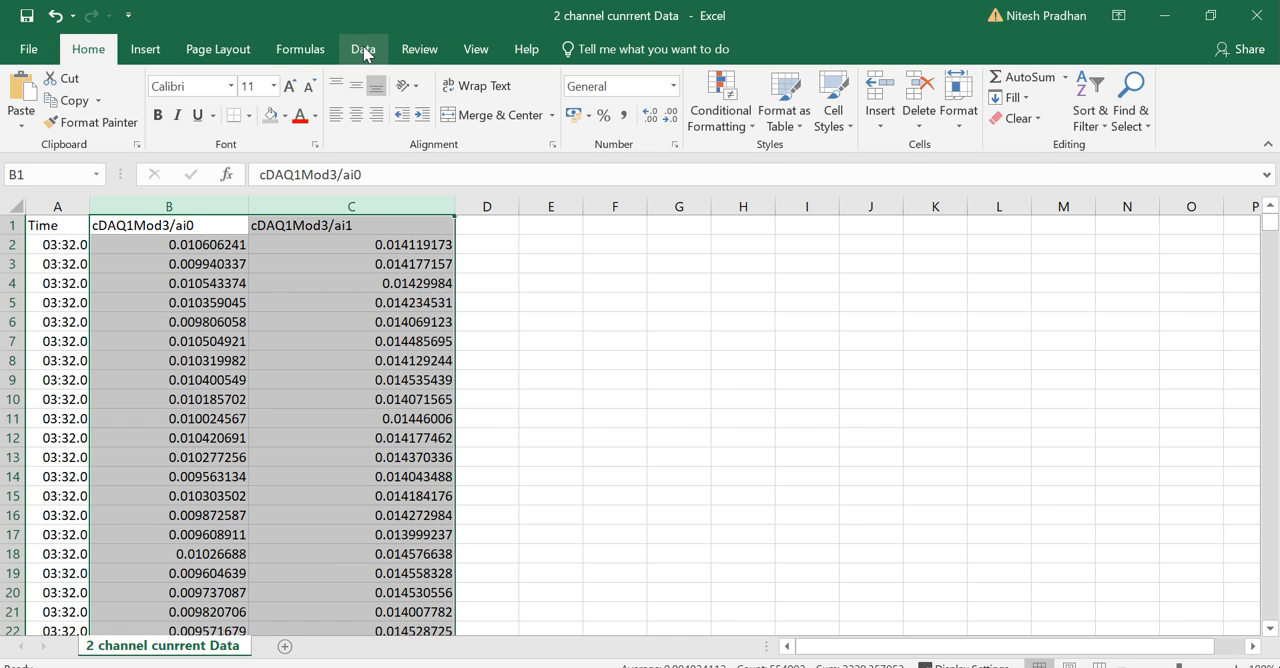
pyautogui.click(145, 48)
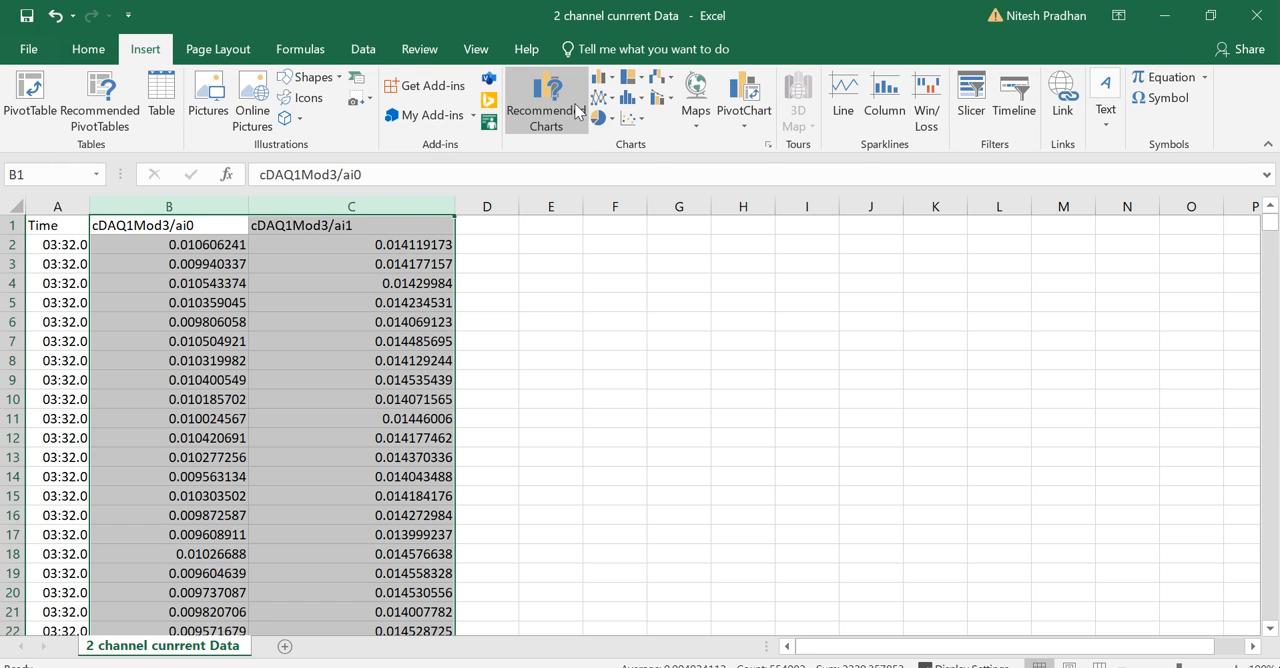
pyautogui.click(601, 77)
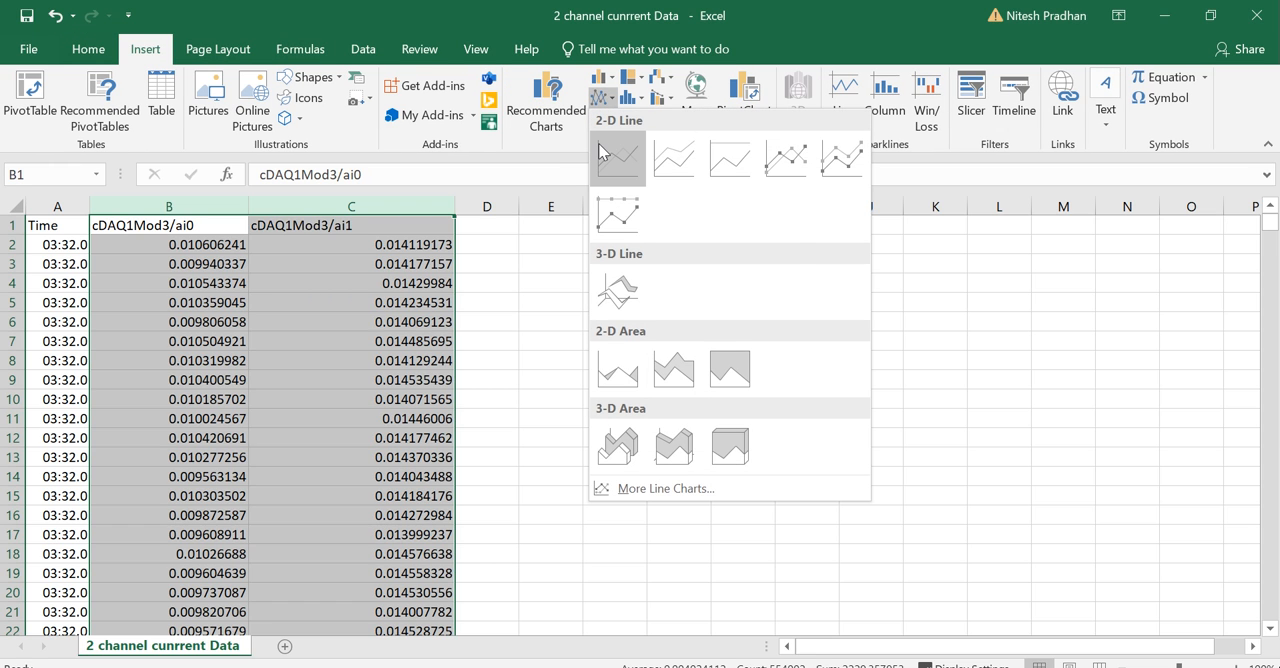
pyautogui.click(616, 158)
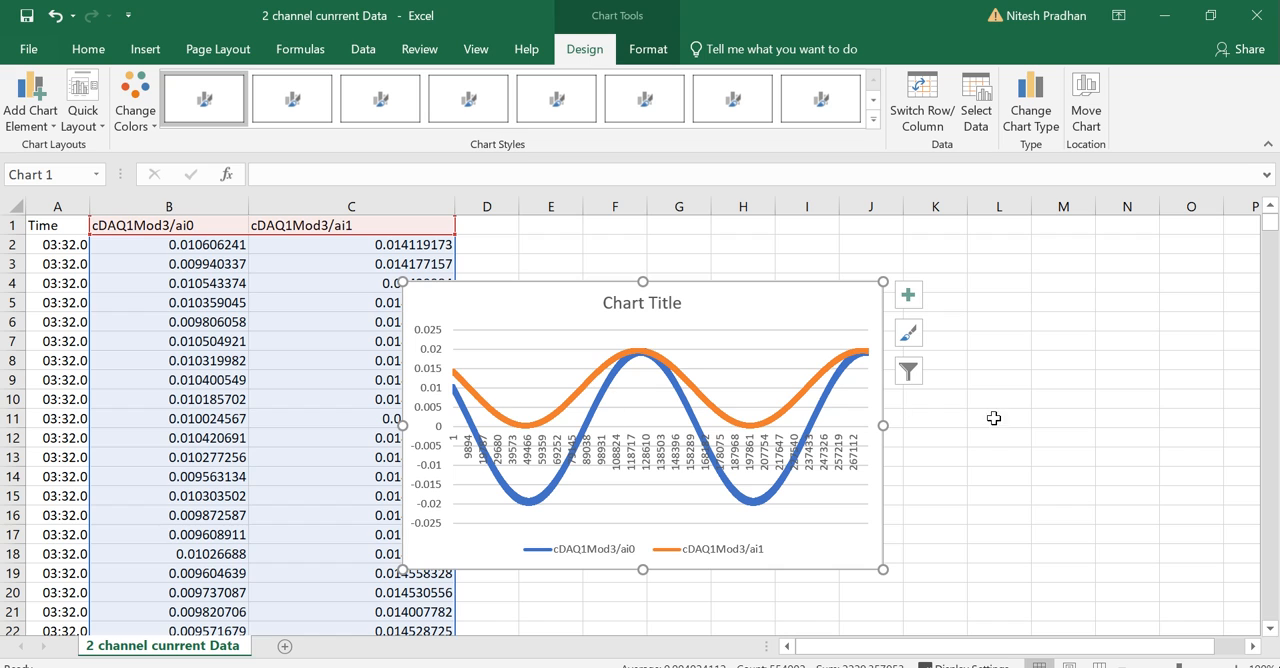
pyautogui.moveTo(670, 375)
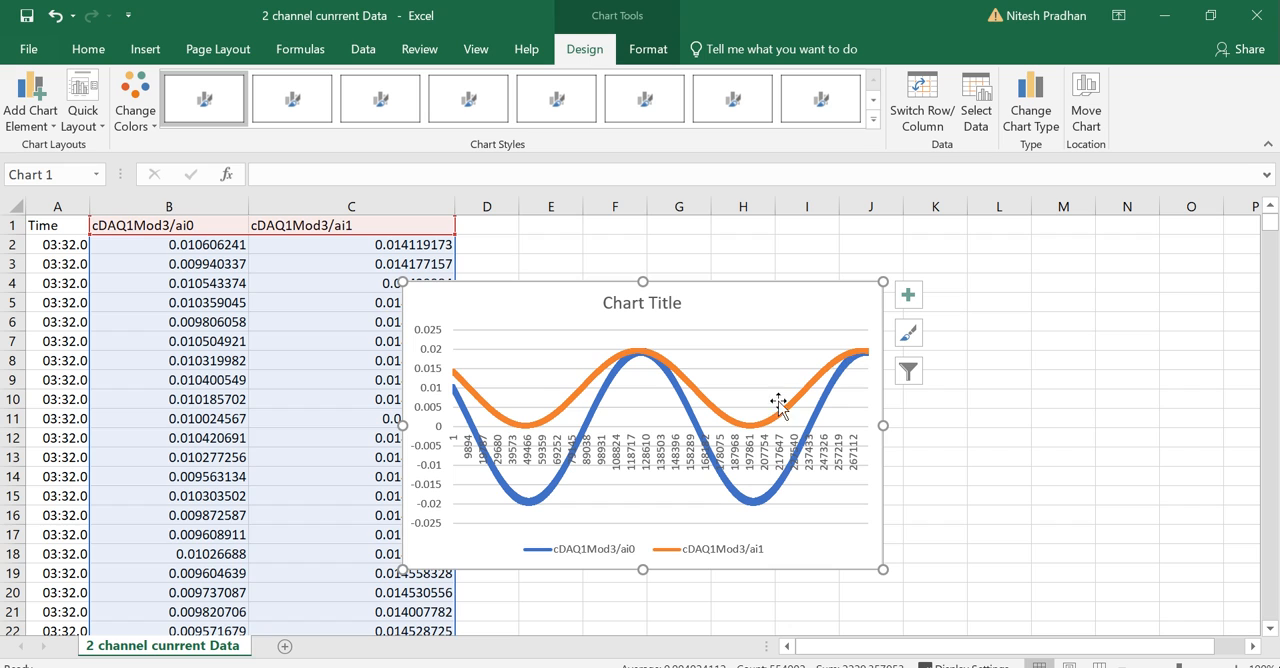
pyautogui.moveTo(584, 414)
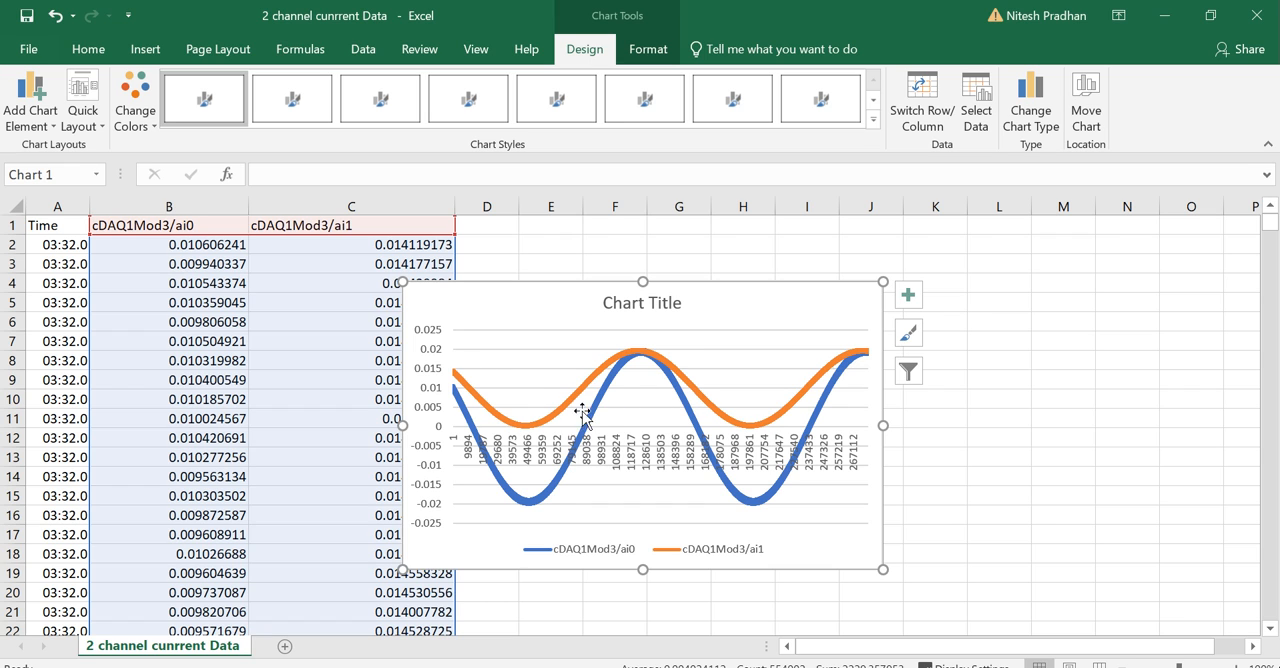
pyautogui.moveTo(865, 371)
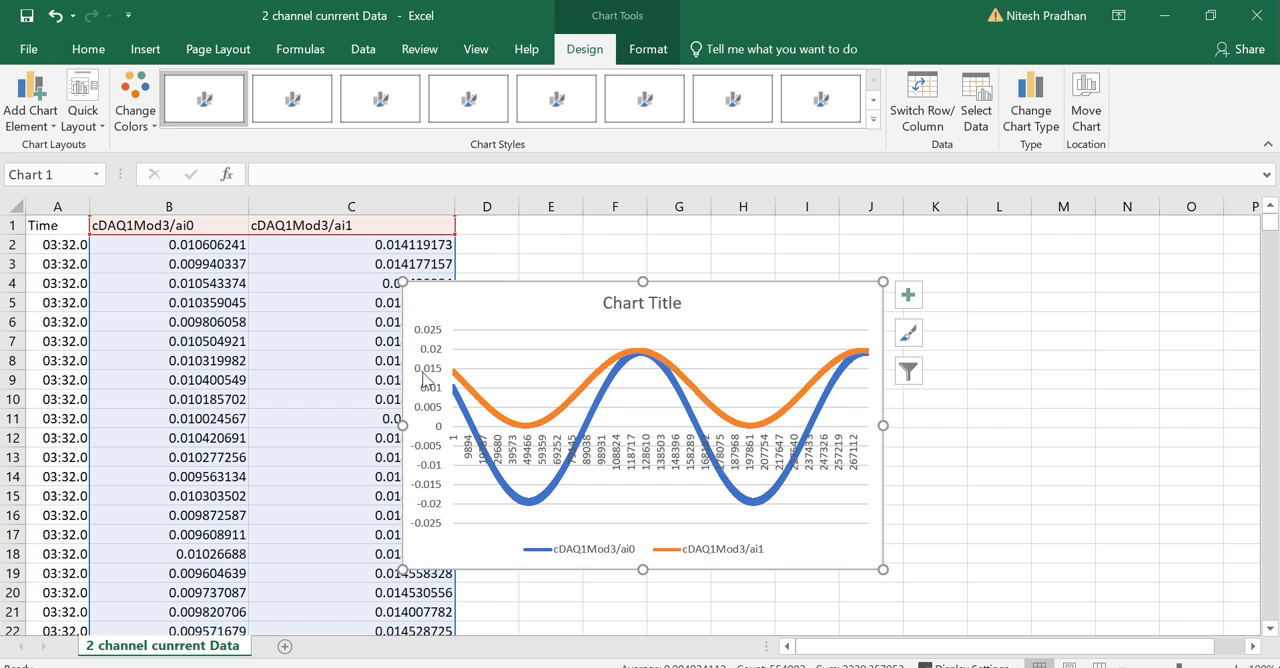
pyautogui.moveTo(469, 435)
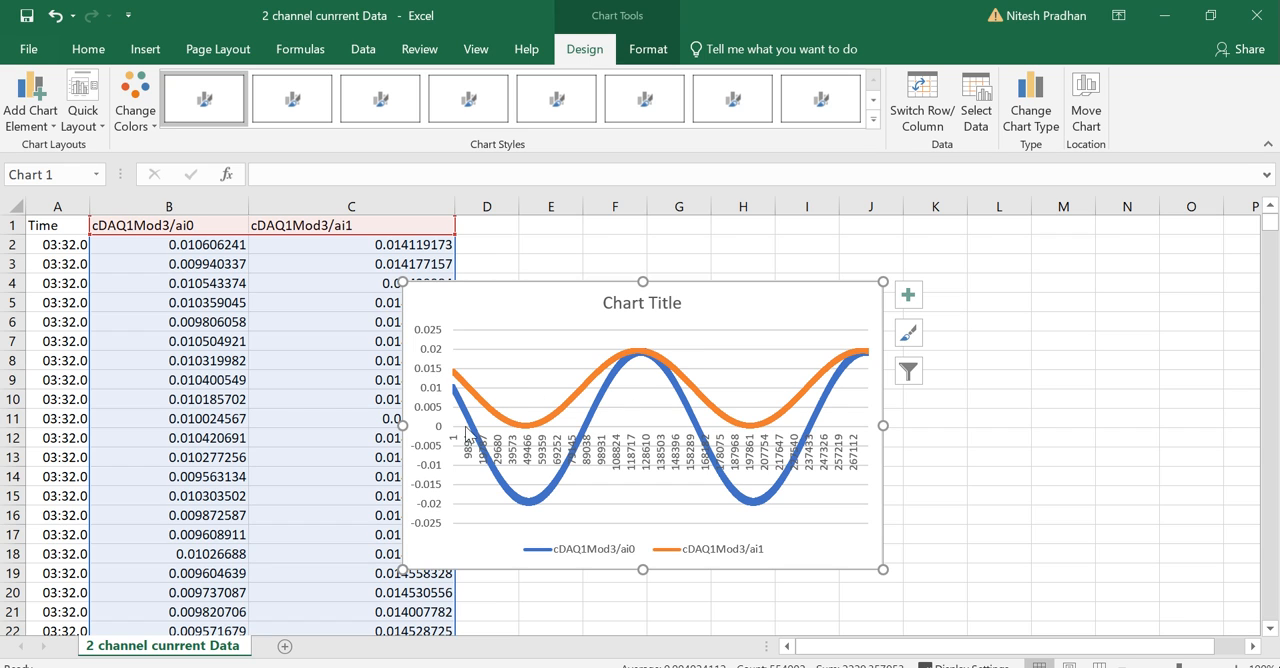
pyautogui.click(998, 379)
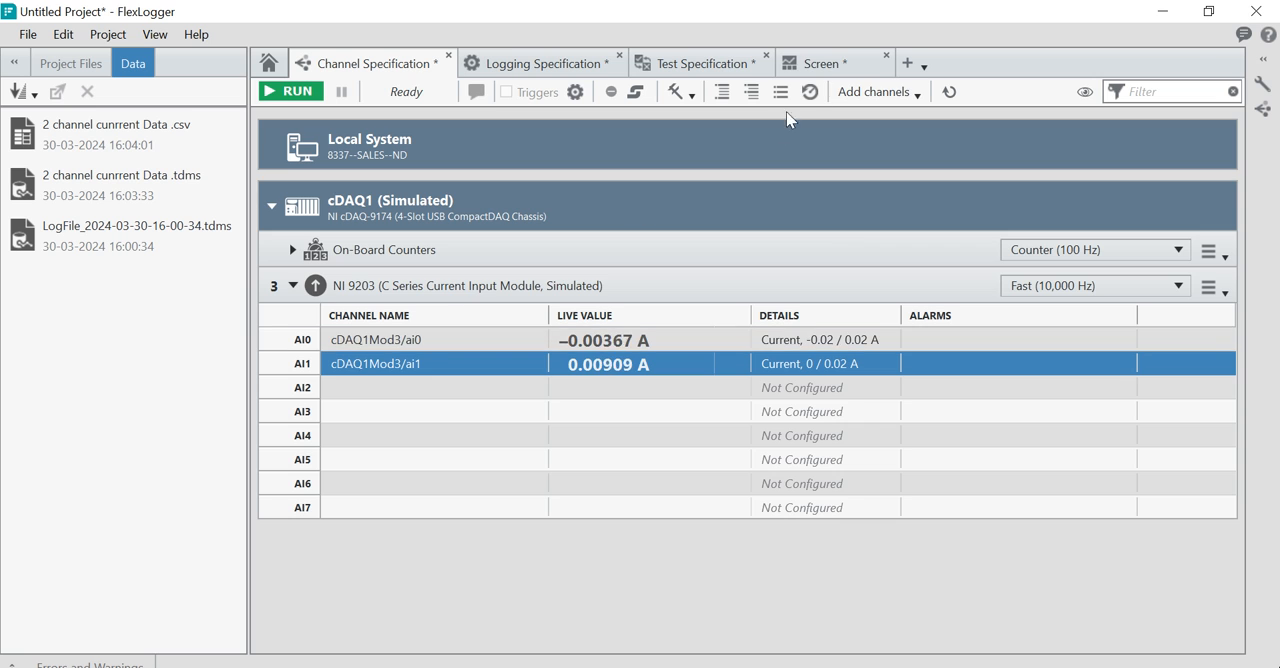
# Step: Reopen FlexLogger's Logging Specification page showing the TDMS name and 10000 Hz CSV export
pyautogui.click(540, 63)
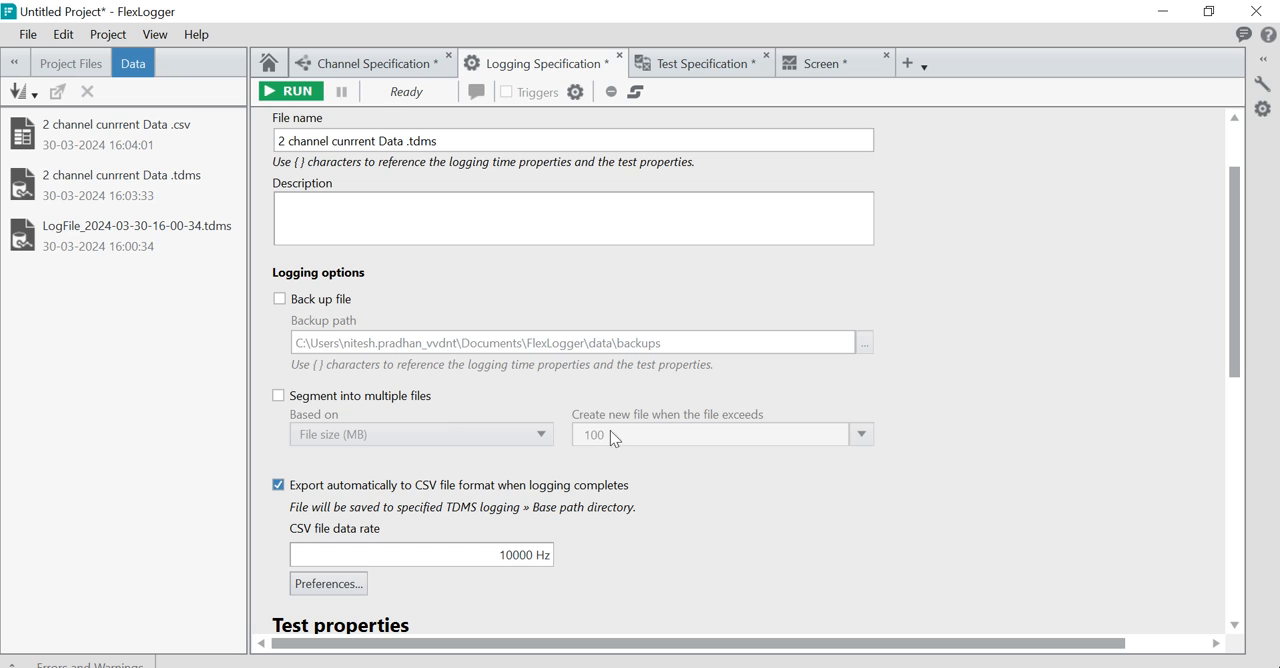
pyautogui.moveTo(745, 330)
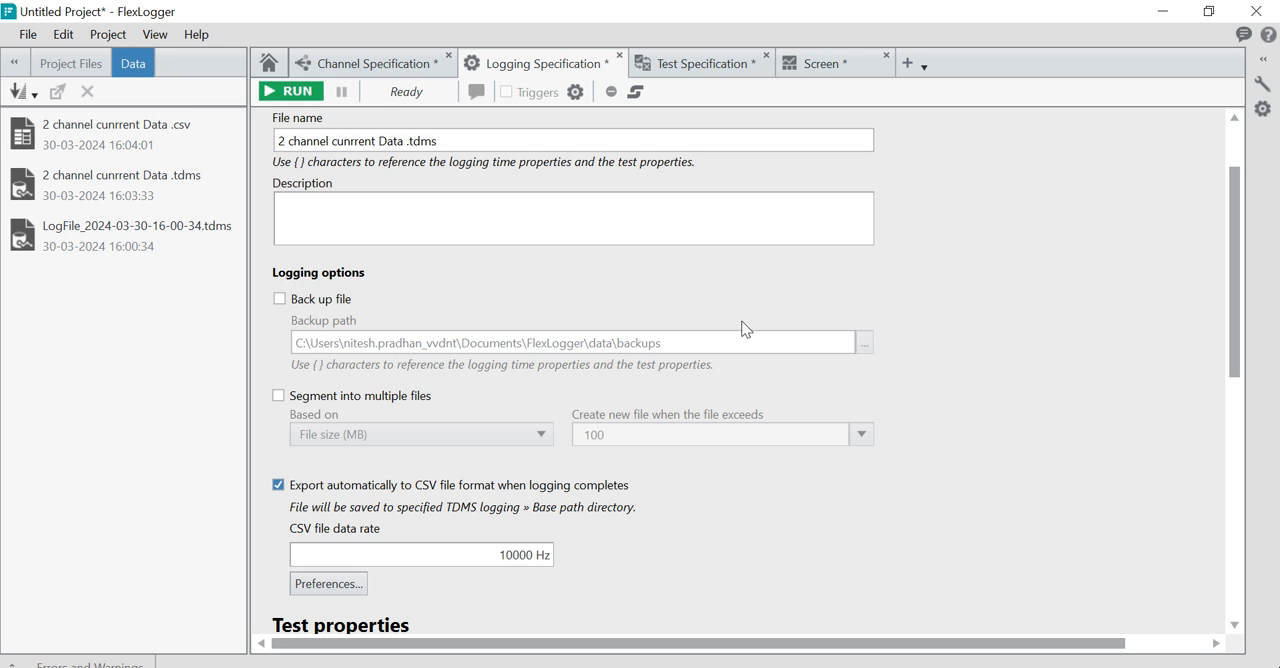